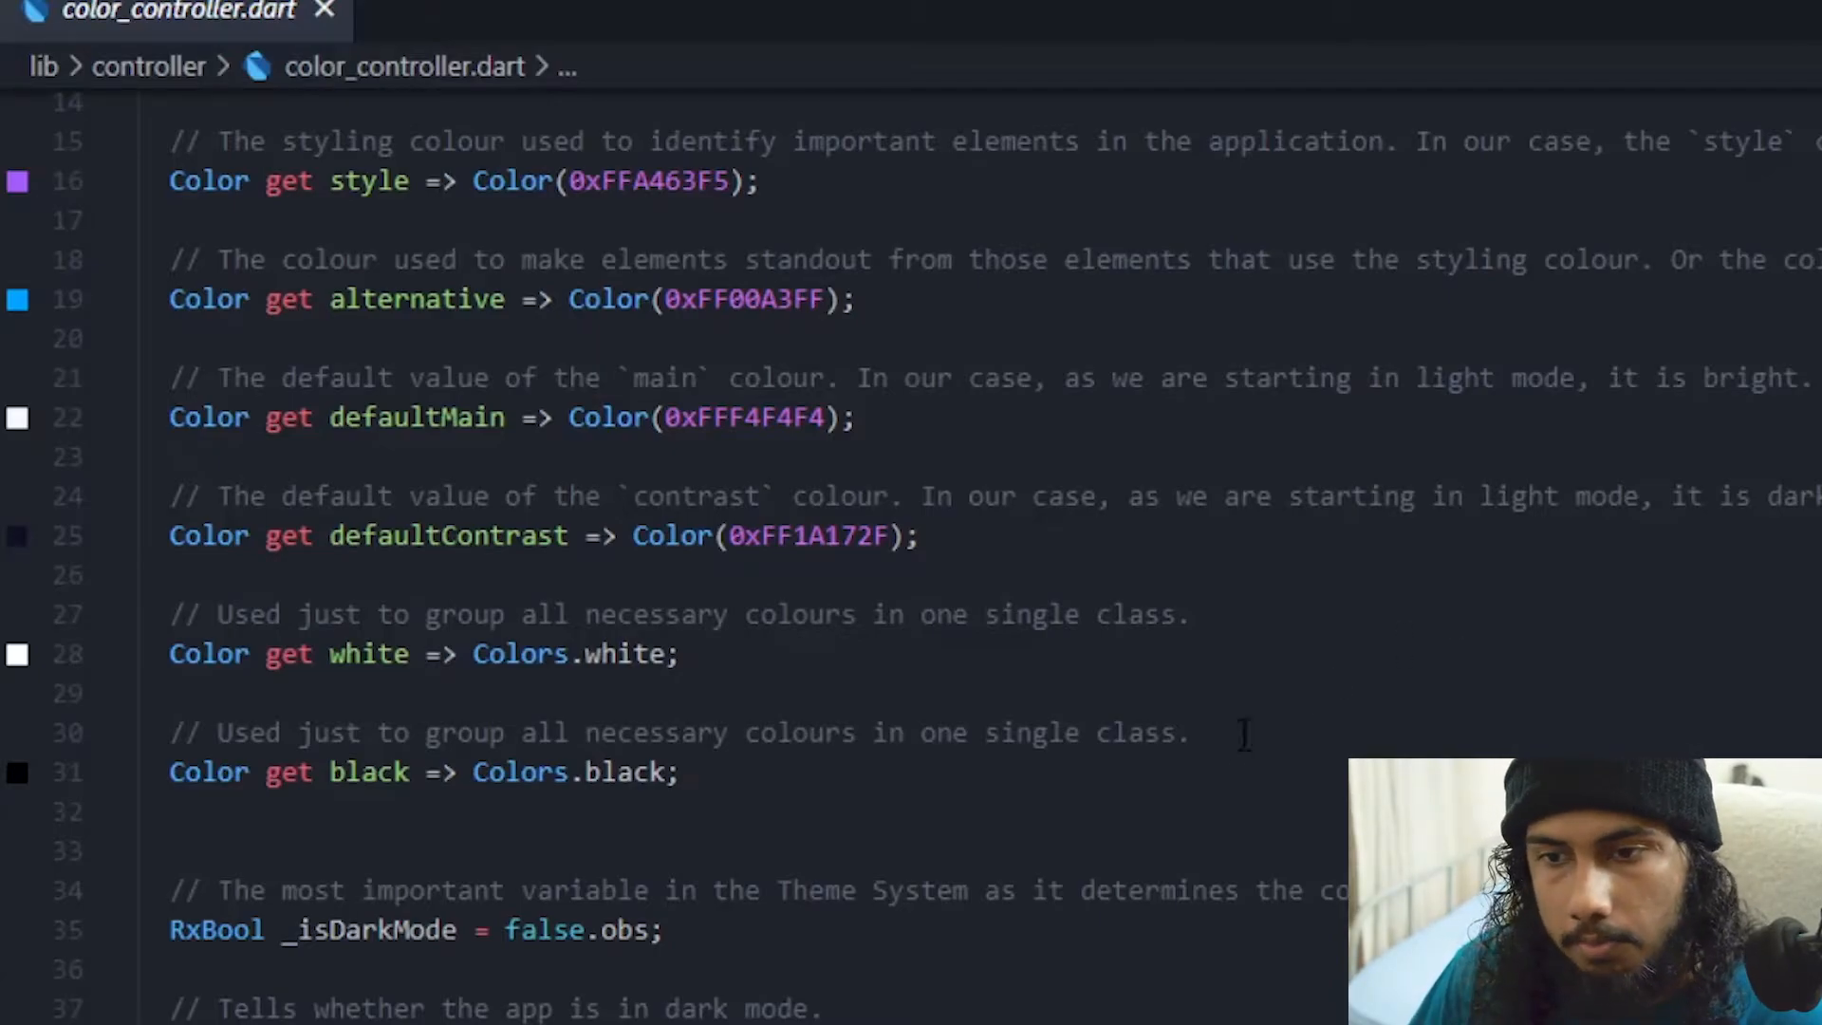
Place the cursor at the end of the 'Color get black' line in color_controller.dart
{"action": "scroll", "scroll_direction": "up", "scroll_amount": 3}
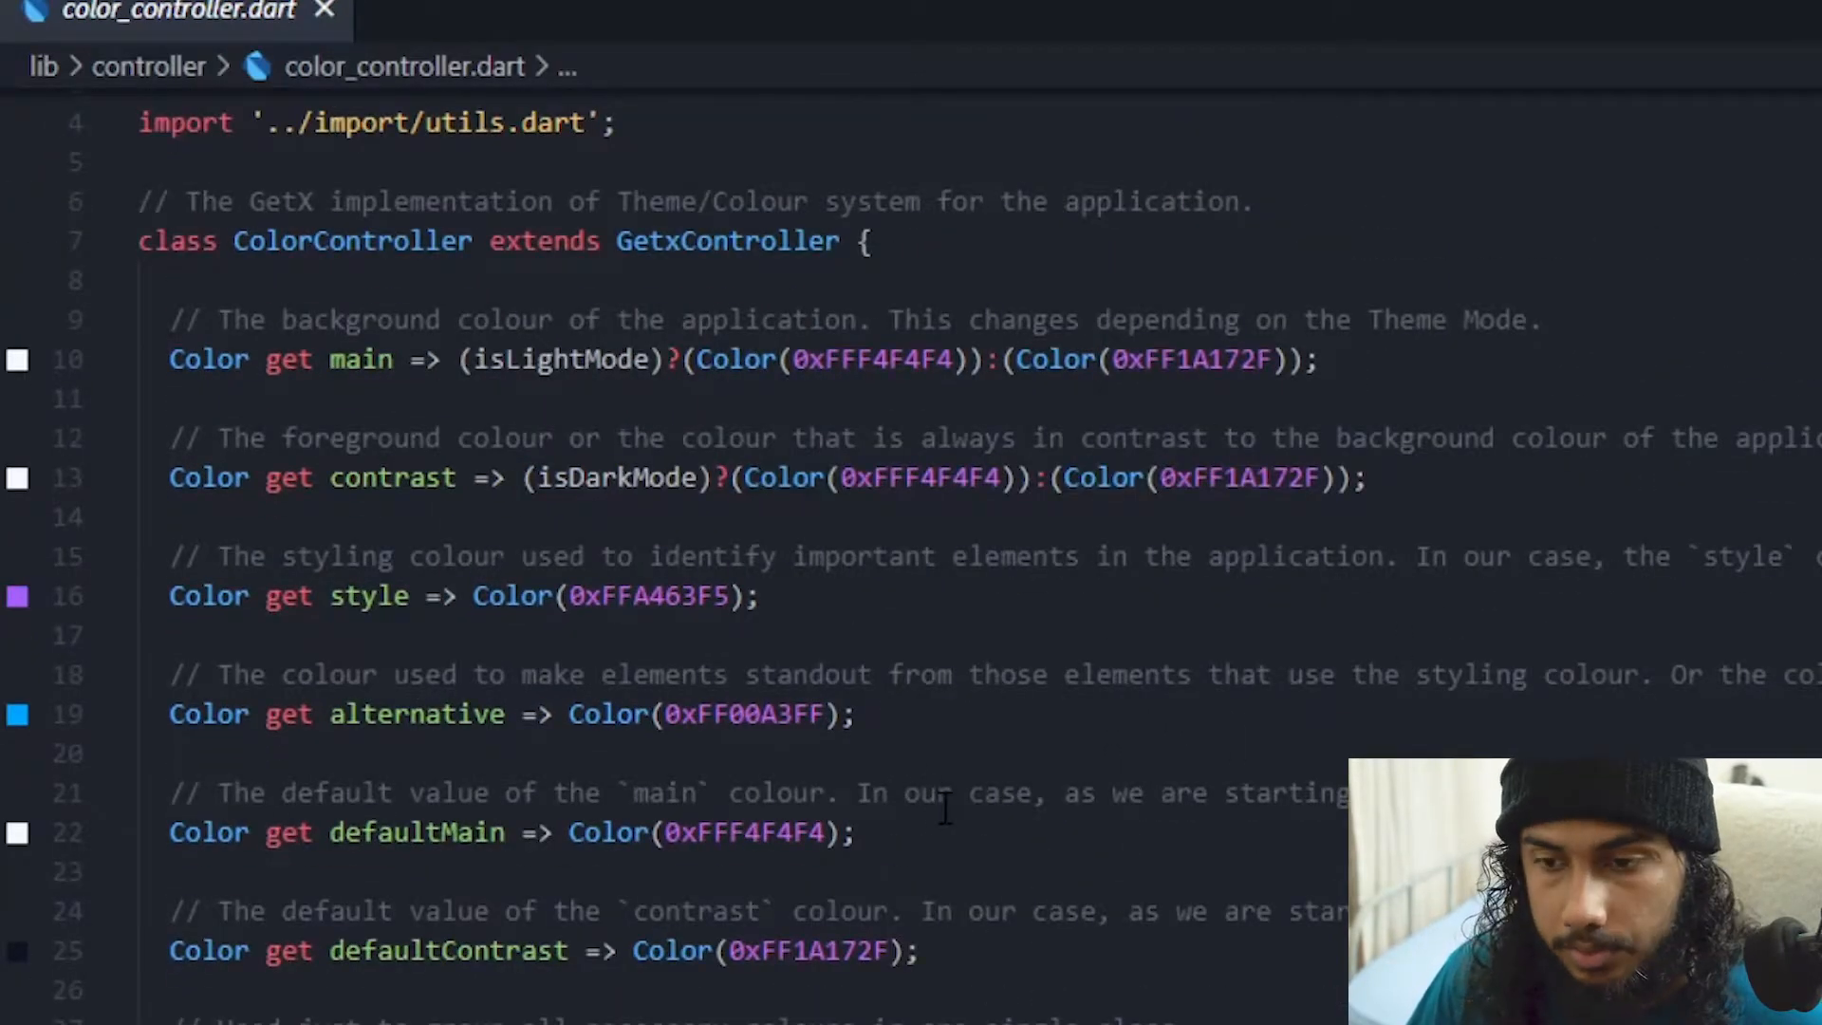
{"action": "scroll", "scroll_direction": "down", "scroll_amount": 3}
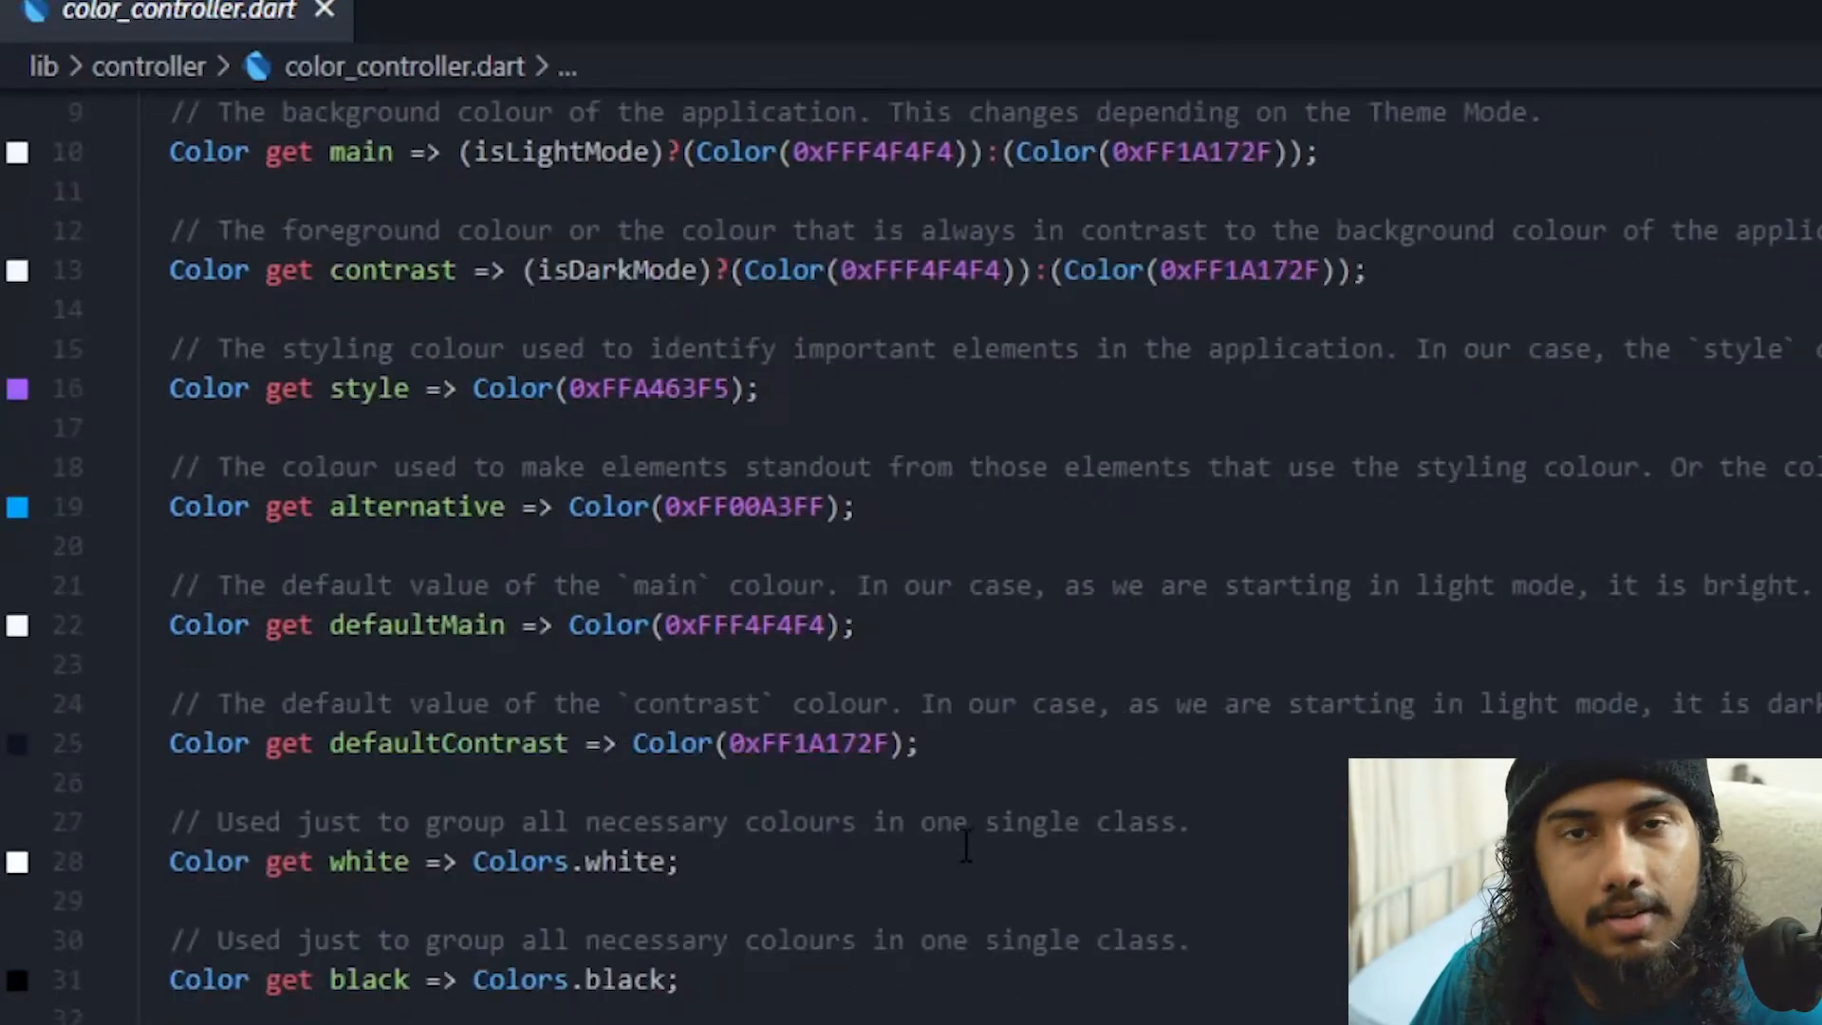
{"action": "scroll", "scroll_direction": "up", "scroll_amount": 3}
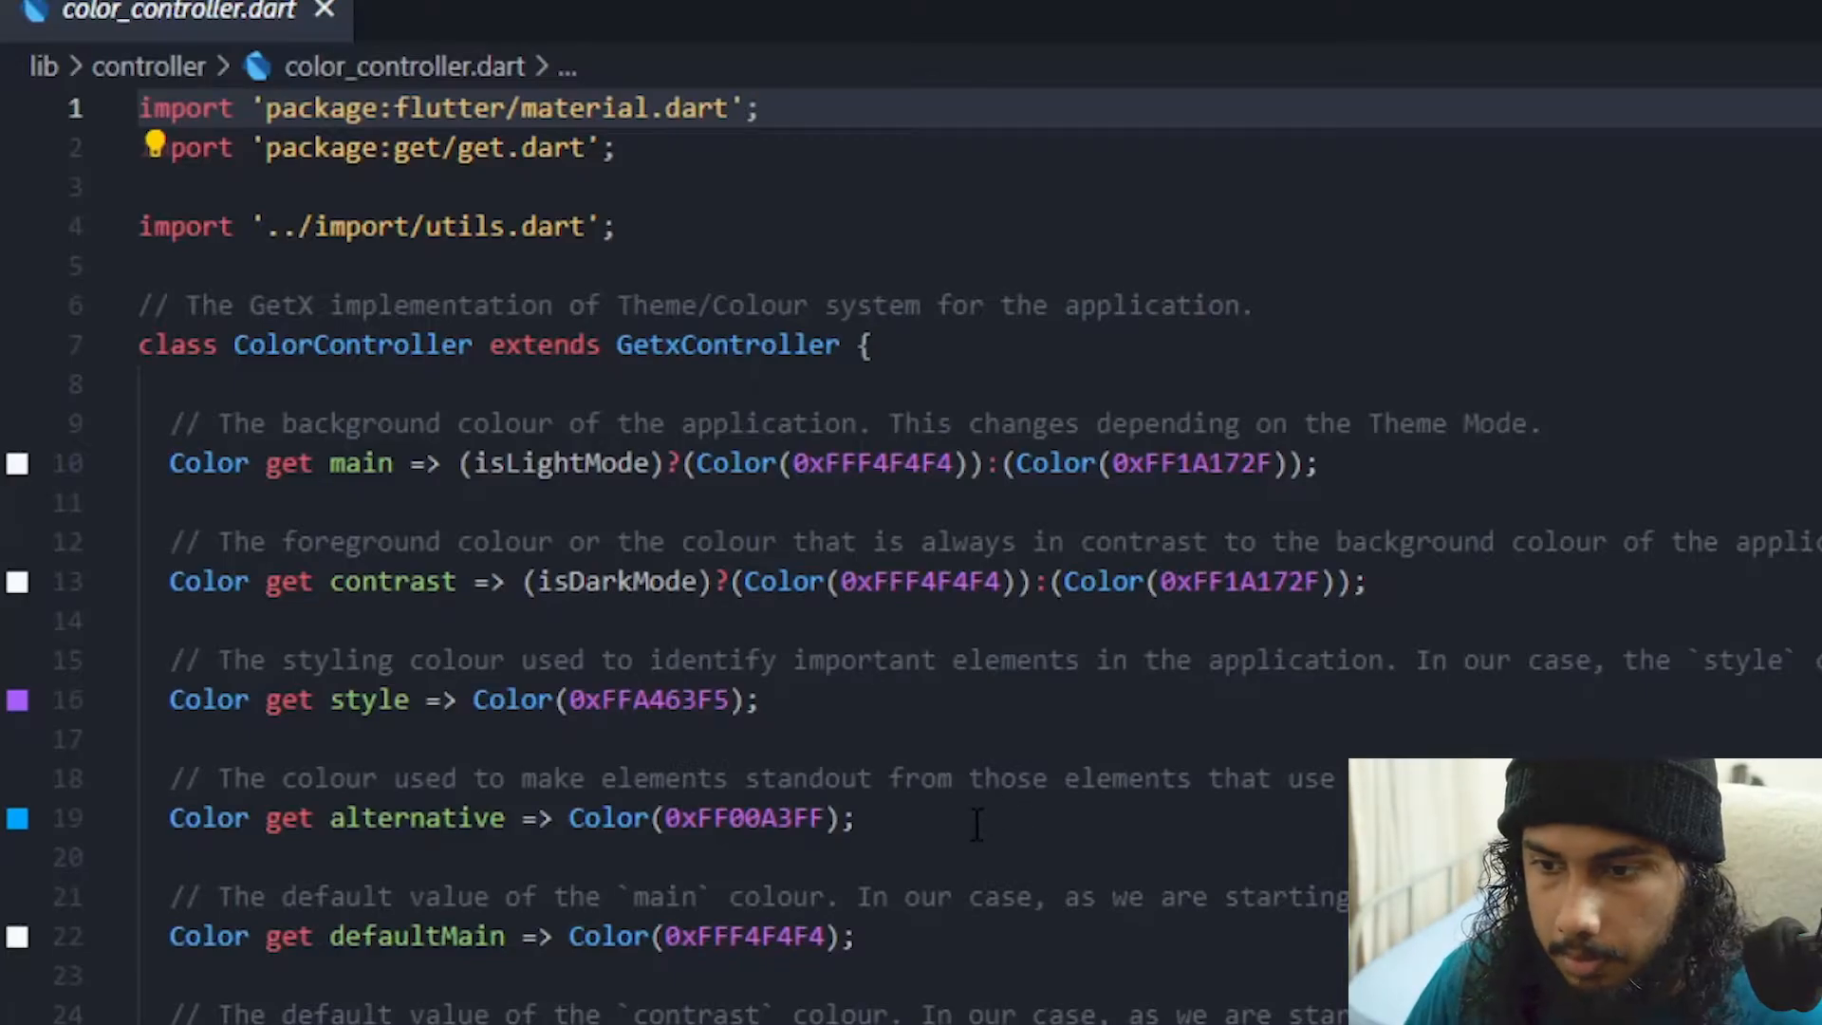
{"action": "scroll", "scroll_direction": "down", "scroll_amount": 3}
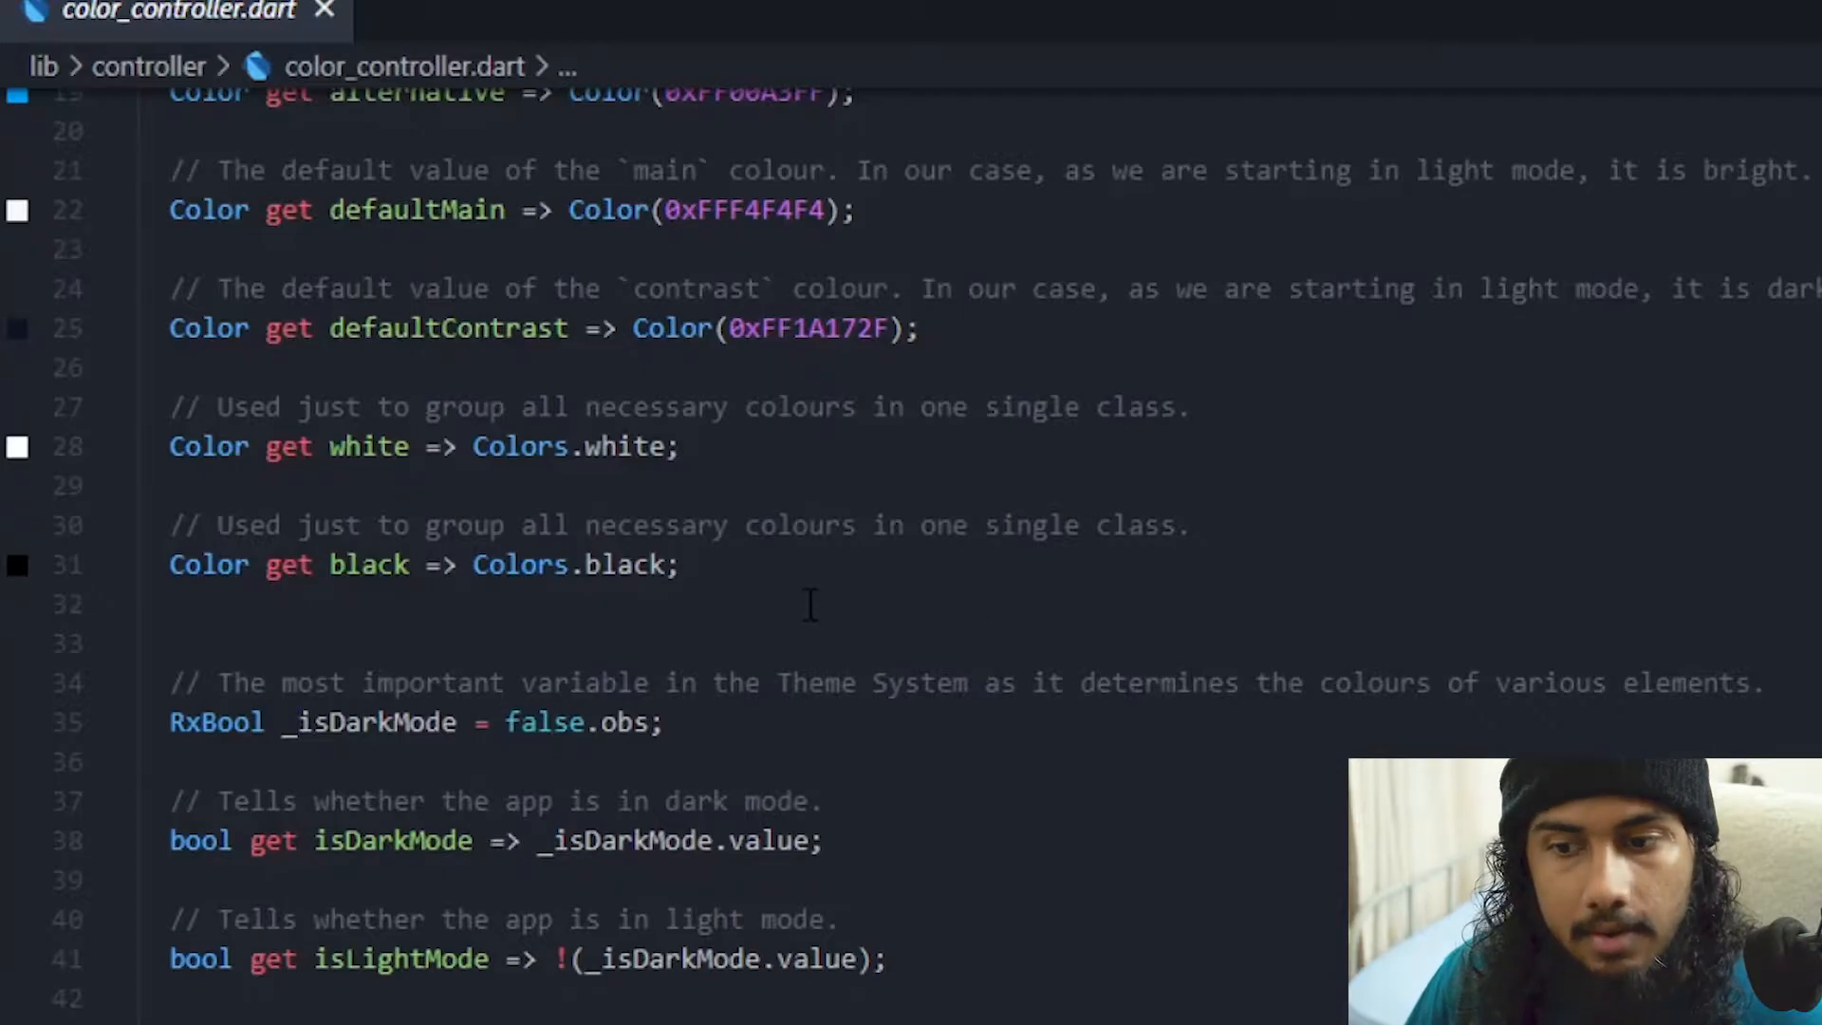
{"action": "left_click", "coordinate": [424, 563]}
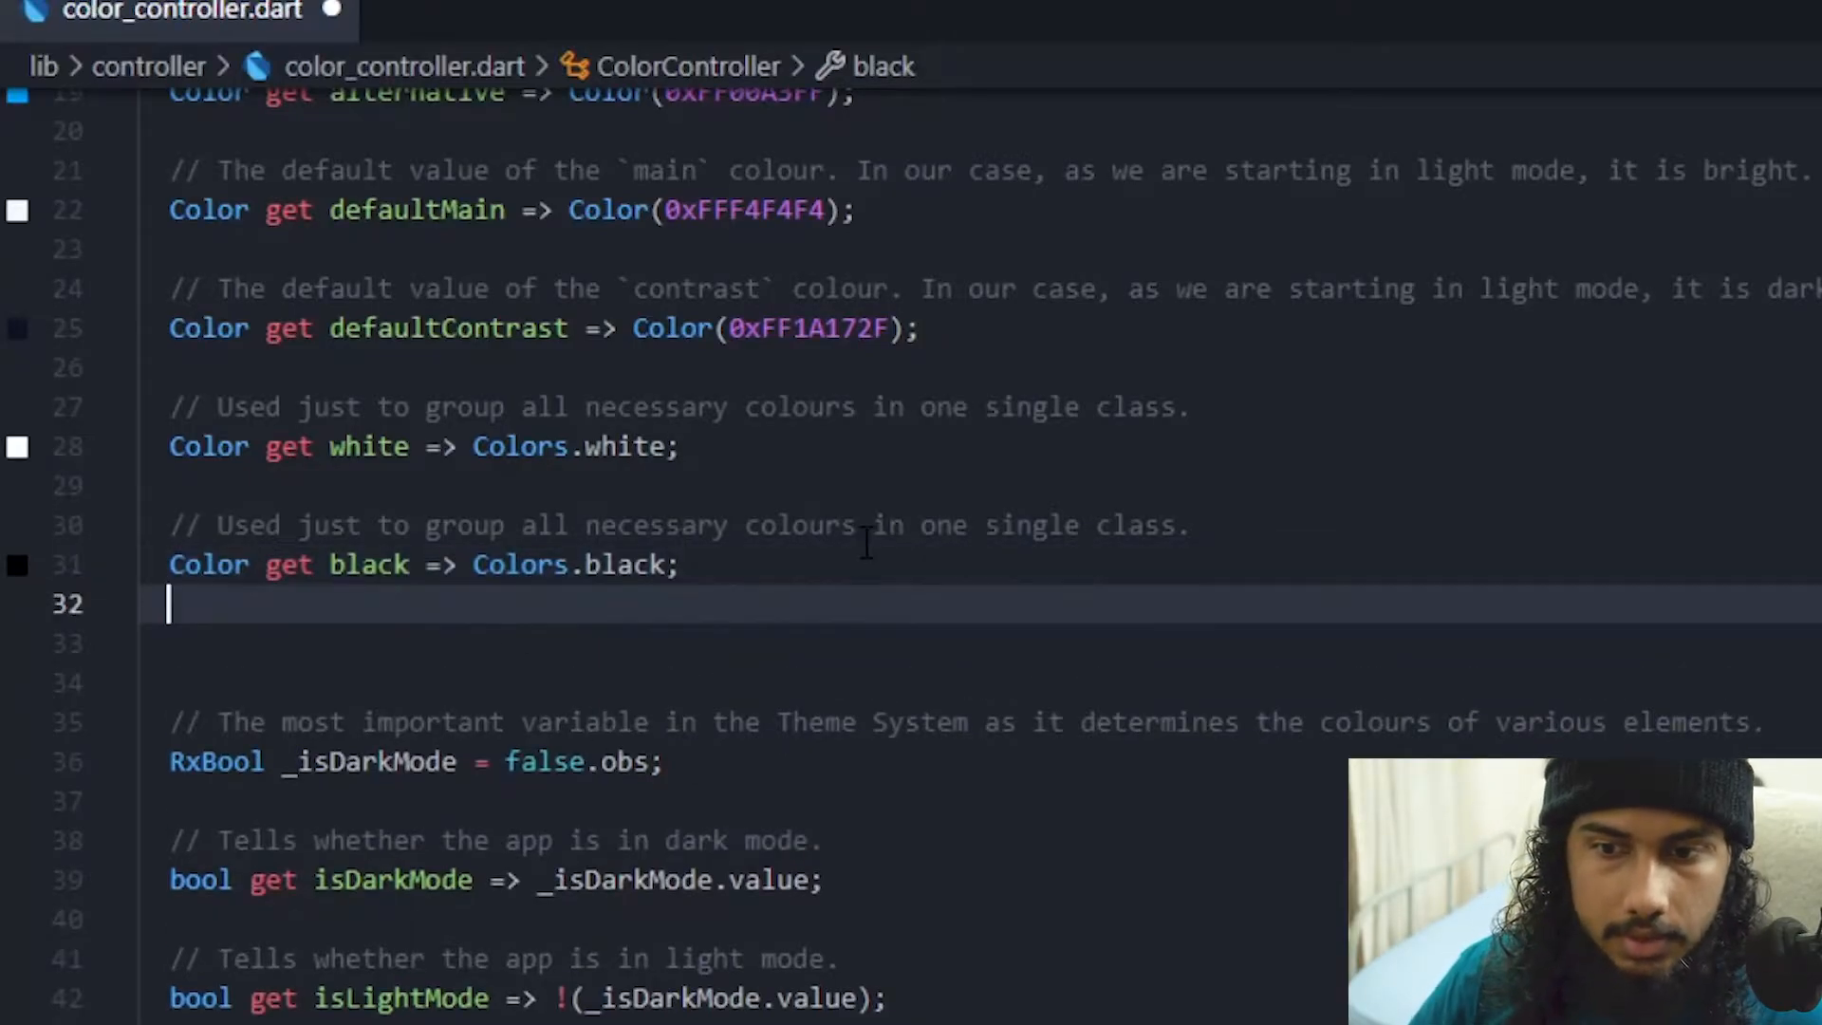
Write 'MaterialColor _materialStyle = MaterialColor();' below the black getter
{"action": "type", "text": "MaterialColor"}
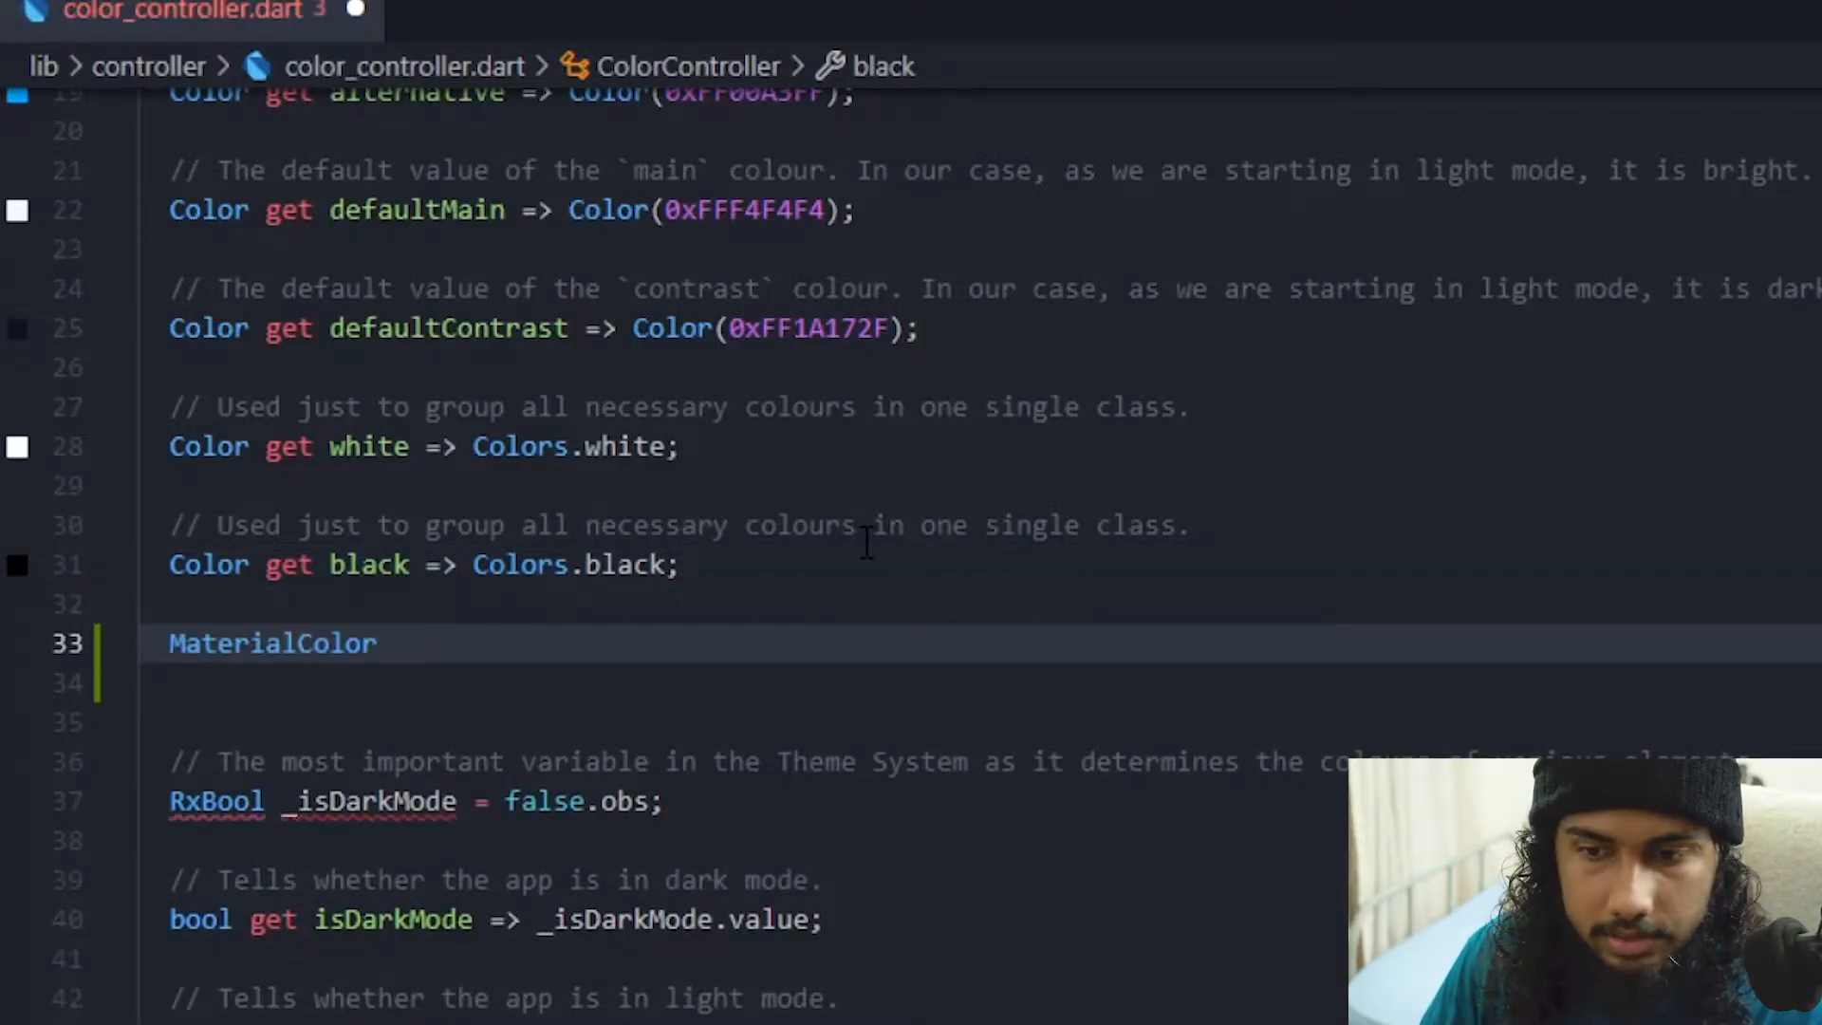
{"action": "type", "text": "_st"}
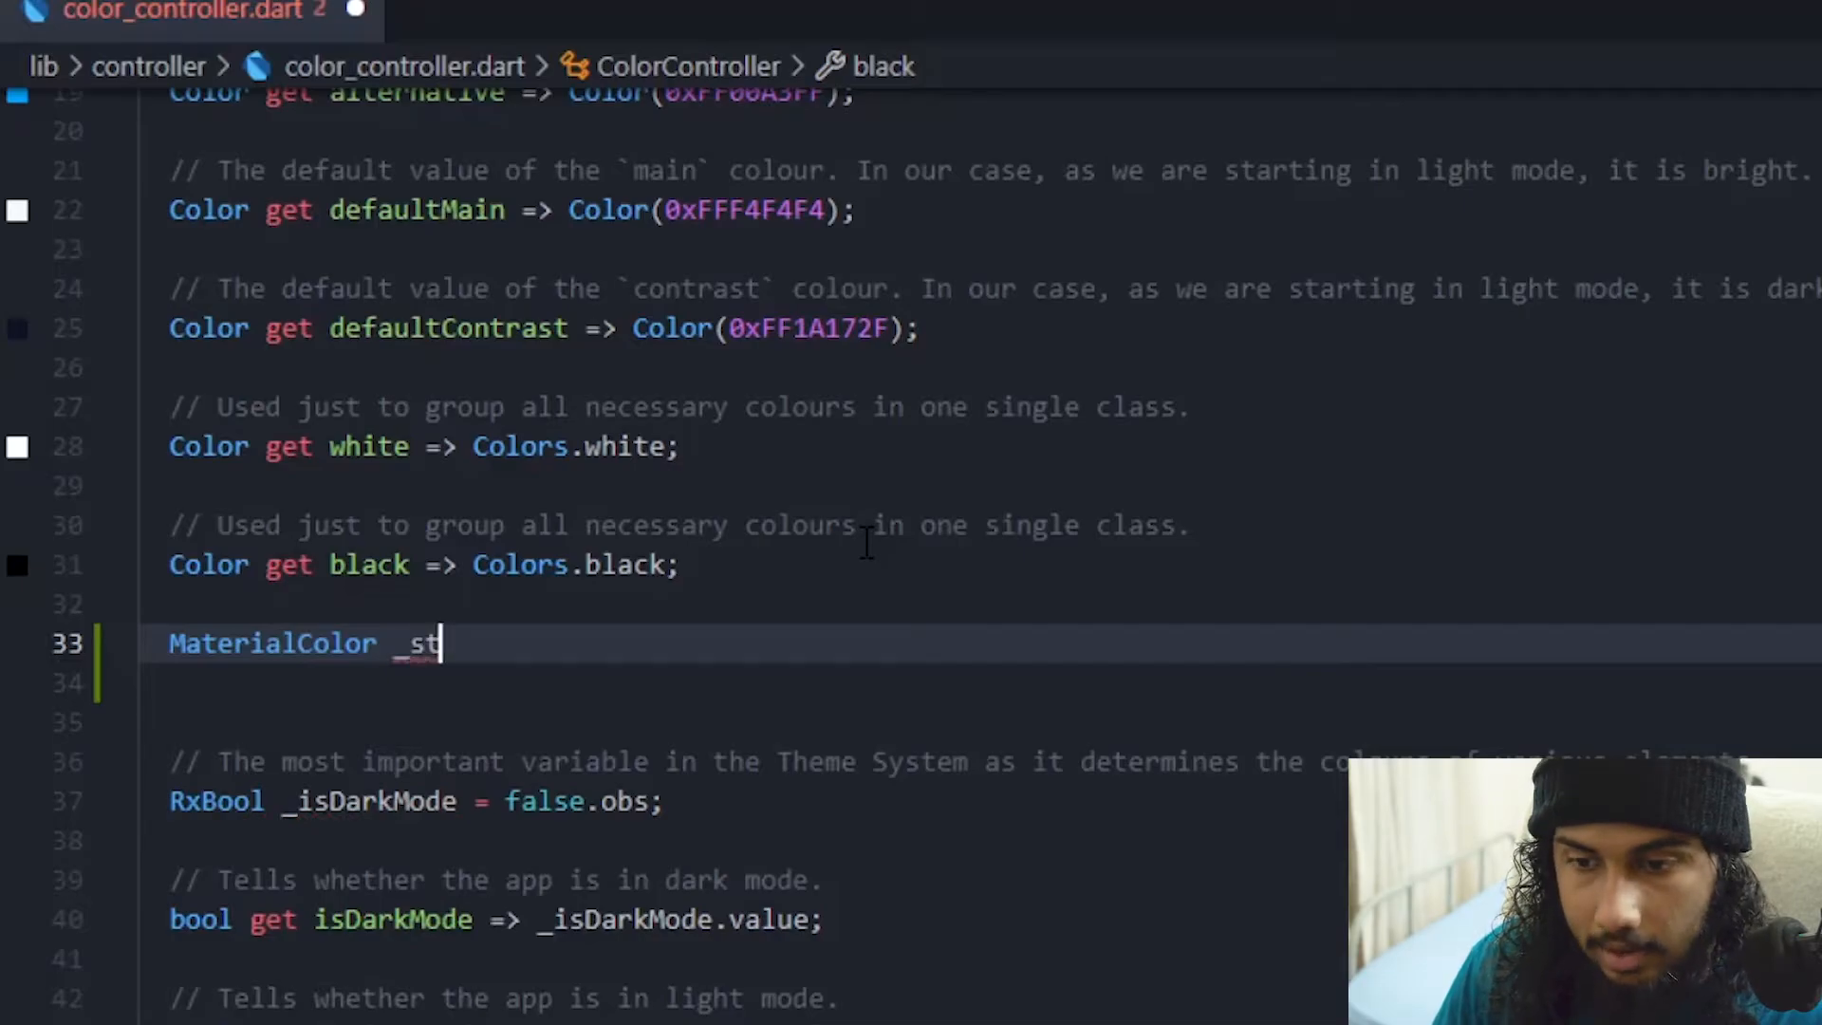
{"action": "type", "text": "yle"}
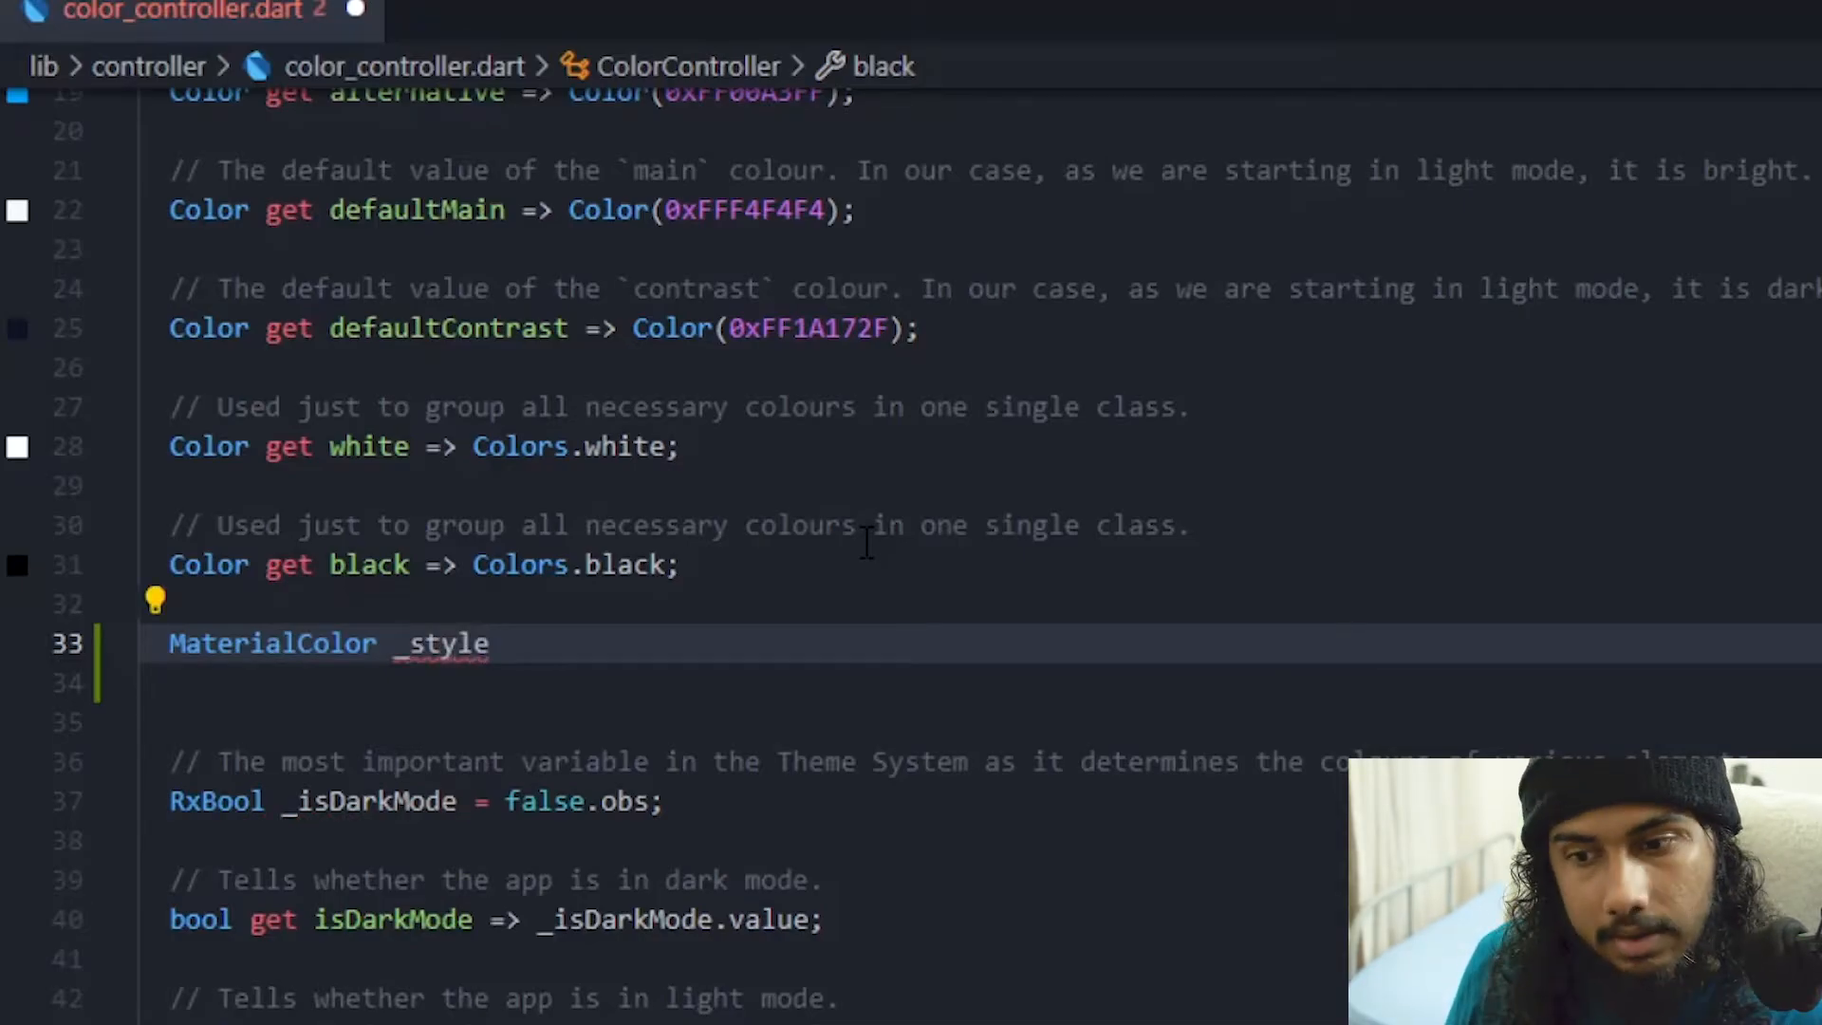
{"action": "type", "text": "materialS"}
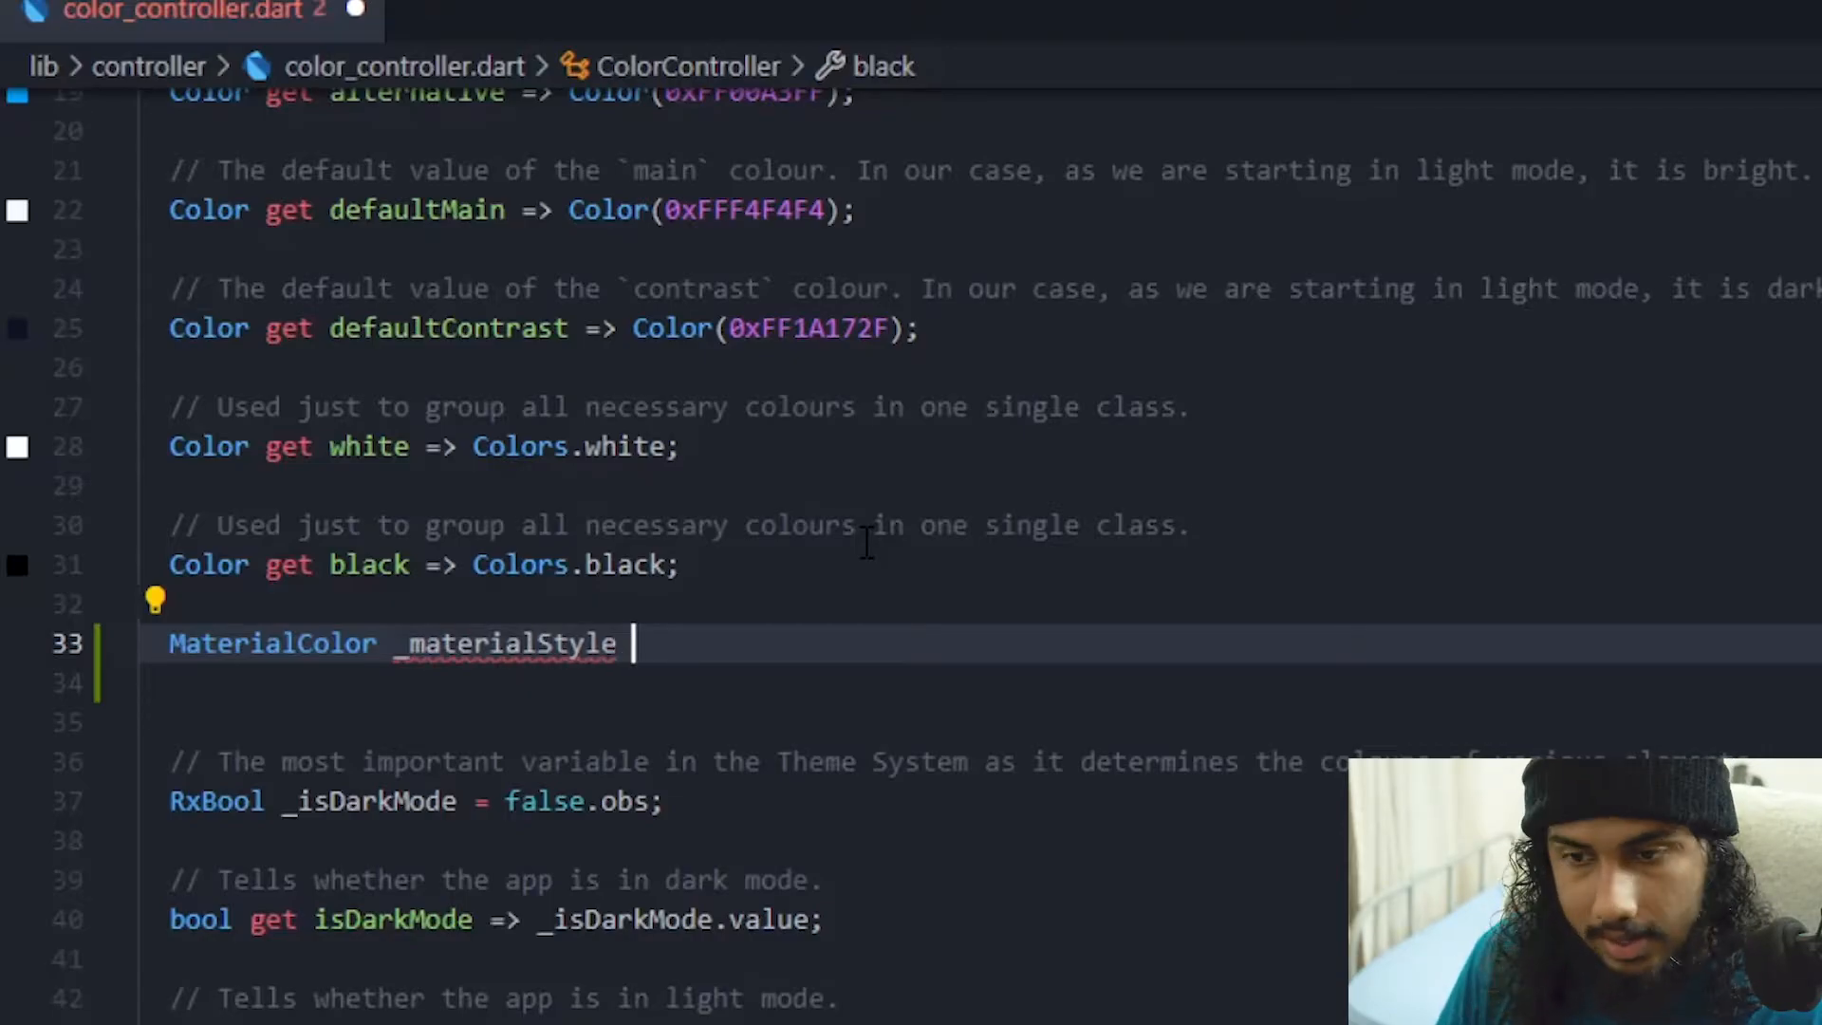
{"action": "type", "text": "= Materia"}
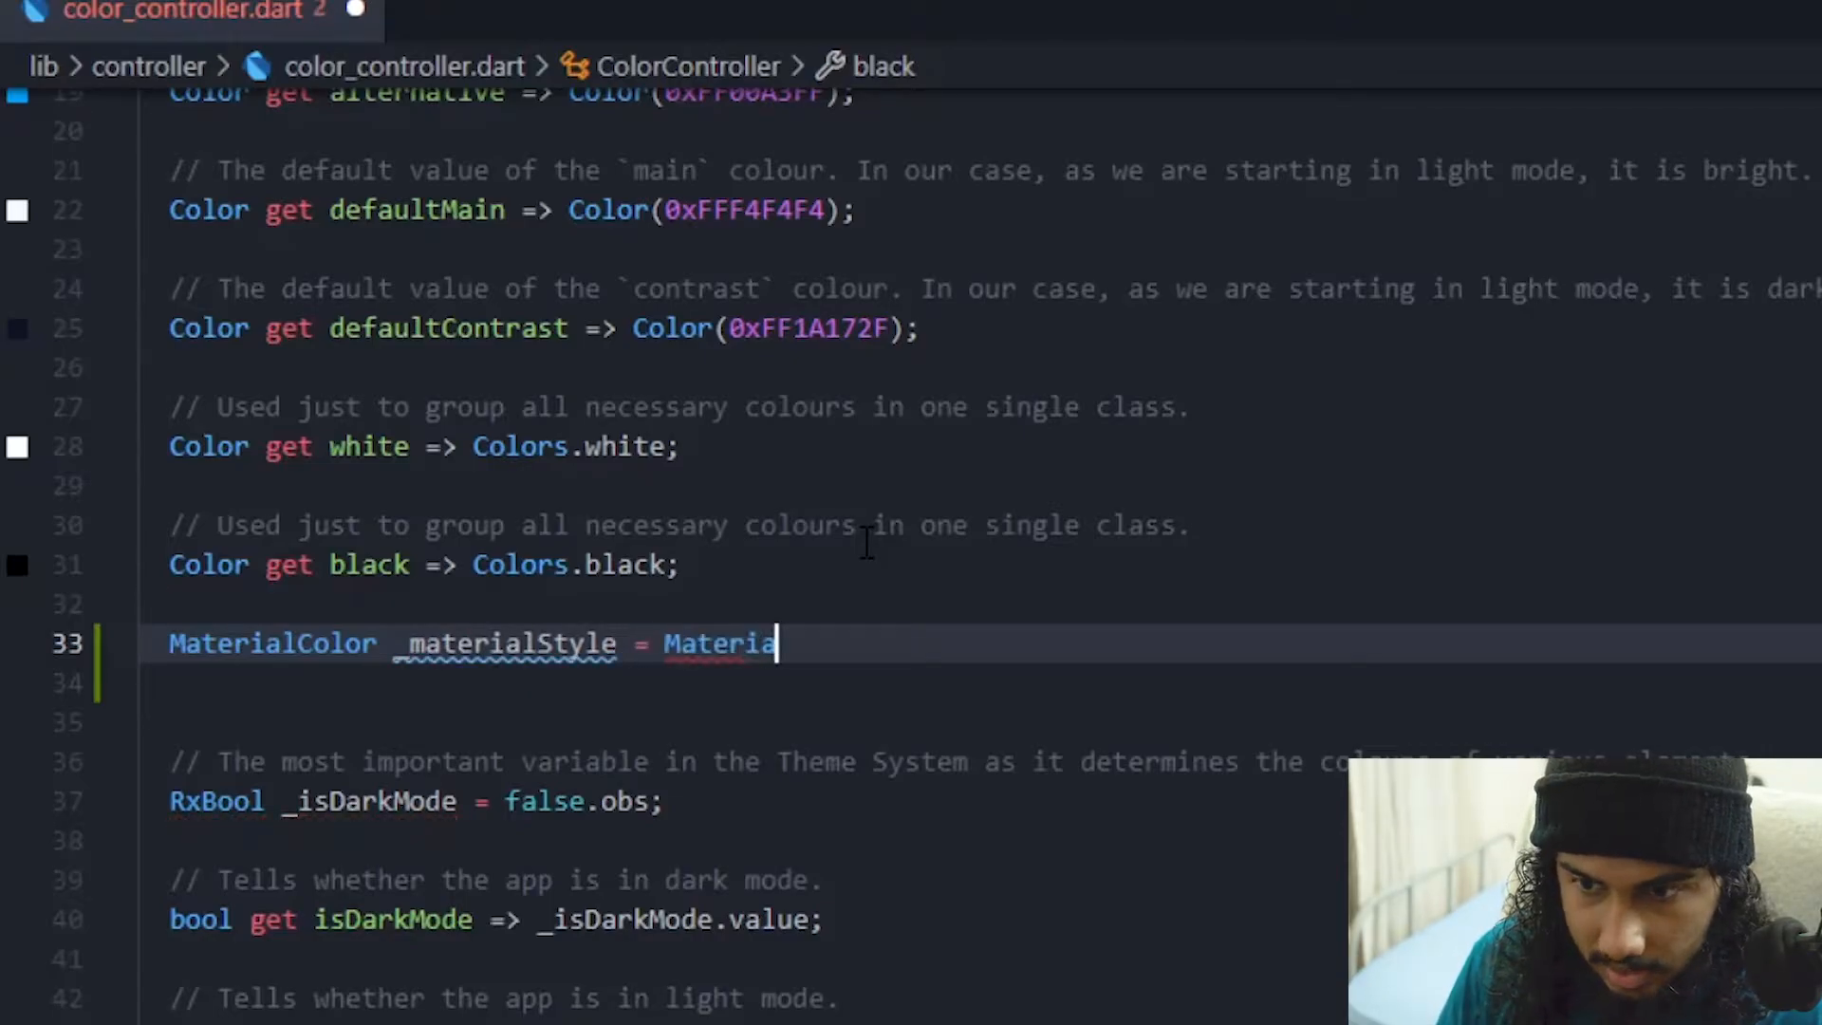
{"action": "type", "text": "lColor"}
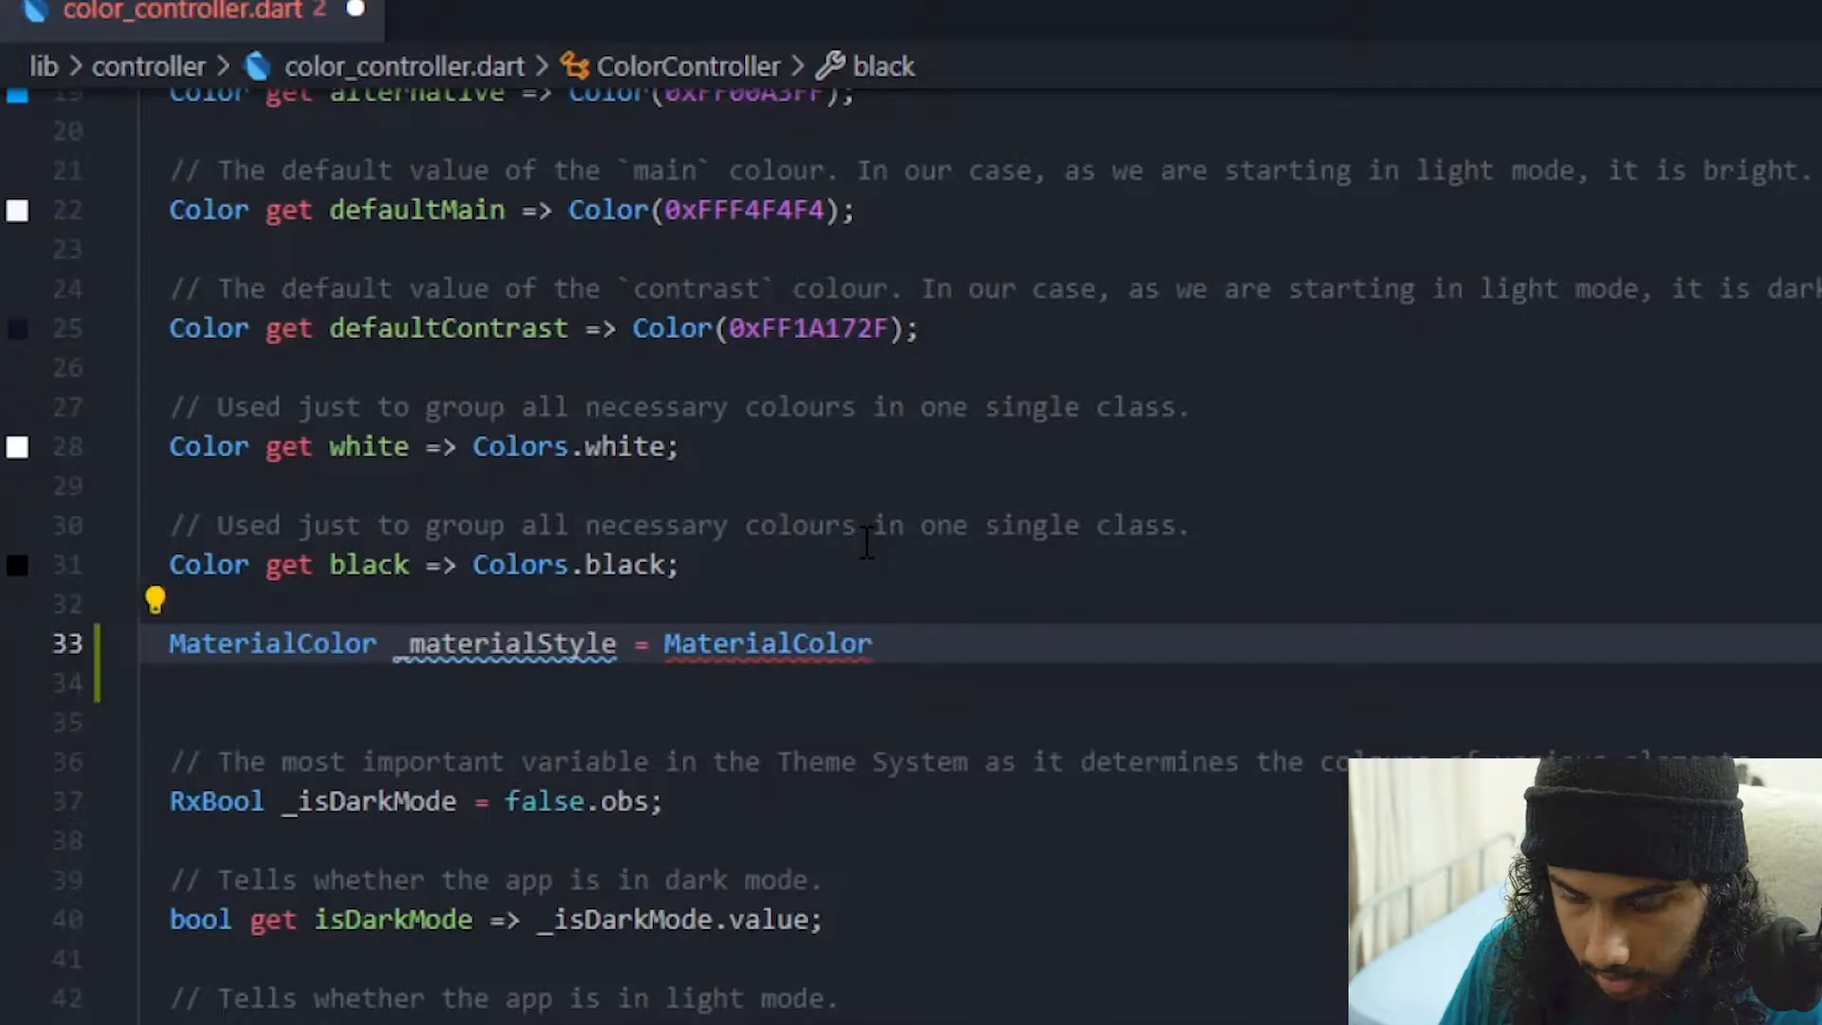
{"action": "type", "text": "()"}
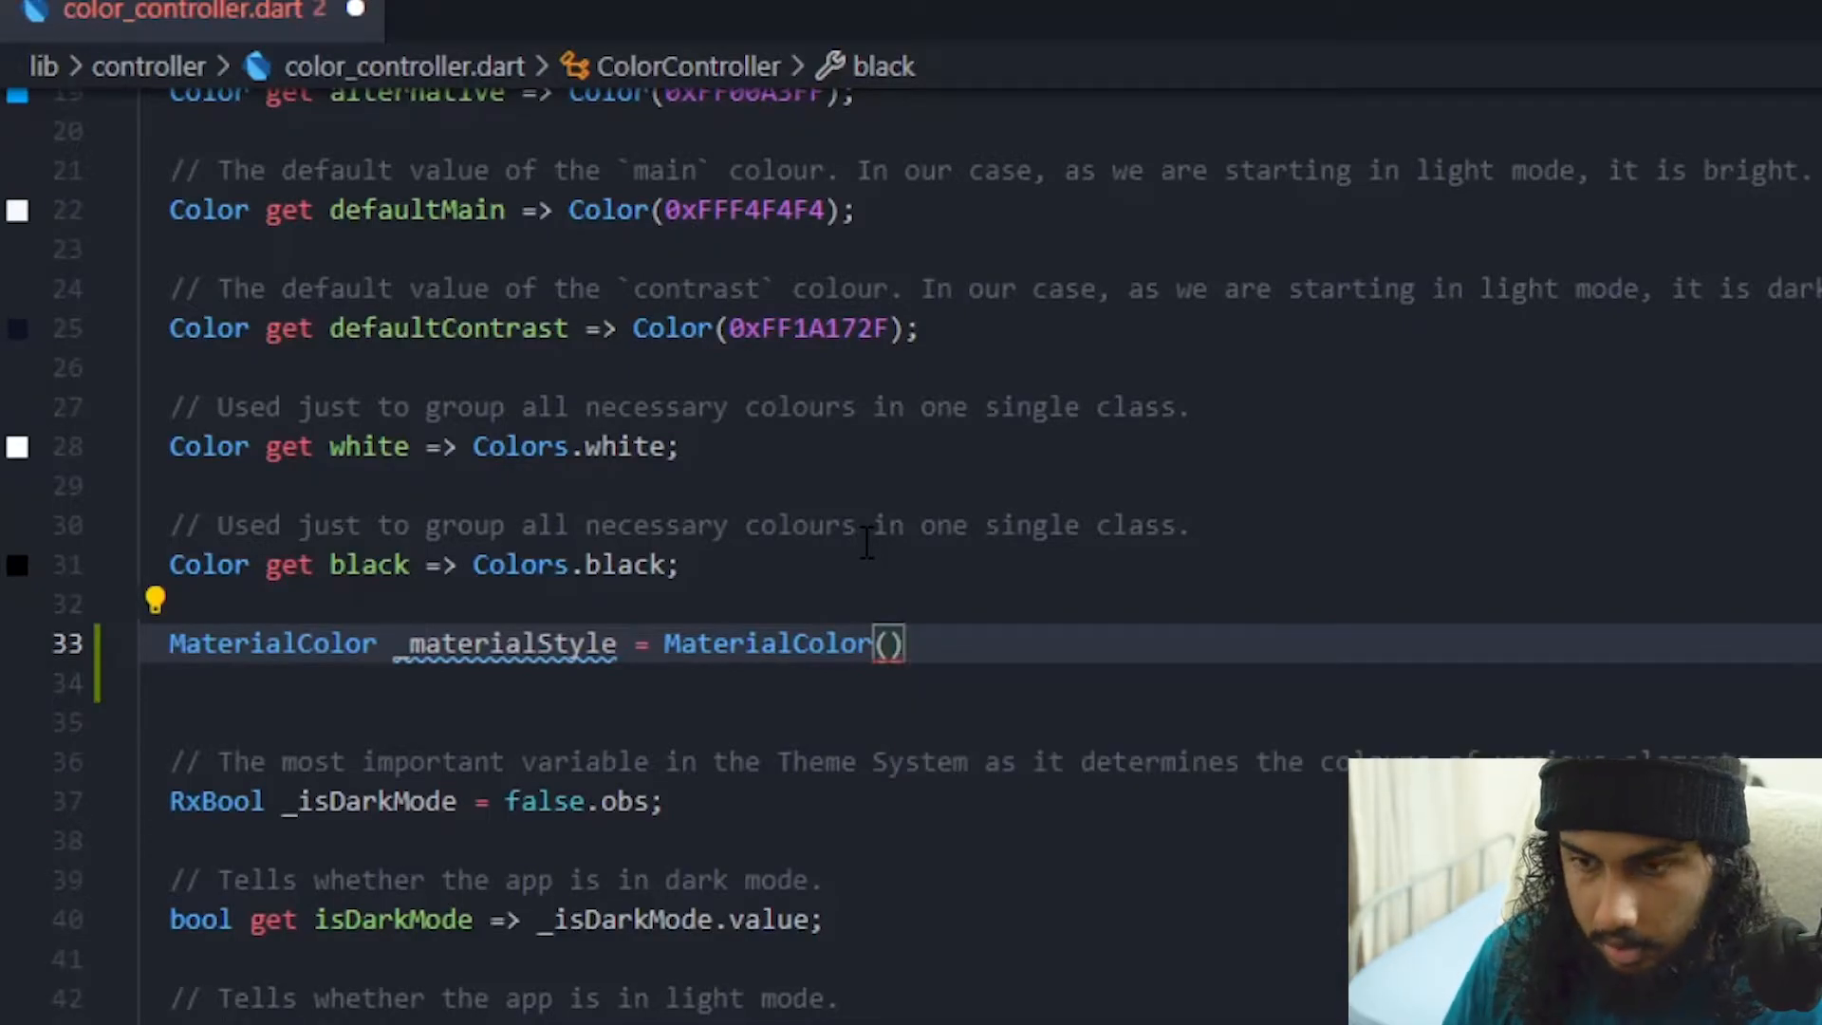
{"action": "type", "text": ";"}
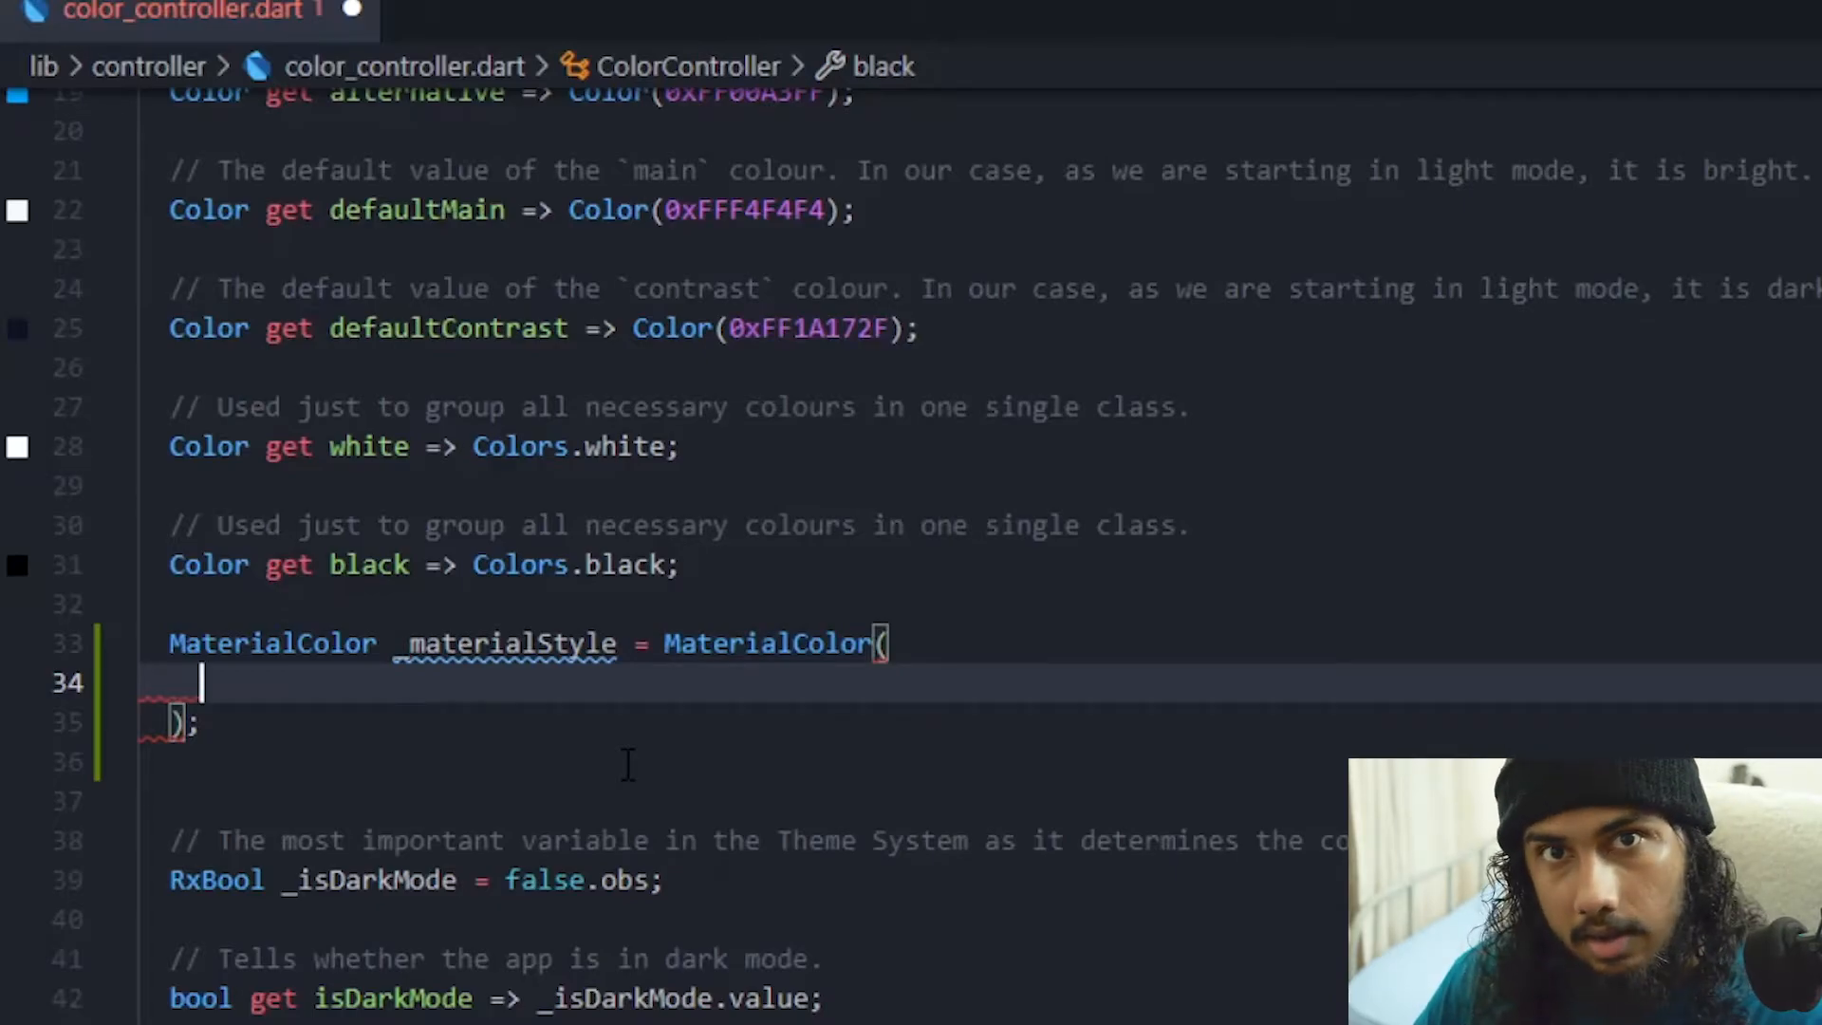
Enter 0xFFA463F5 as the MaterialColor's primary value, followed by a comma and new line
{"action": "type", "text": "0x"}
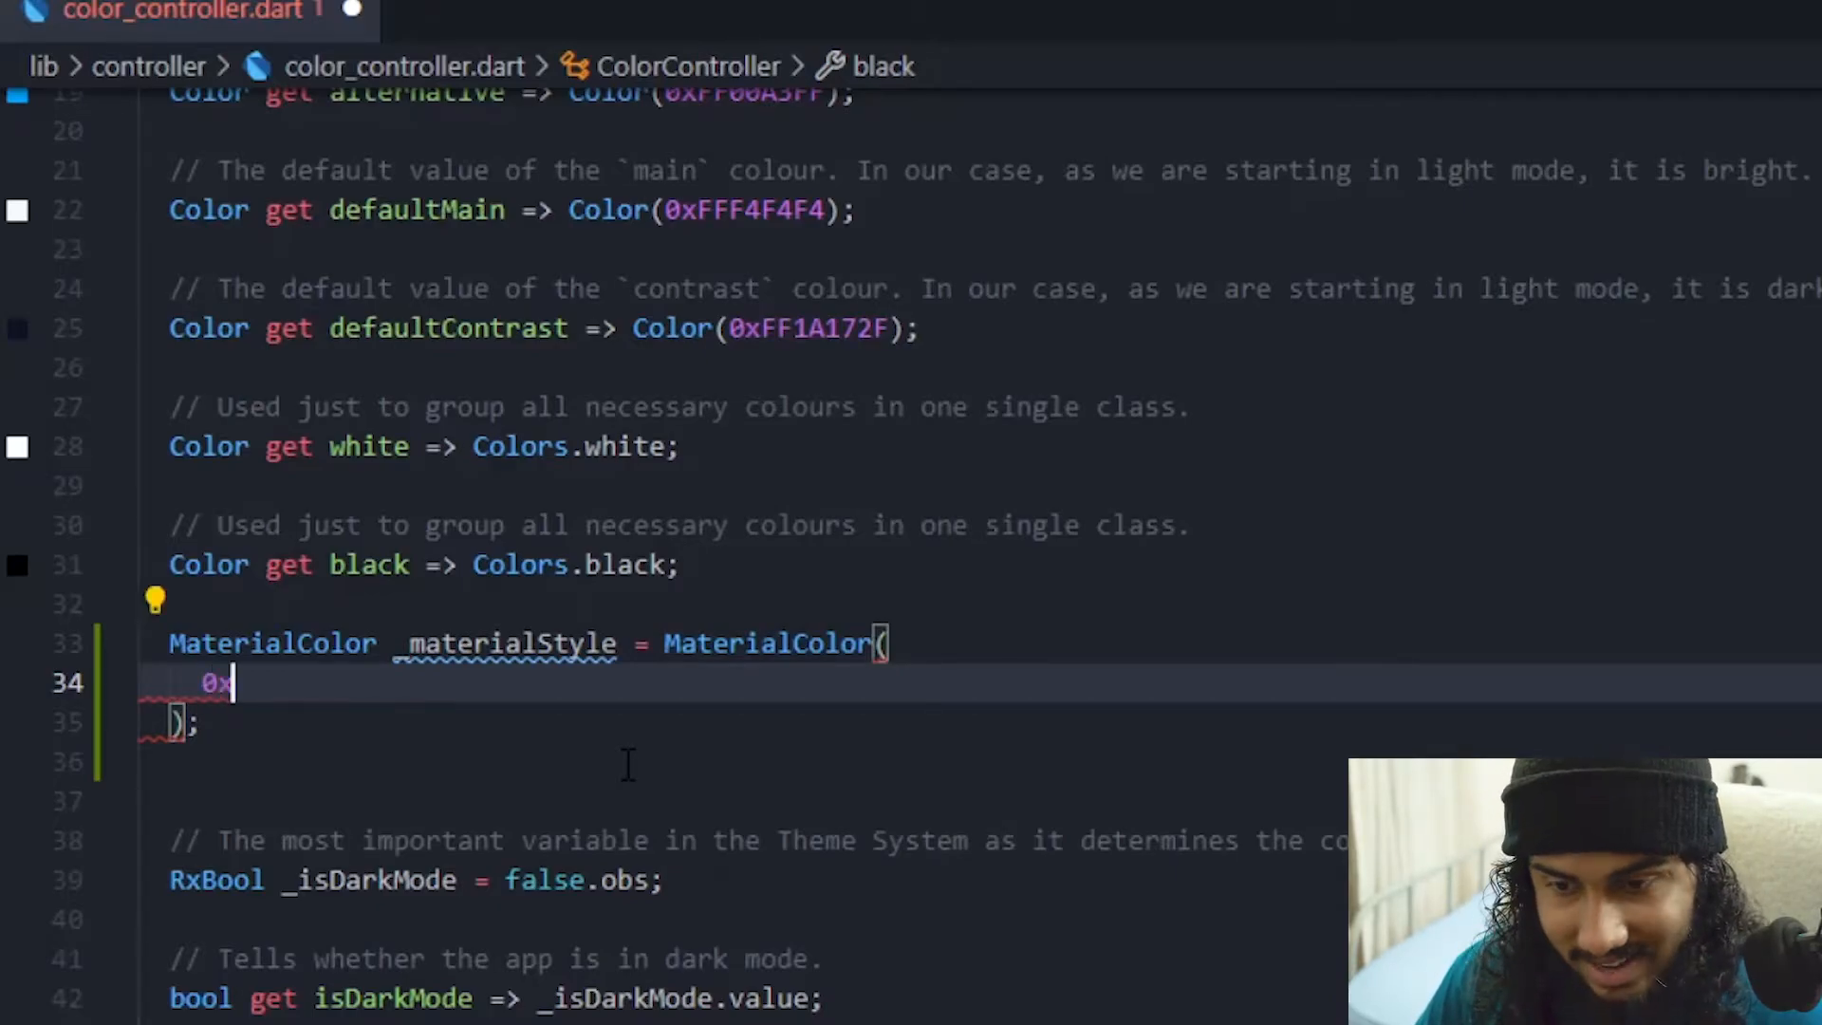
{"action": "type", "text": "FF"}
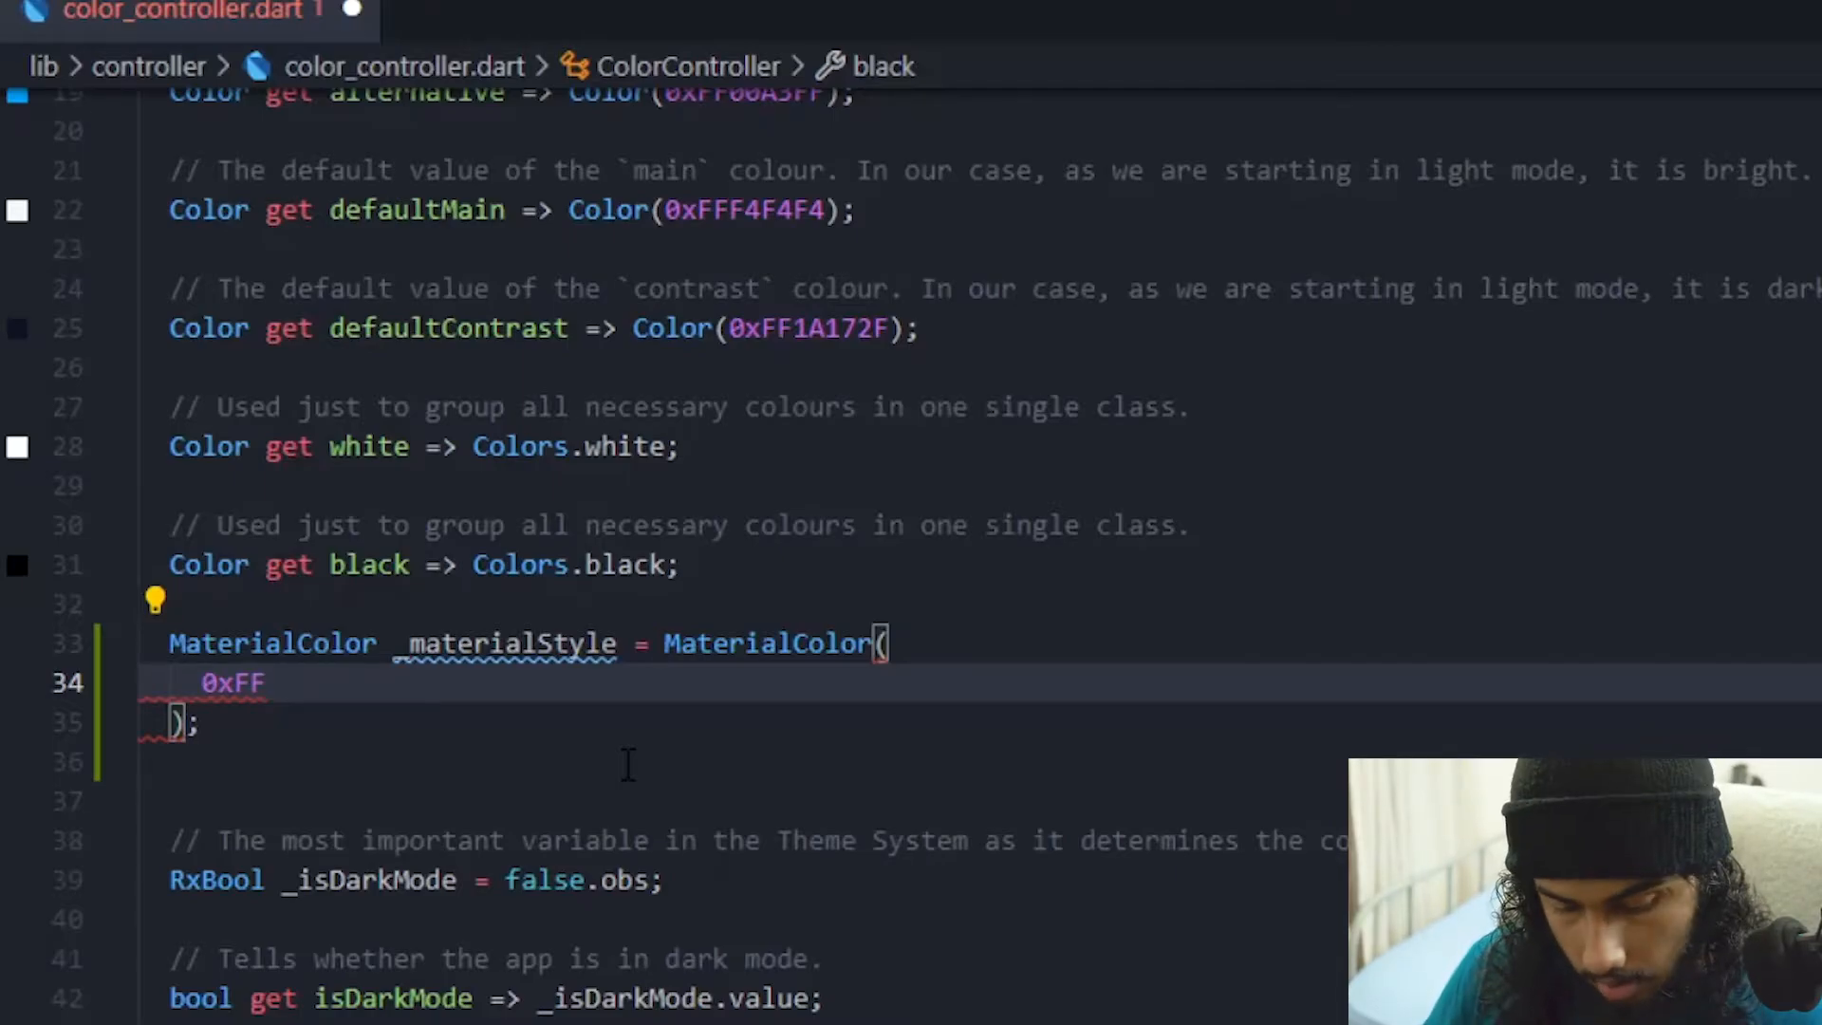
{"action": "type", "text": "A463F5"}
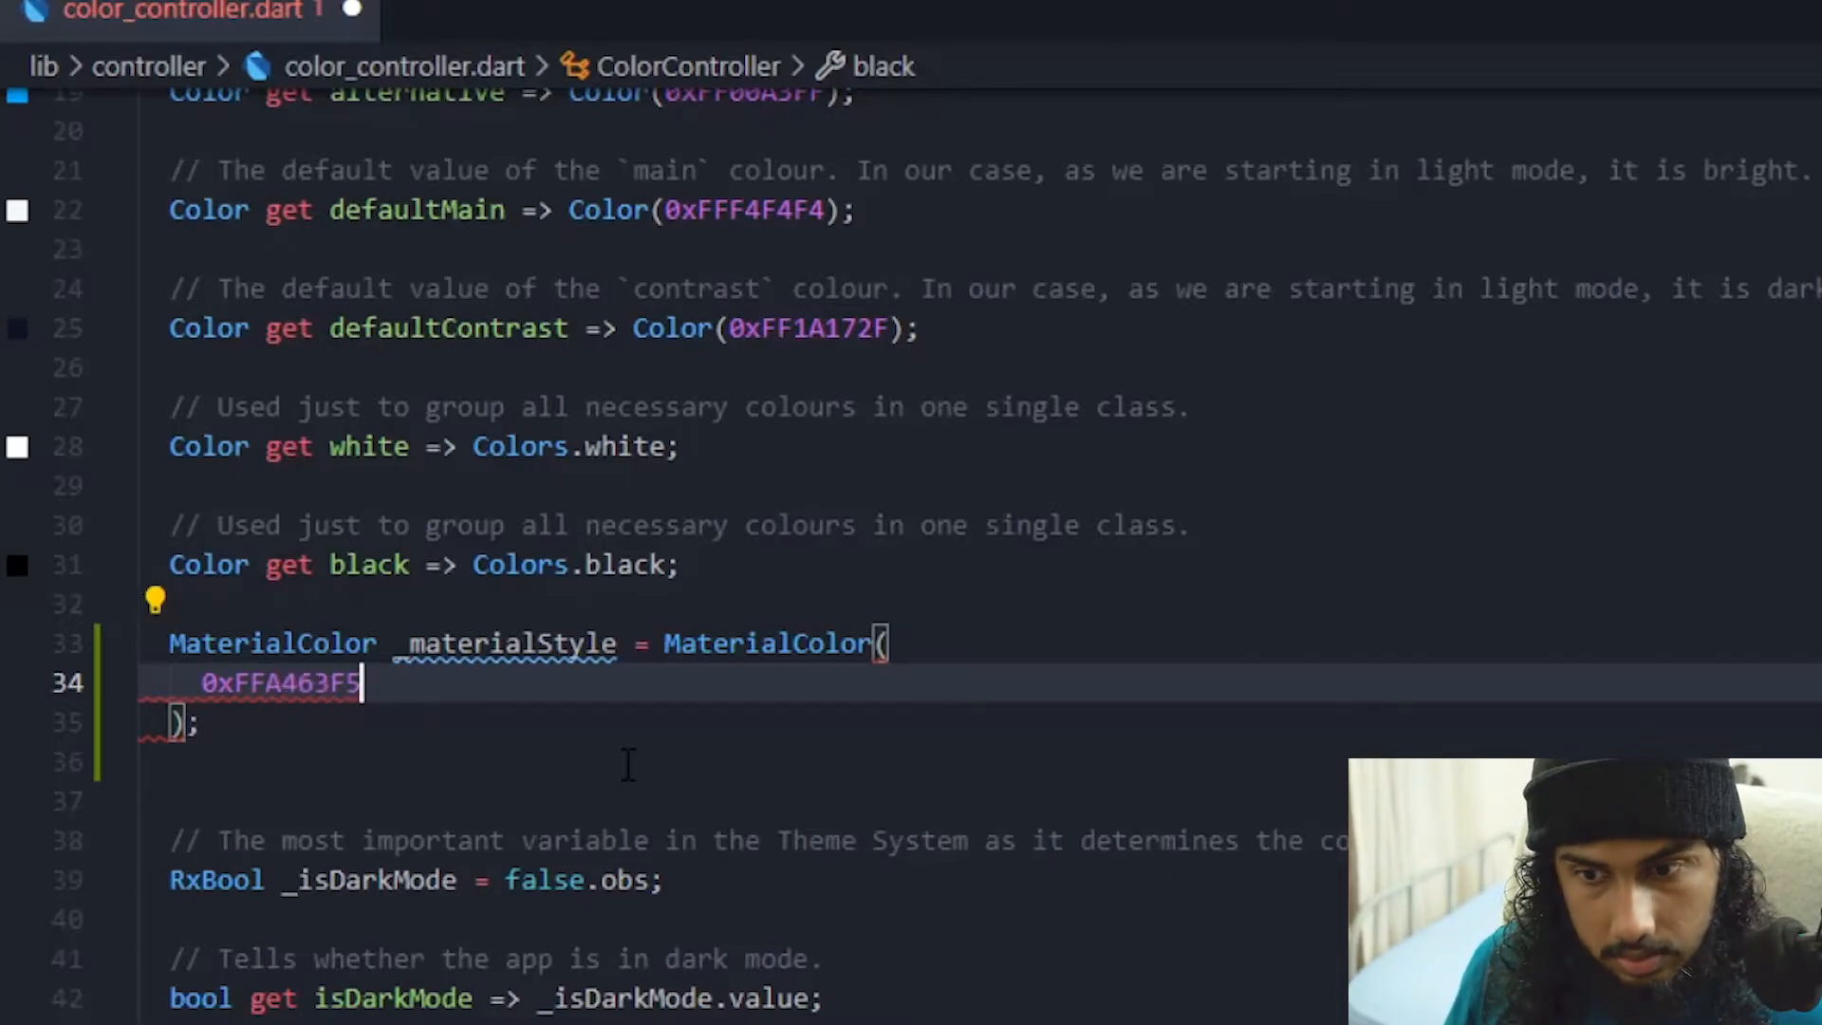
{"action": "type", "text": ","}
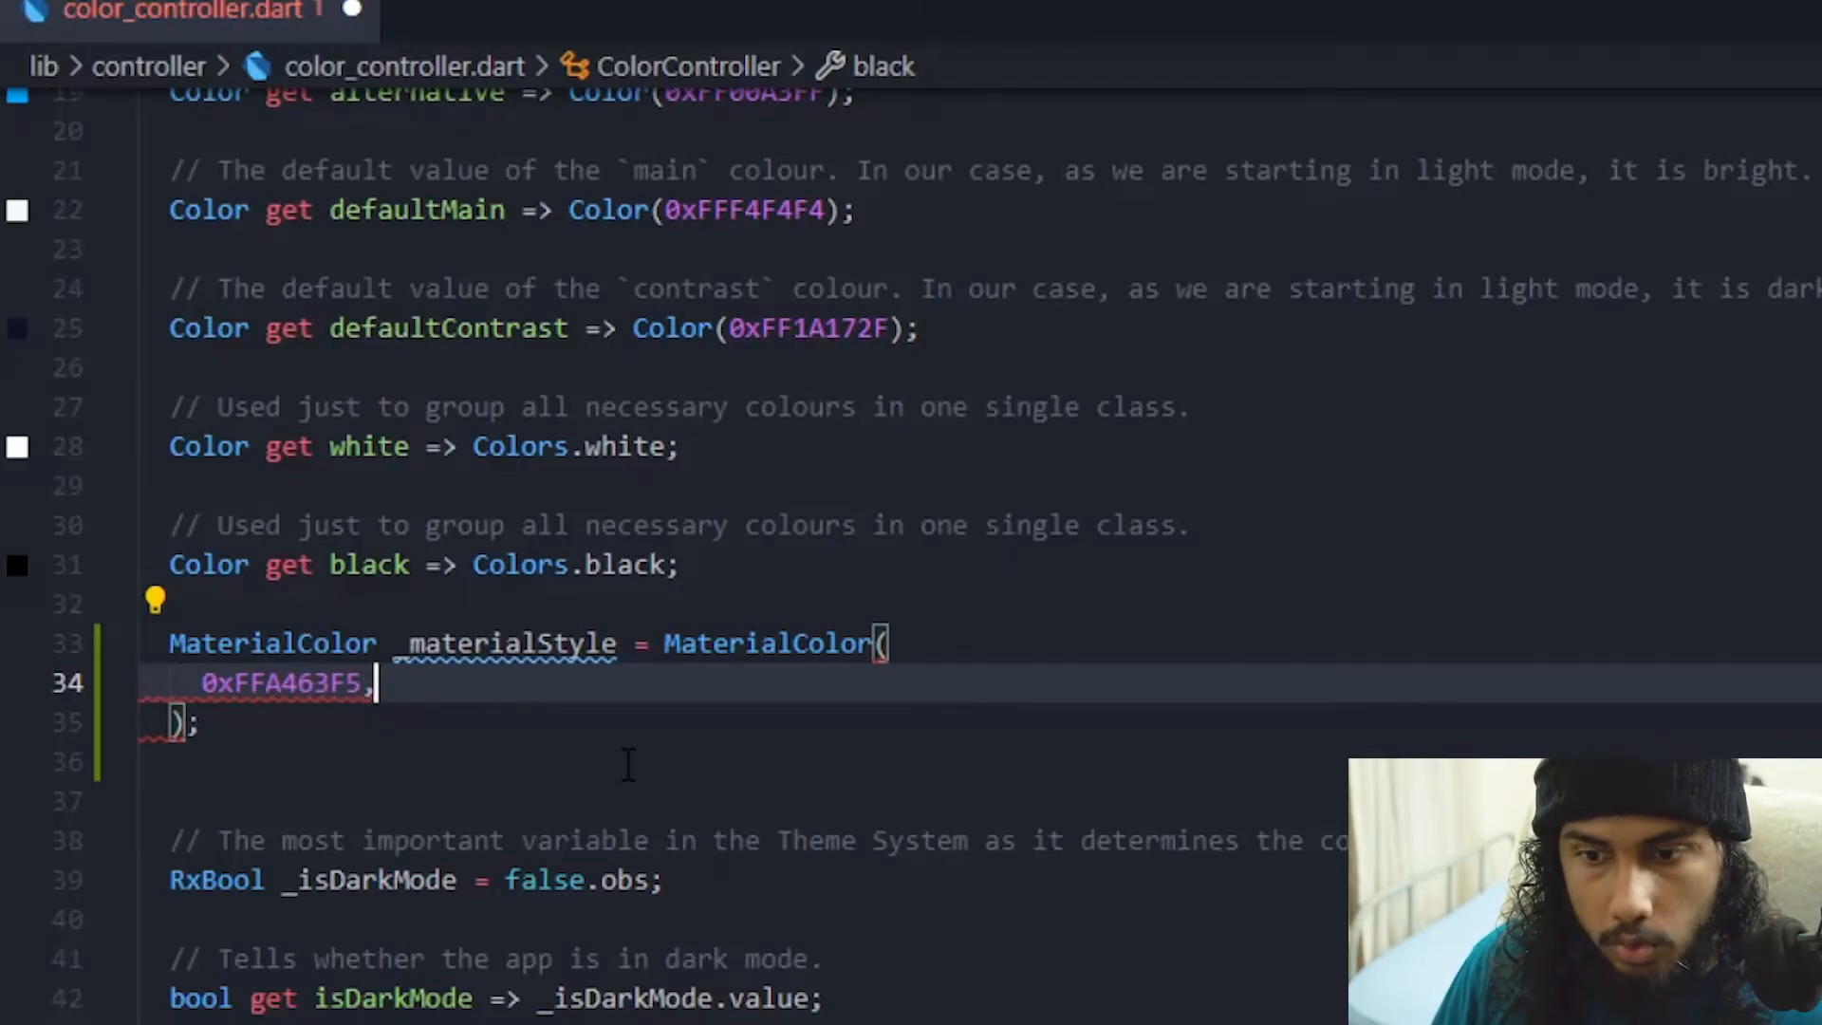
{"action": "key", "text": "enter"}
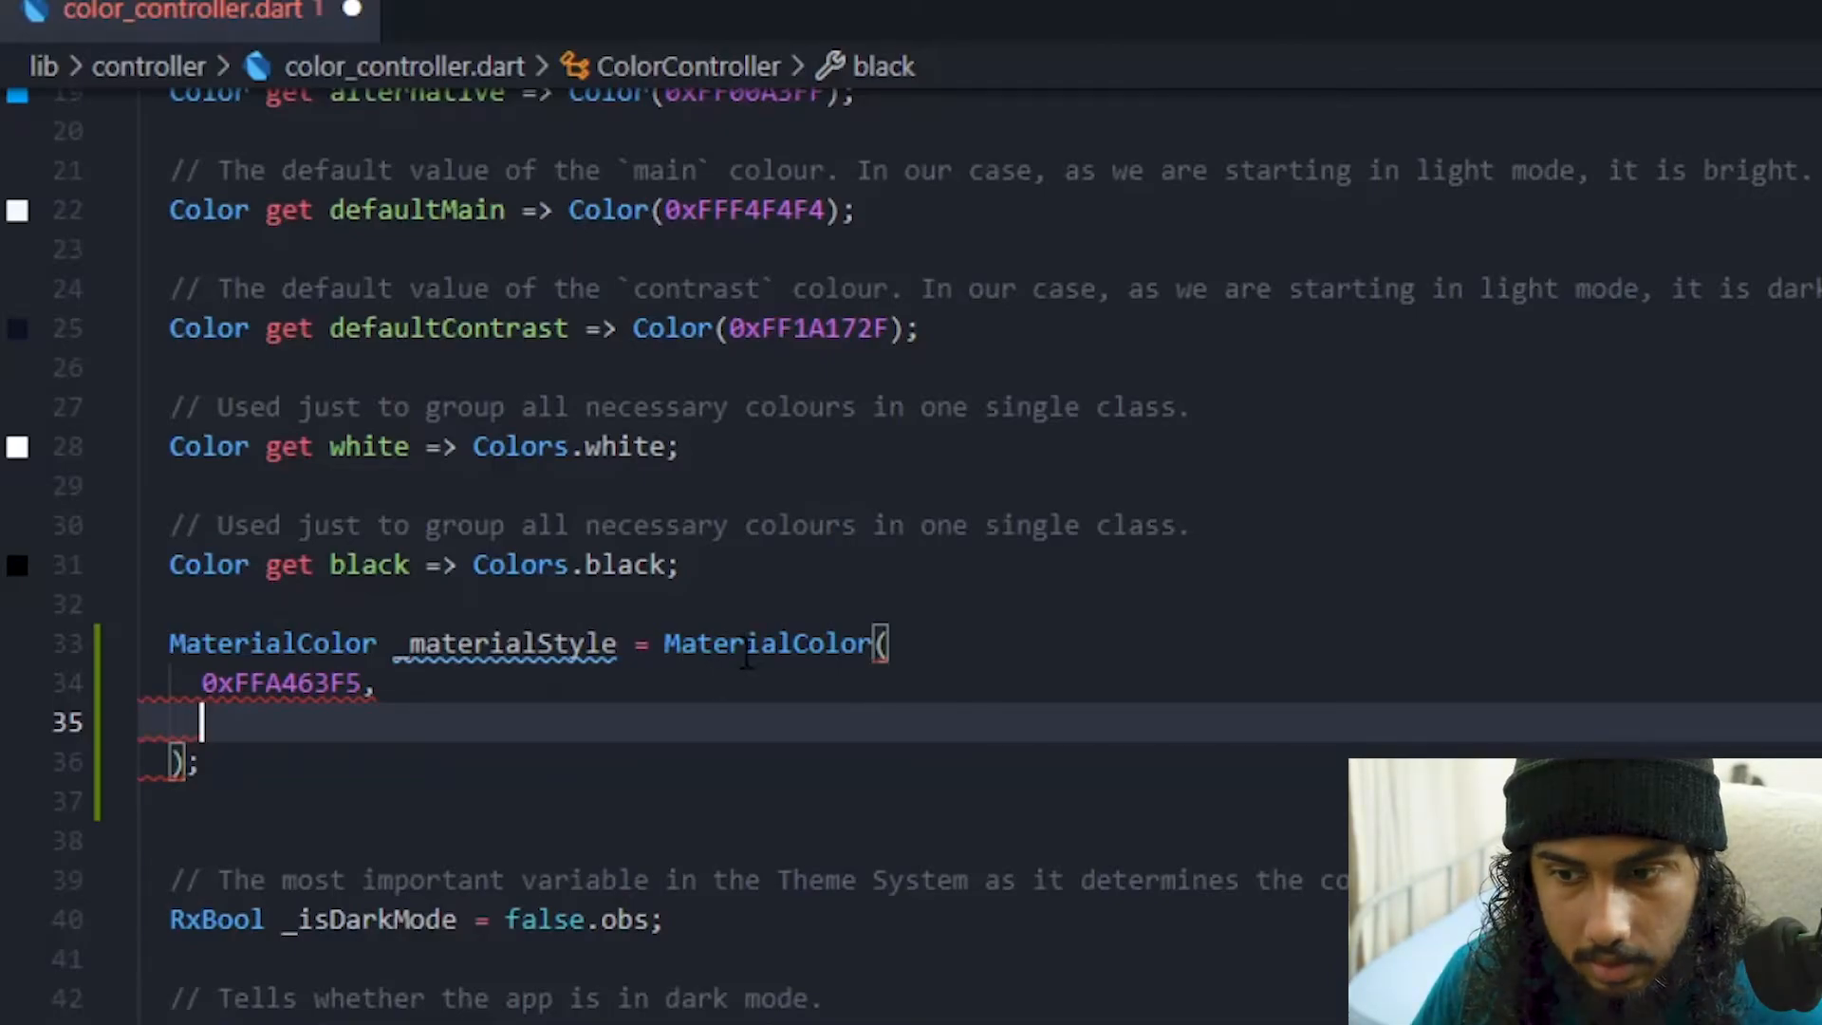
{"action": "mouse_move", "coordinate": [767, 644]}
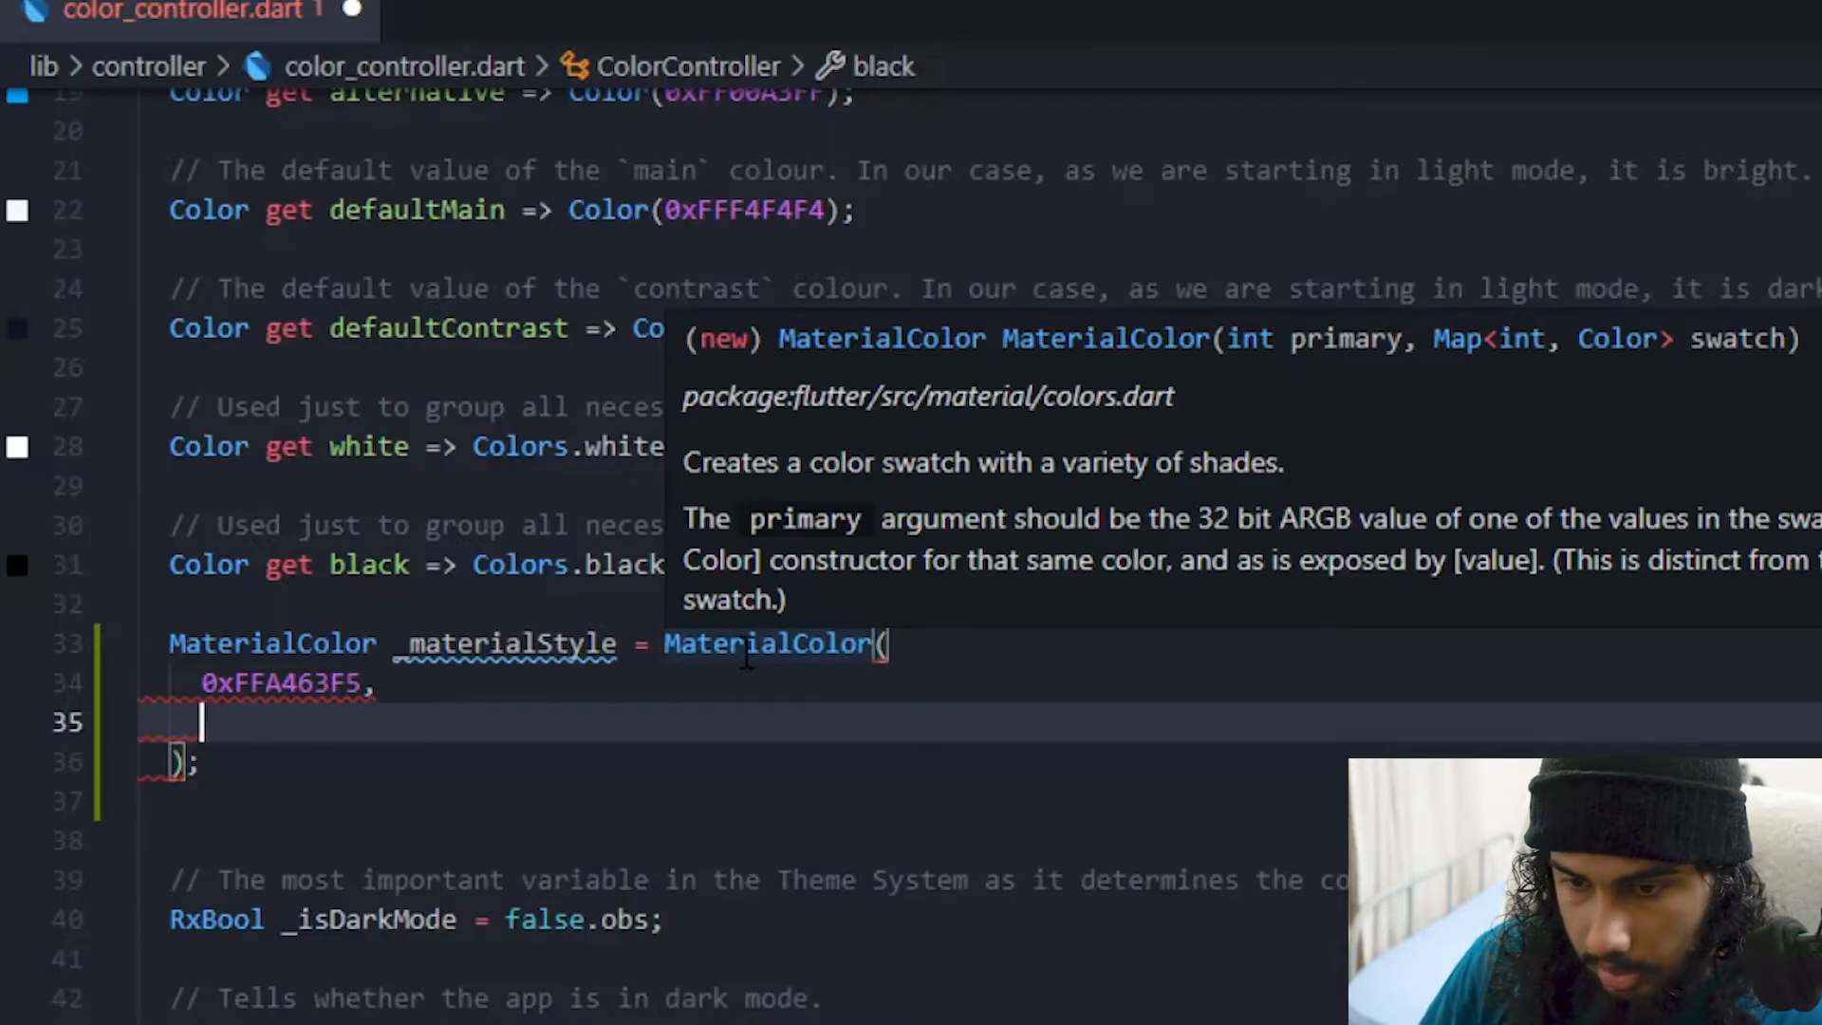
Add a shade map '{}' with entry '50: Color(0xFF' and check the 50 swatch colour in Figma
{"action": "type", "text": "{}"}
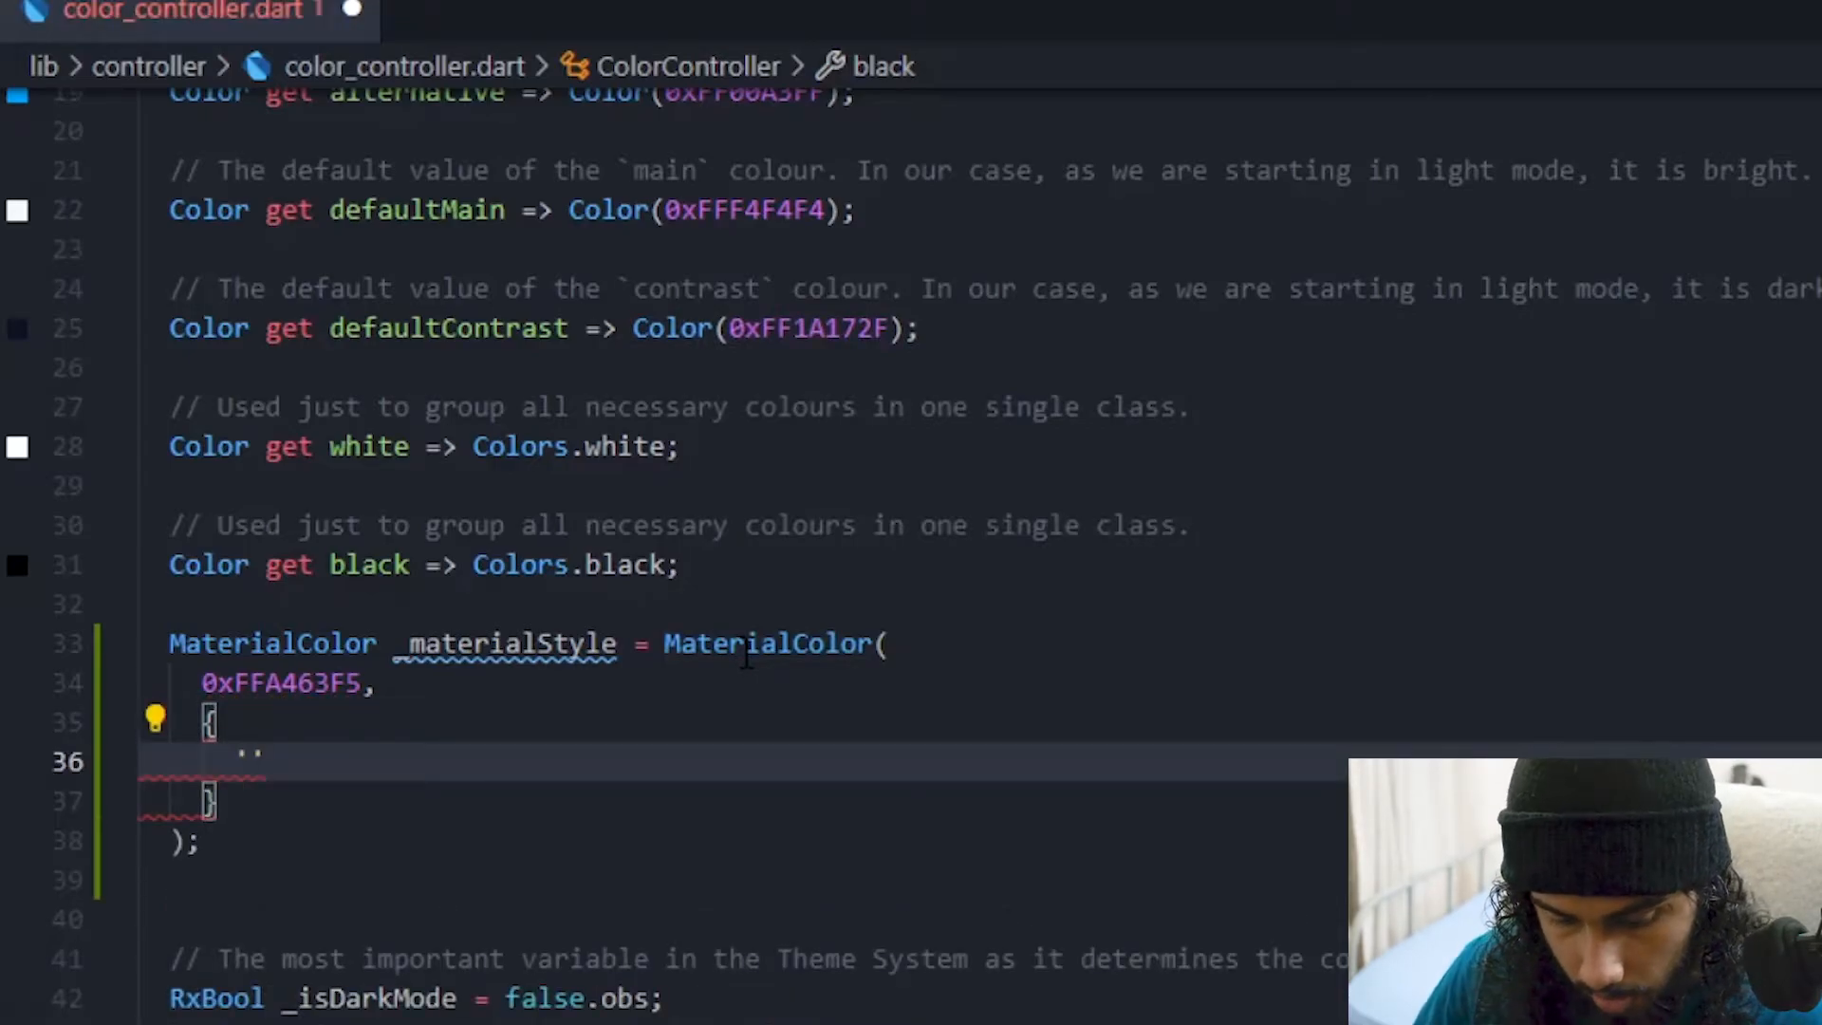
{"action": "type", "text": "50"}
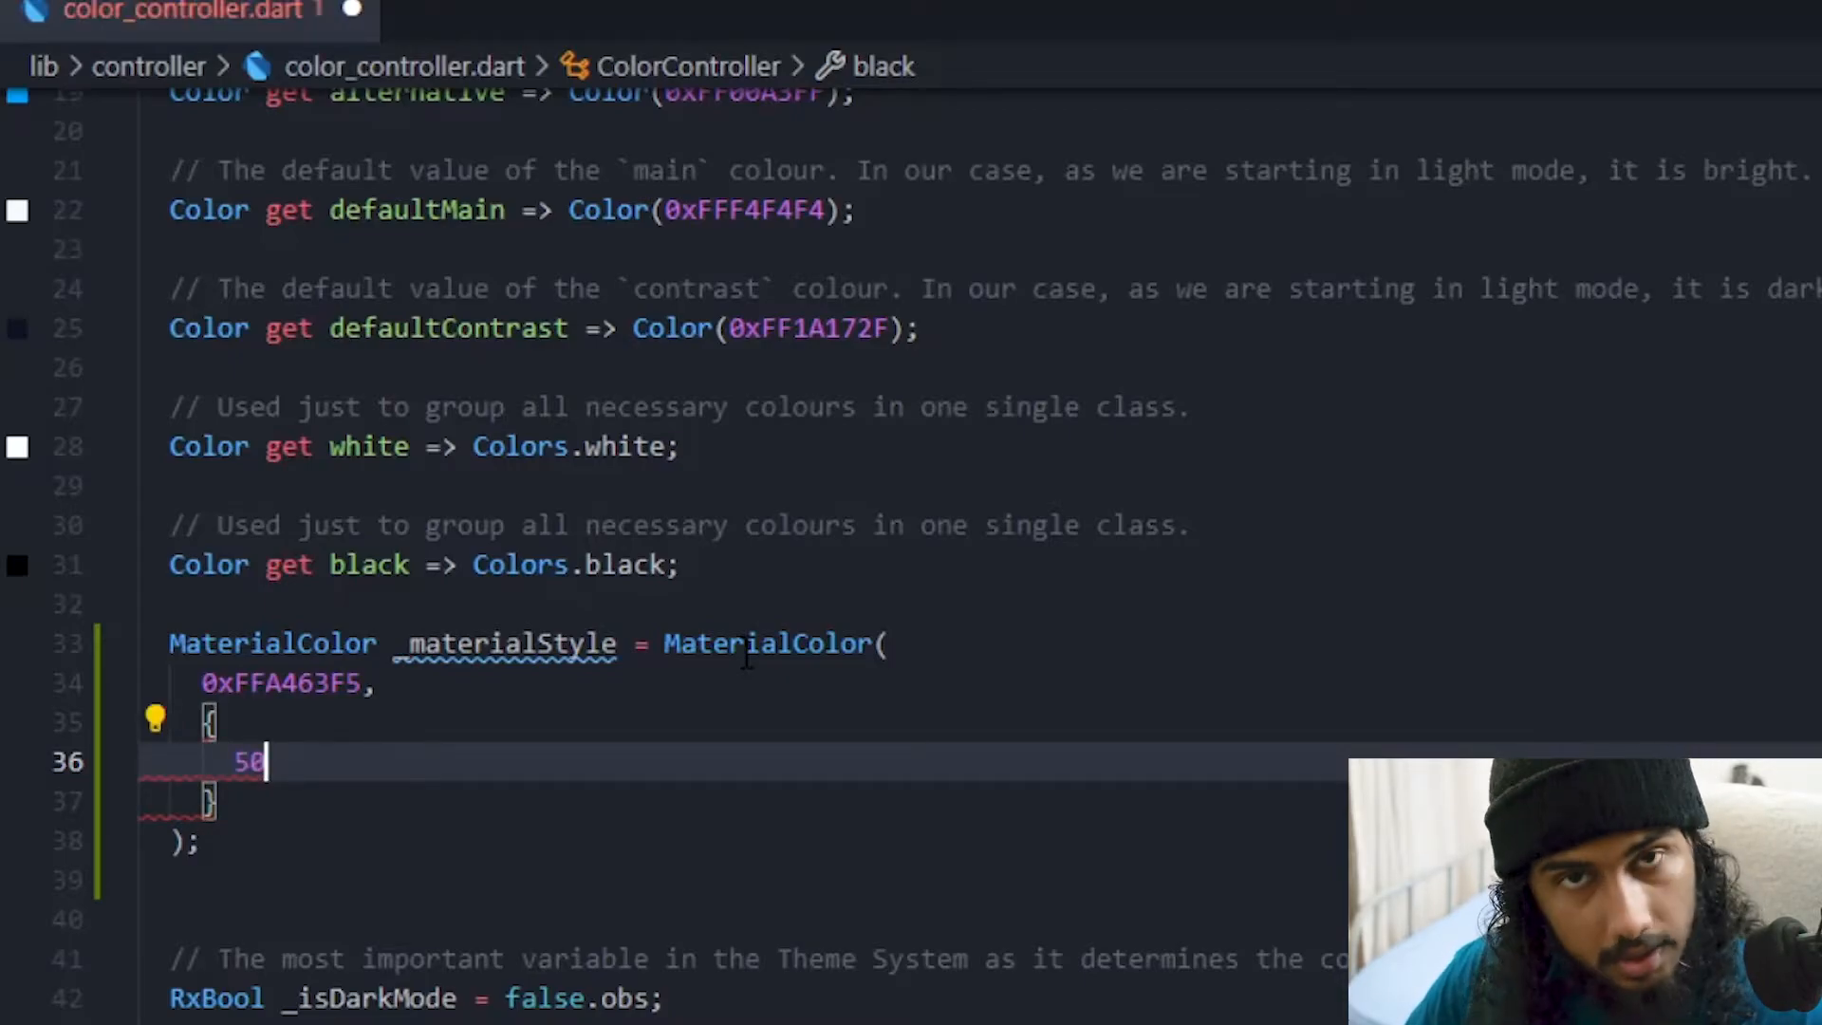
{"action": "type", "text": ":"}
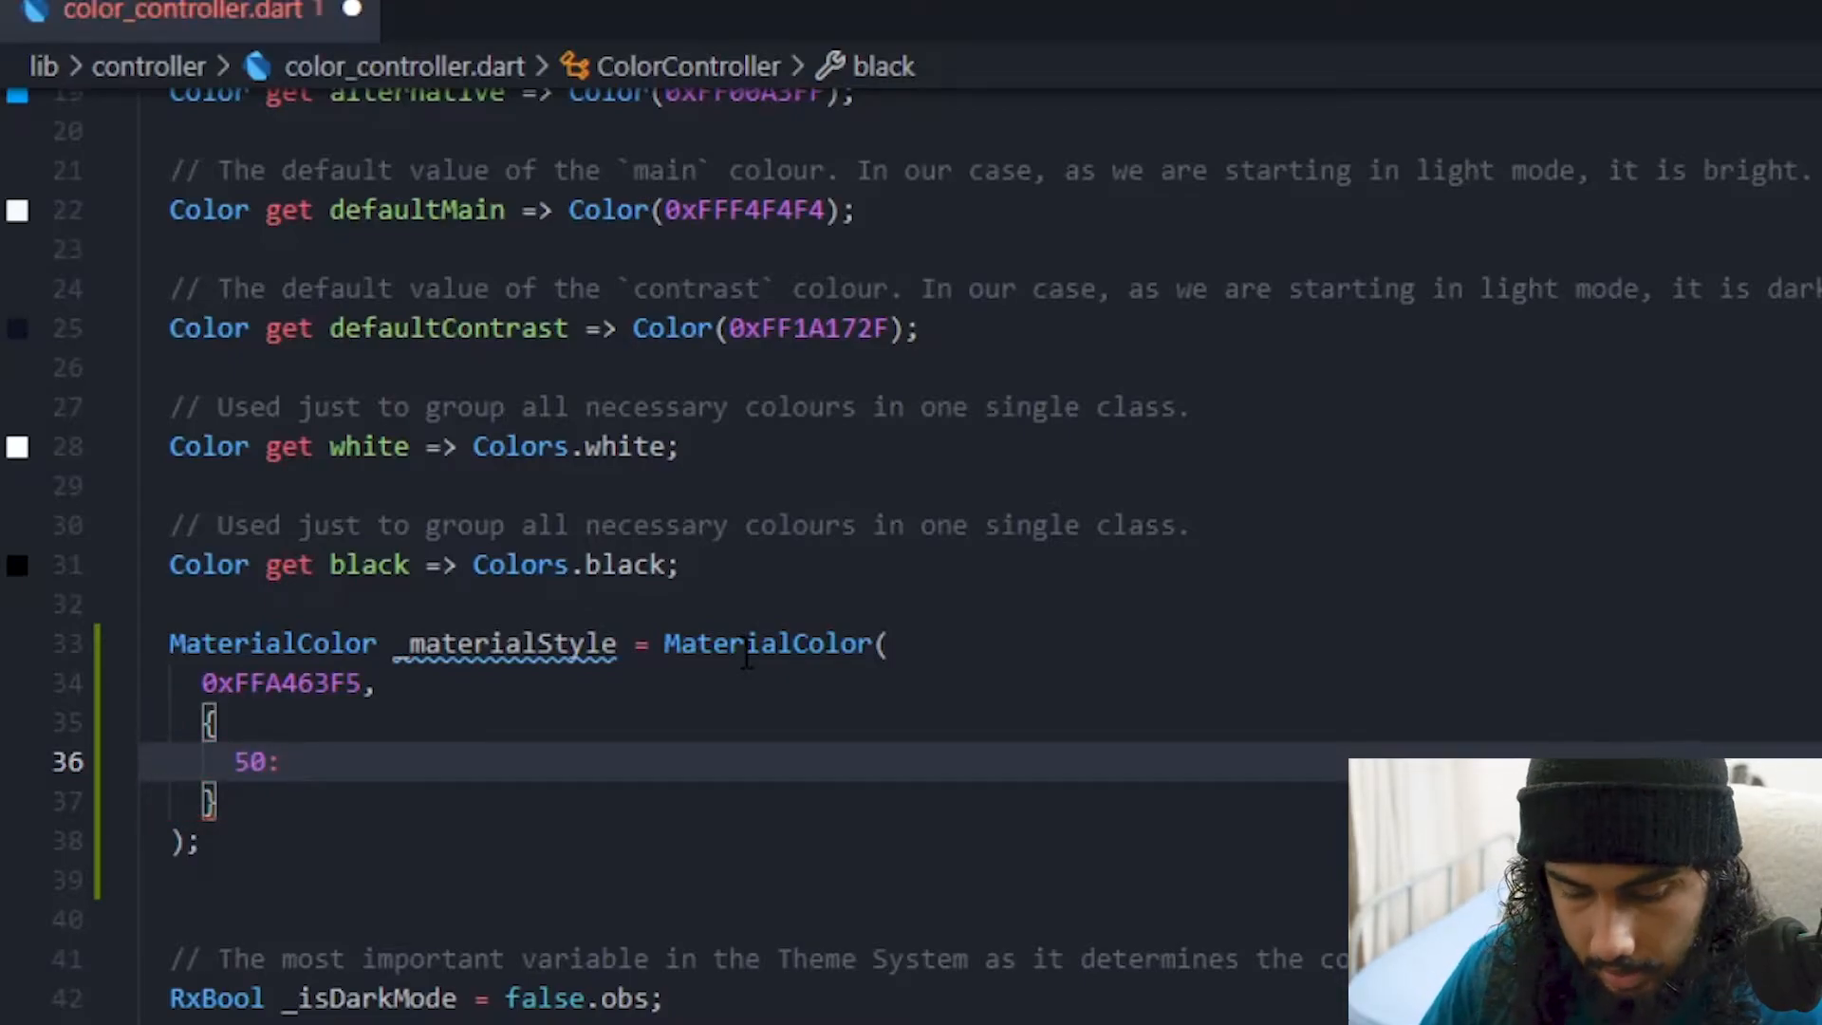
{"action": "type", "text": "Color("}
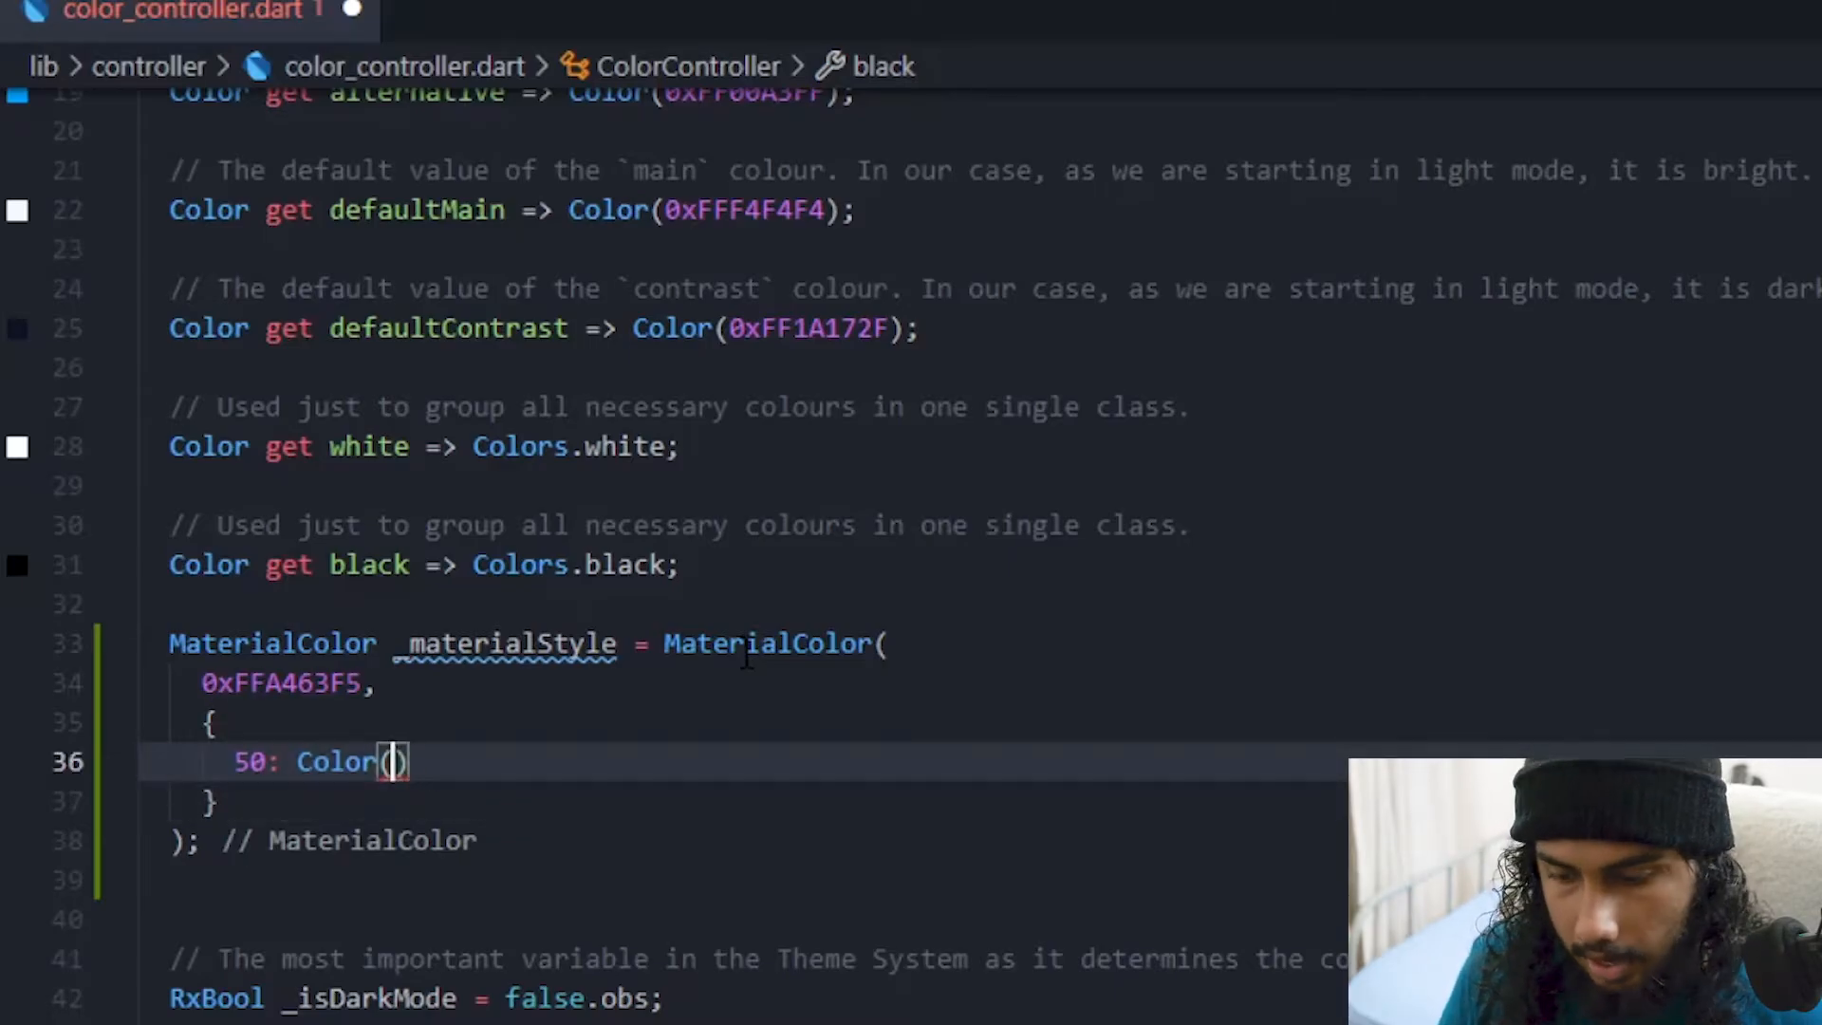
{"action": "type", "text": "0x"}
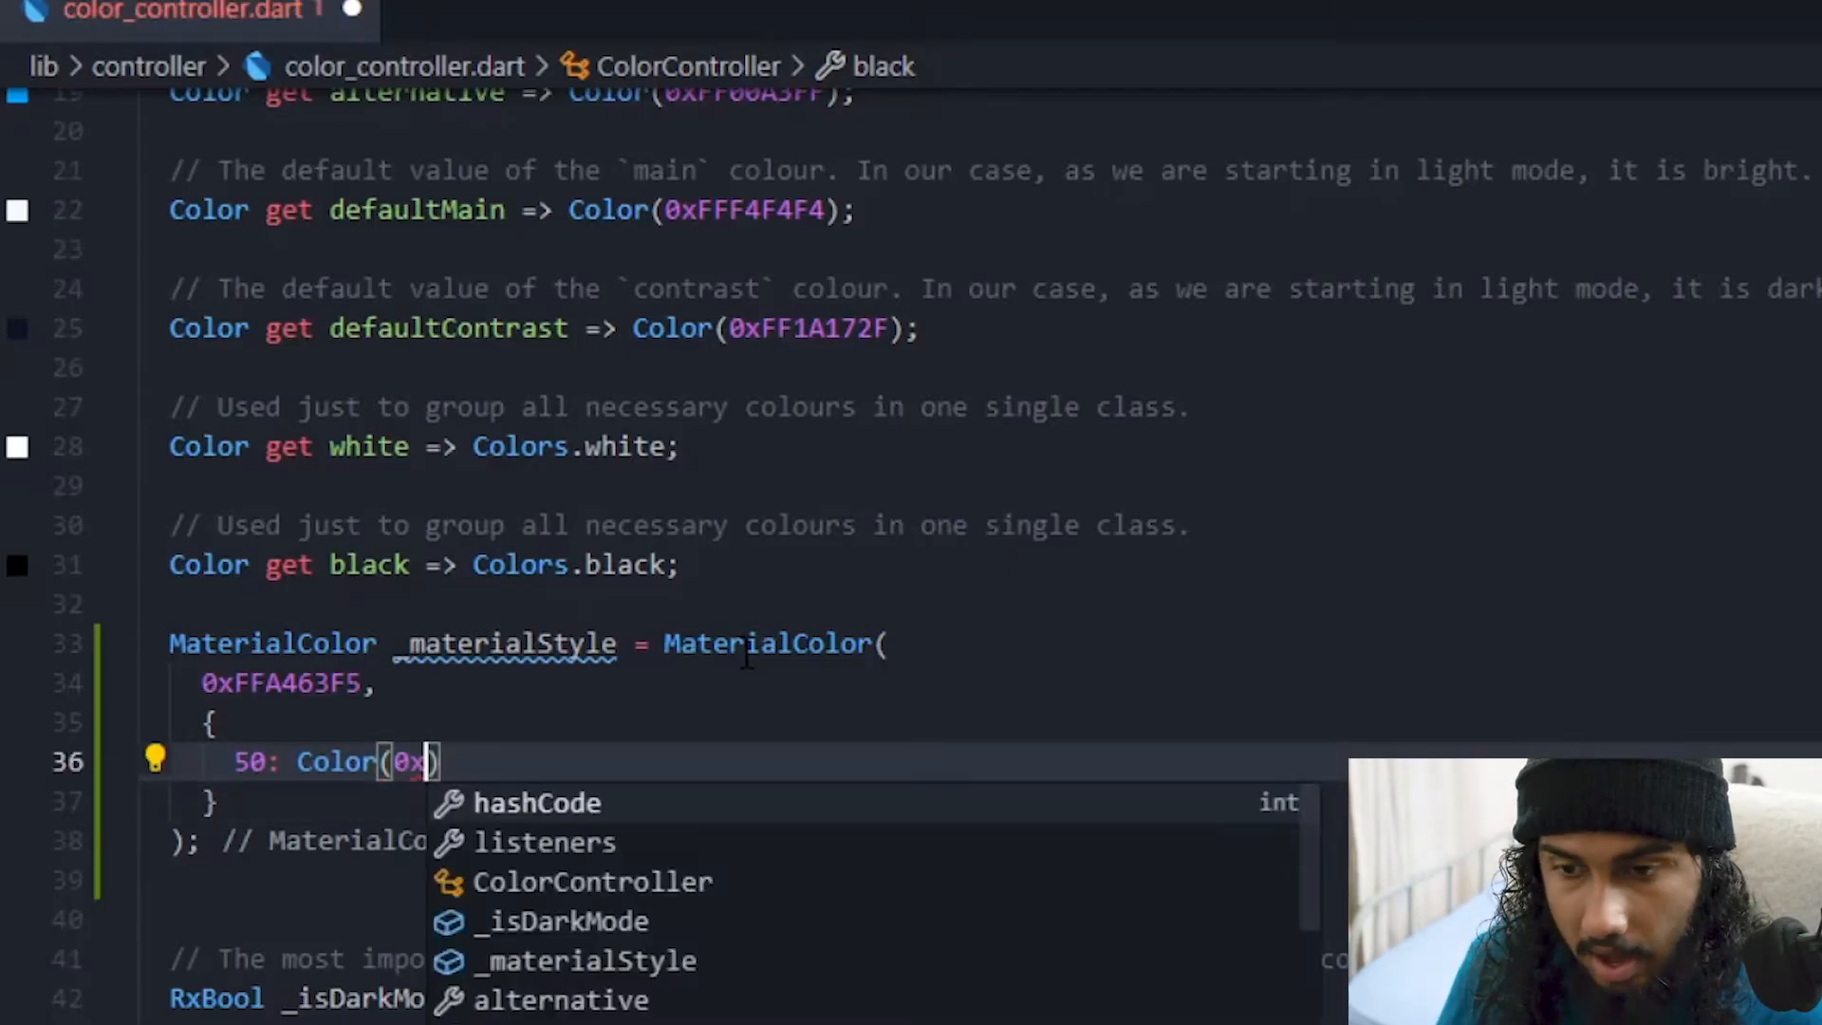
{"action": "type", "text": "FF"}
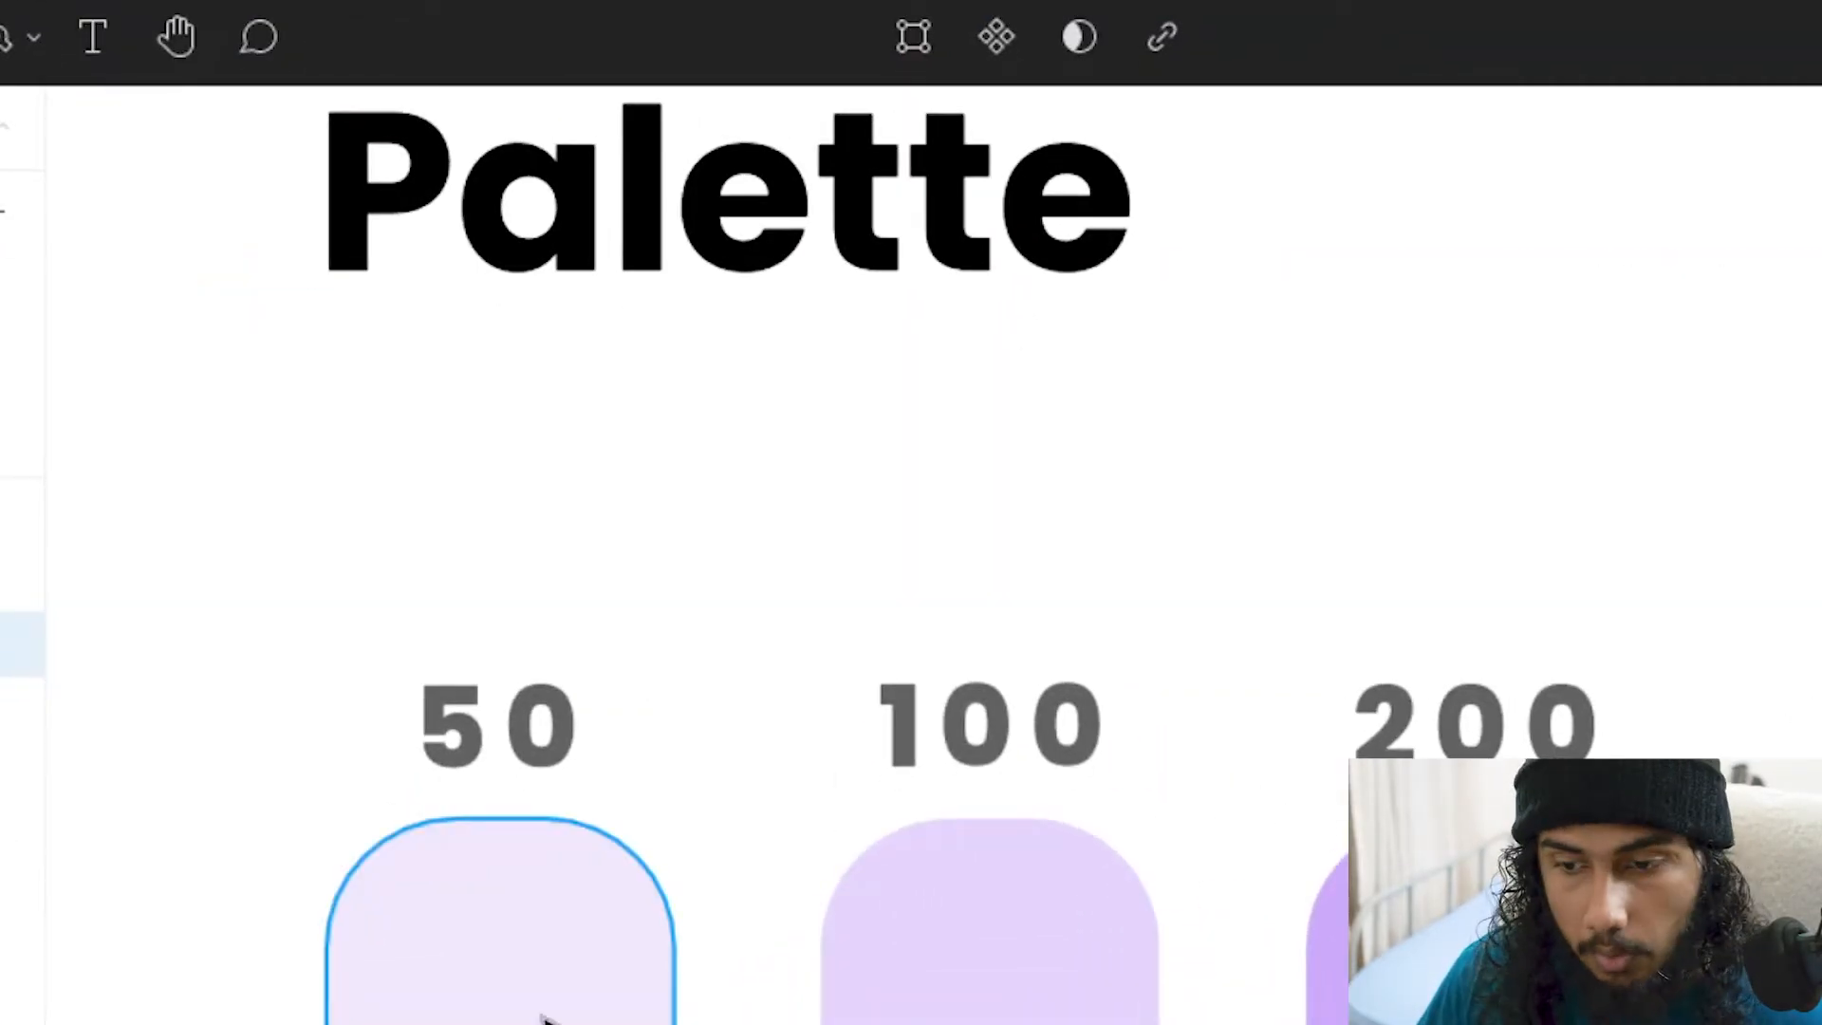
{"action": "left_click", "coordinate": [499, 918]}
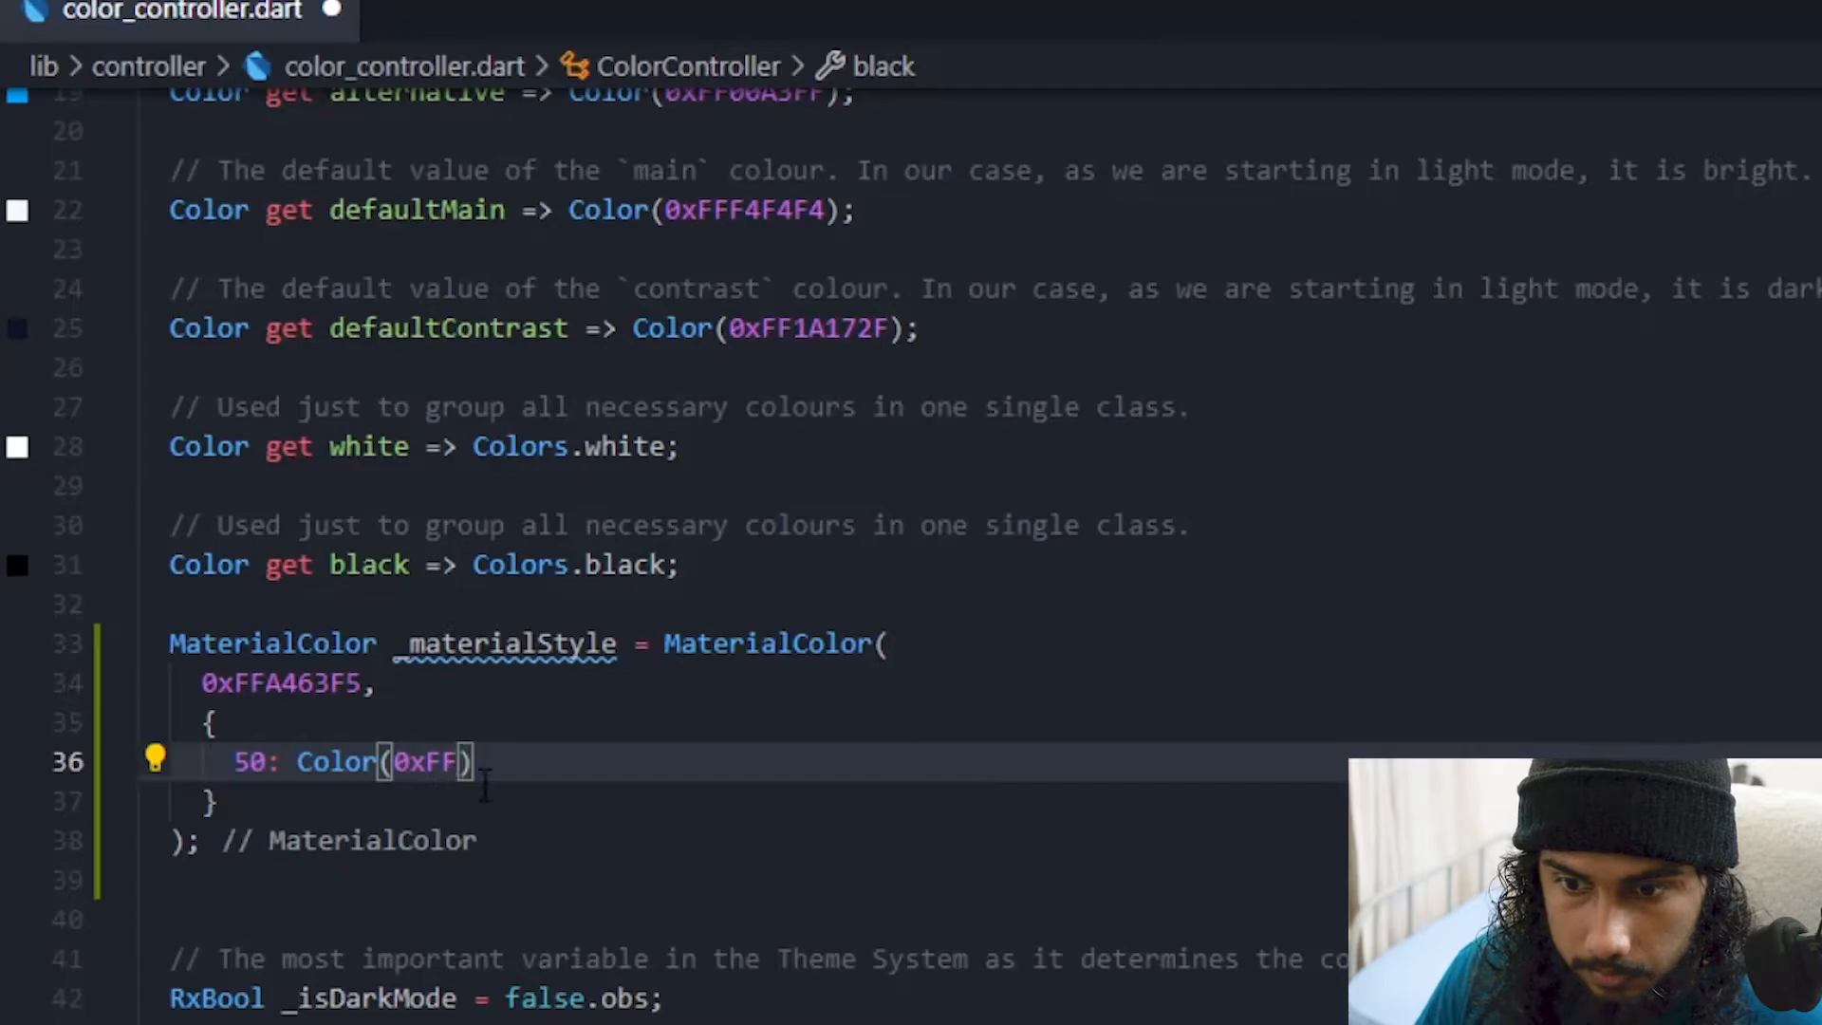
Complete shade 50 as Color(0xFFEADFF8) and continue the map through shade 900
{"action": "type", "text": "EADFF8"}
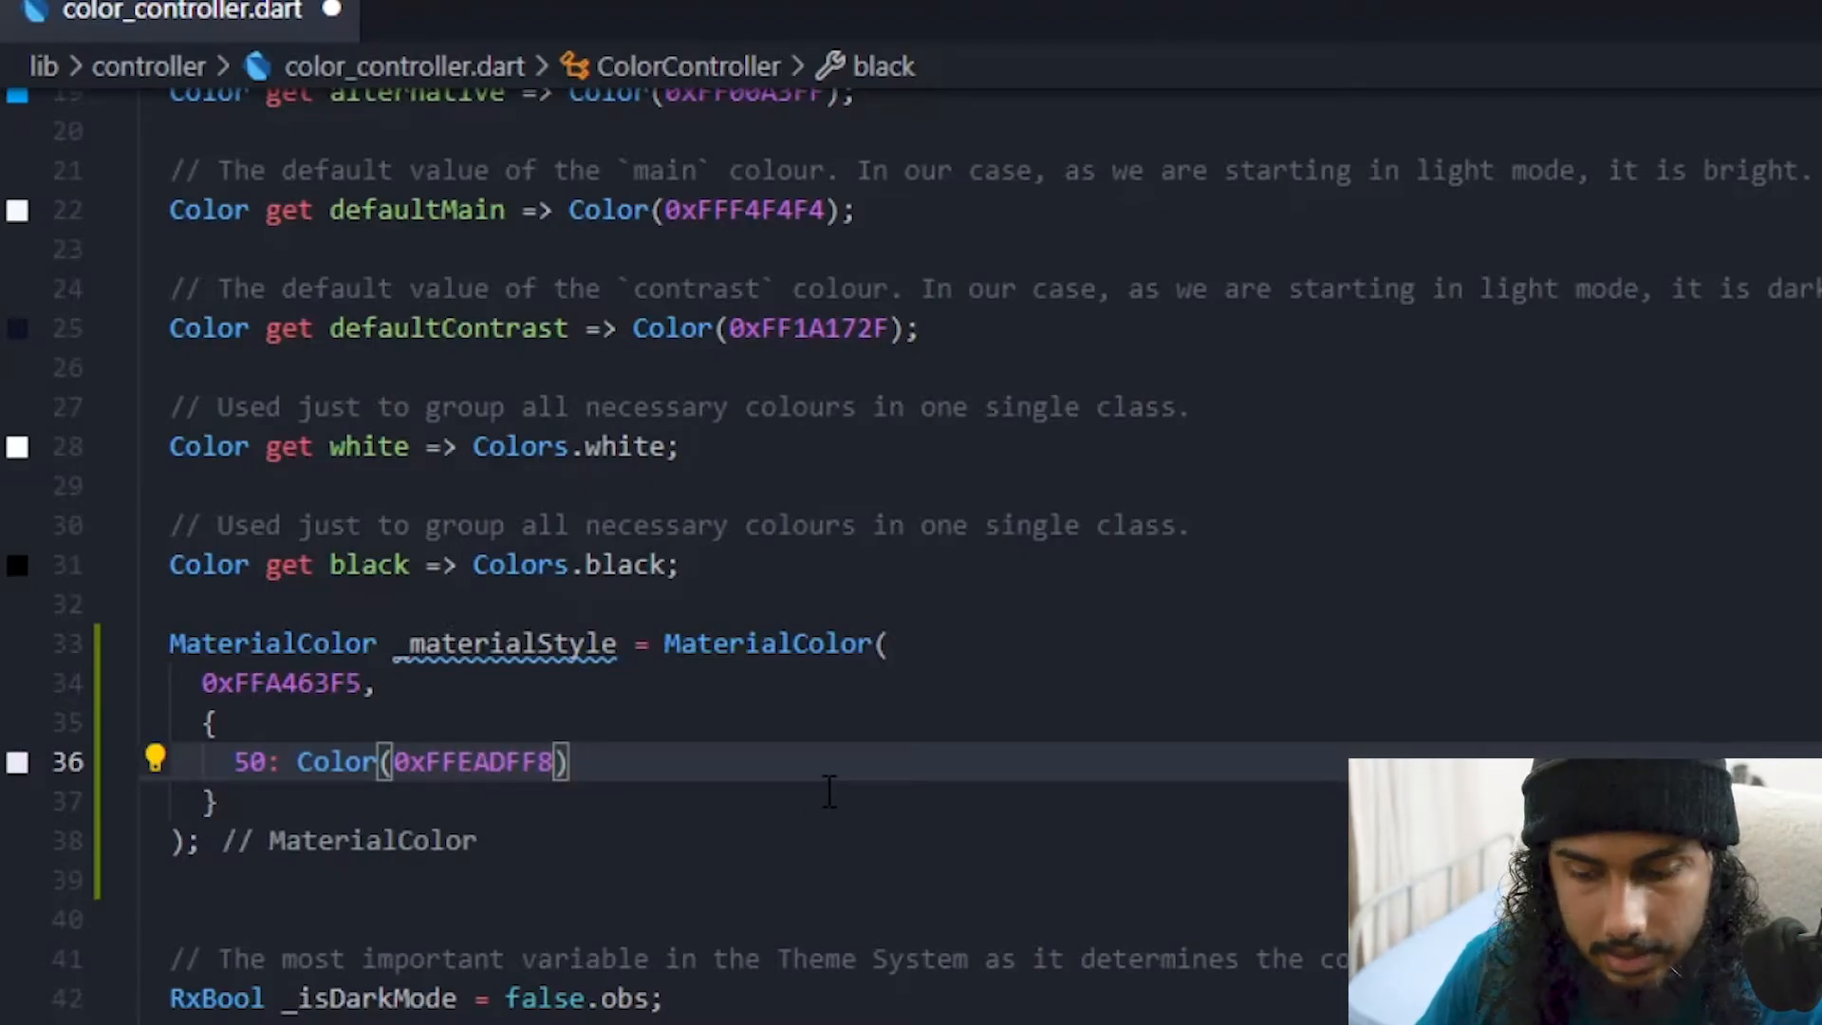
{"action": "type", "text": ","}
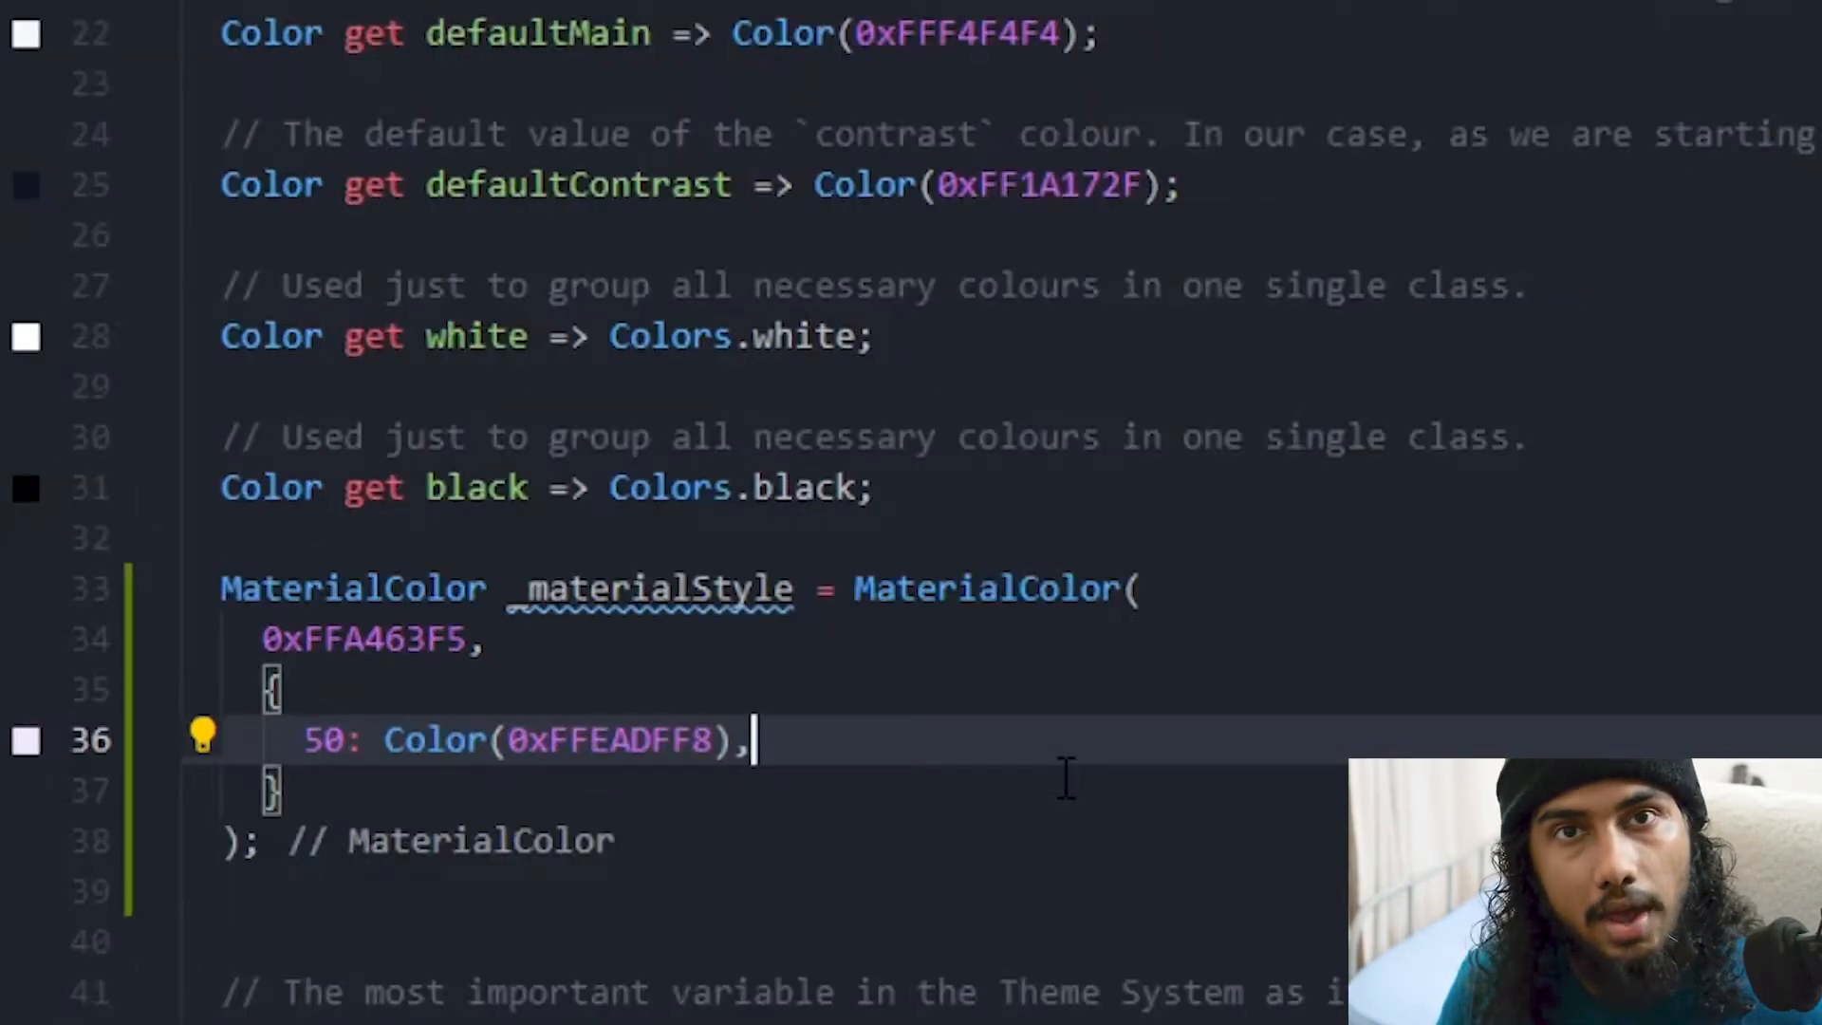
{"action": "scroll", "scroll_direction": "down", "scroll_amount": 3}
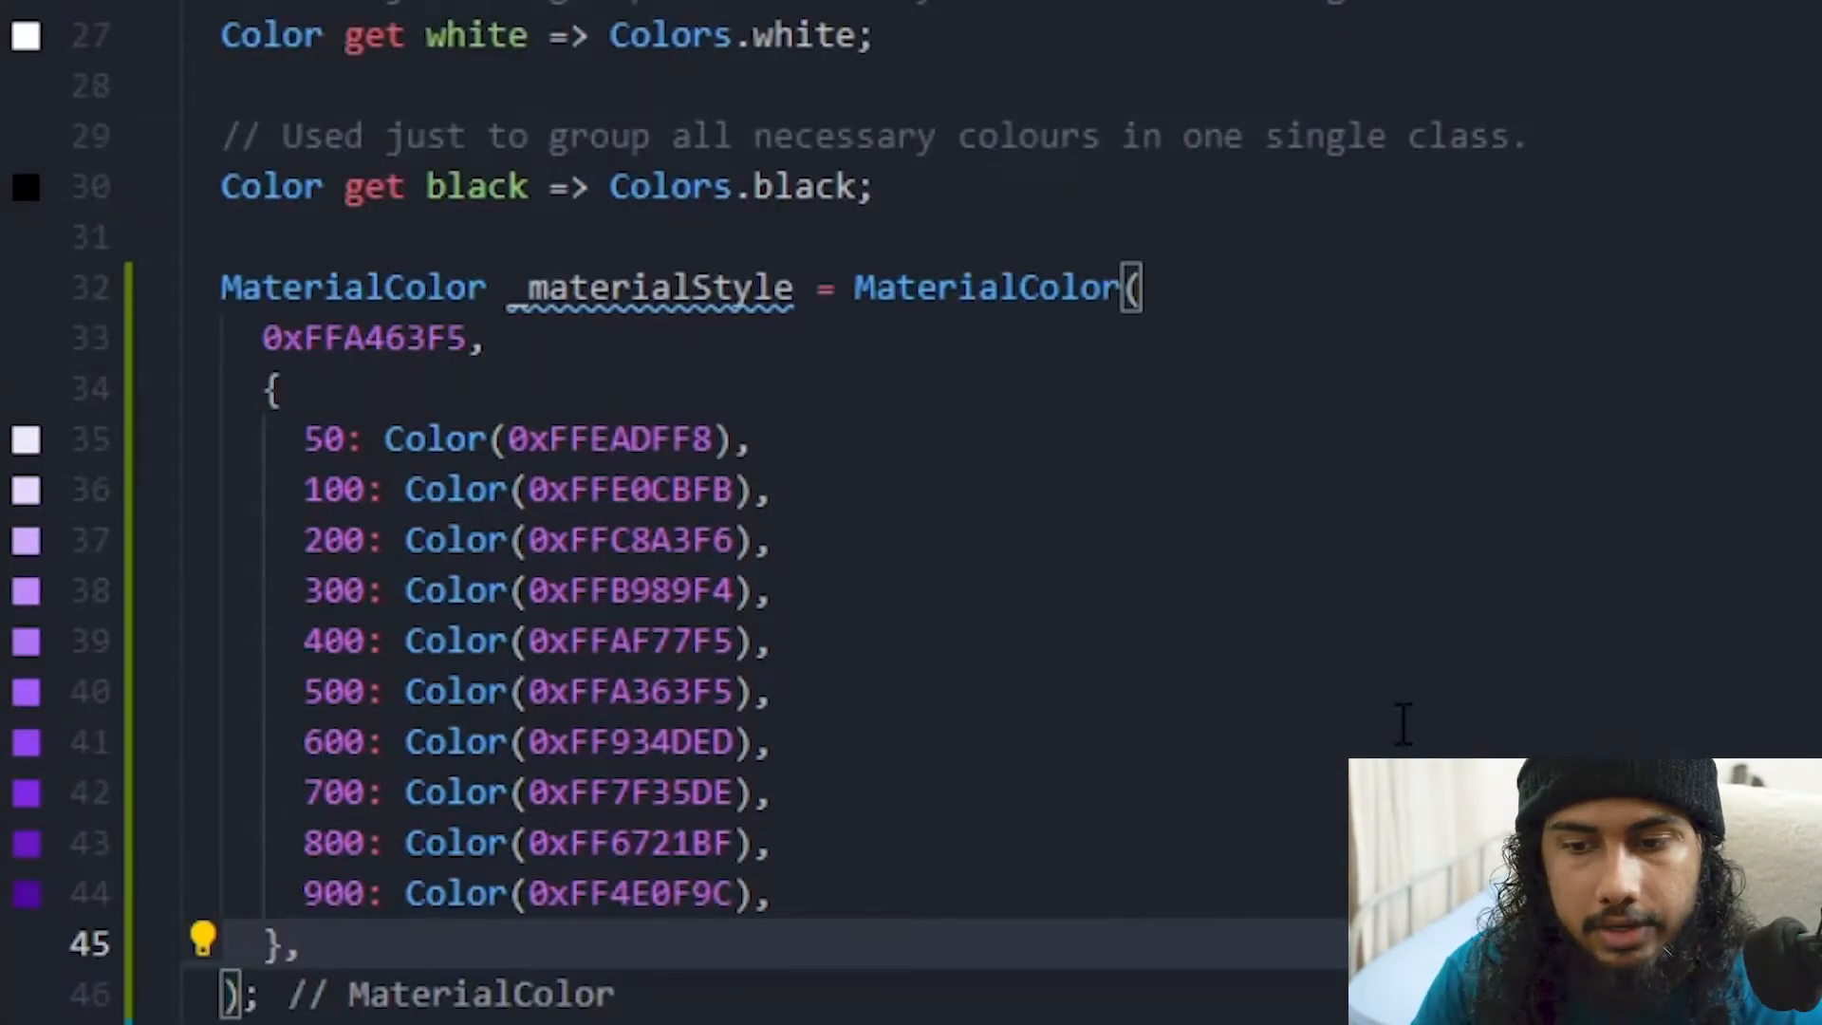
{"action": "scroll", "scroll_direction": "down", "scroll_amount": 3}
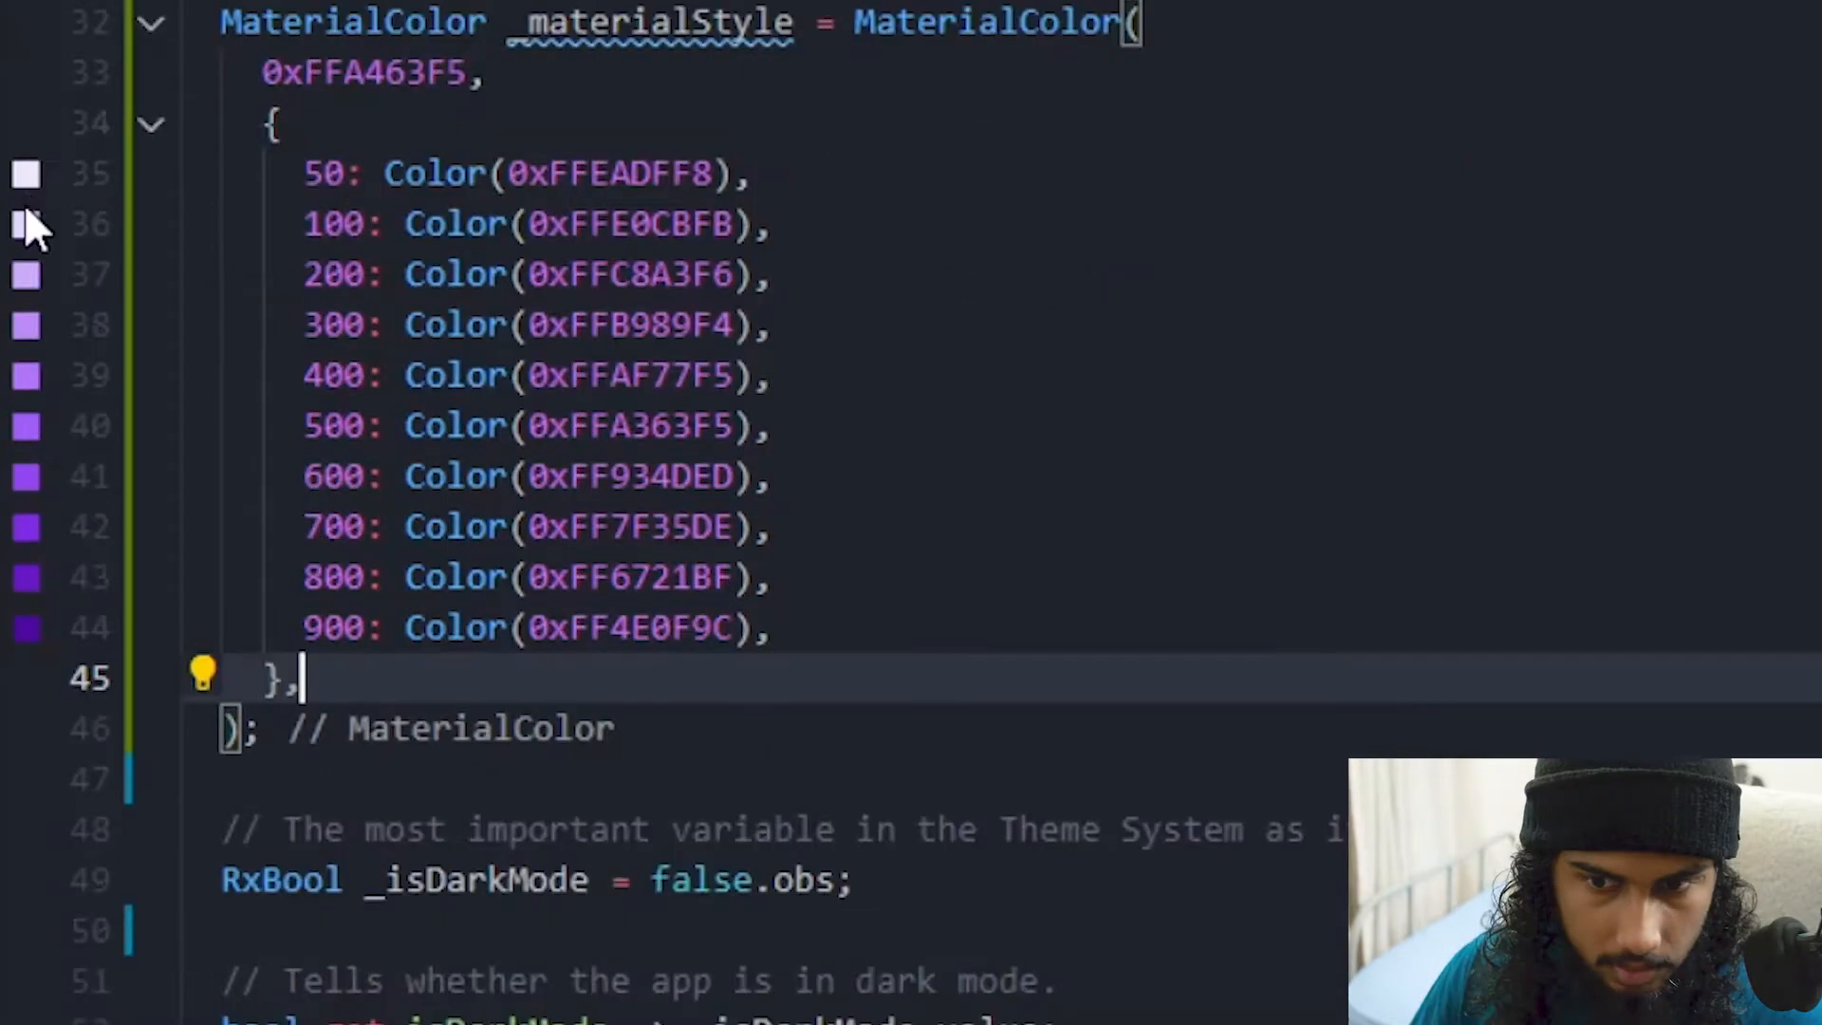
{"action": "mouse_move", "coordinate": [32, 668]}
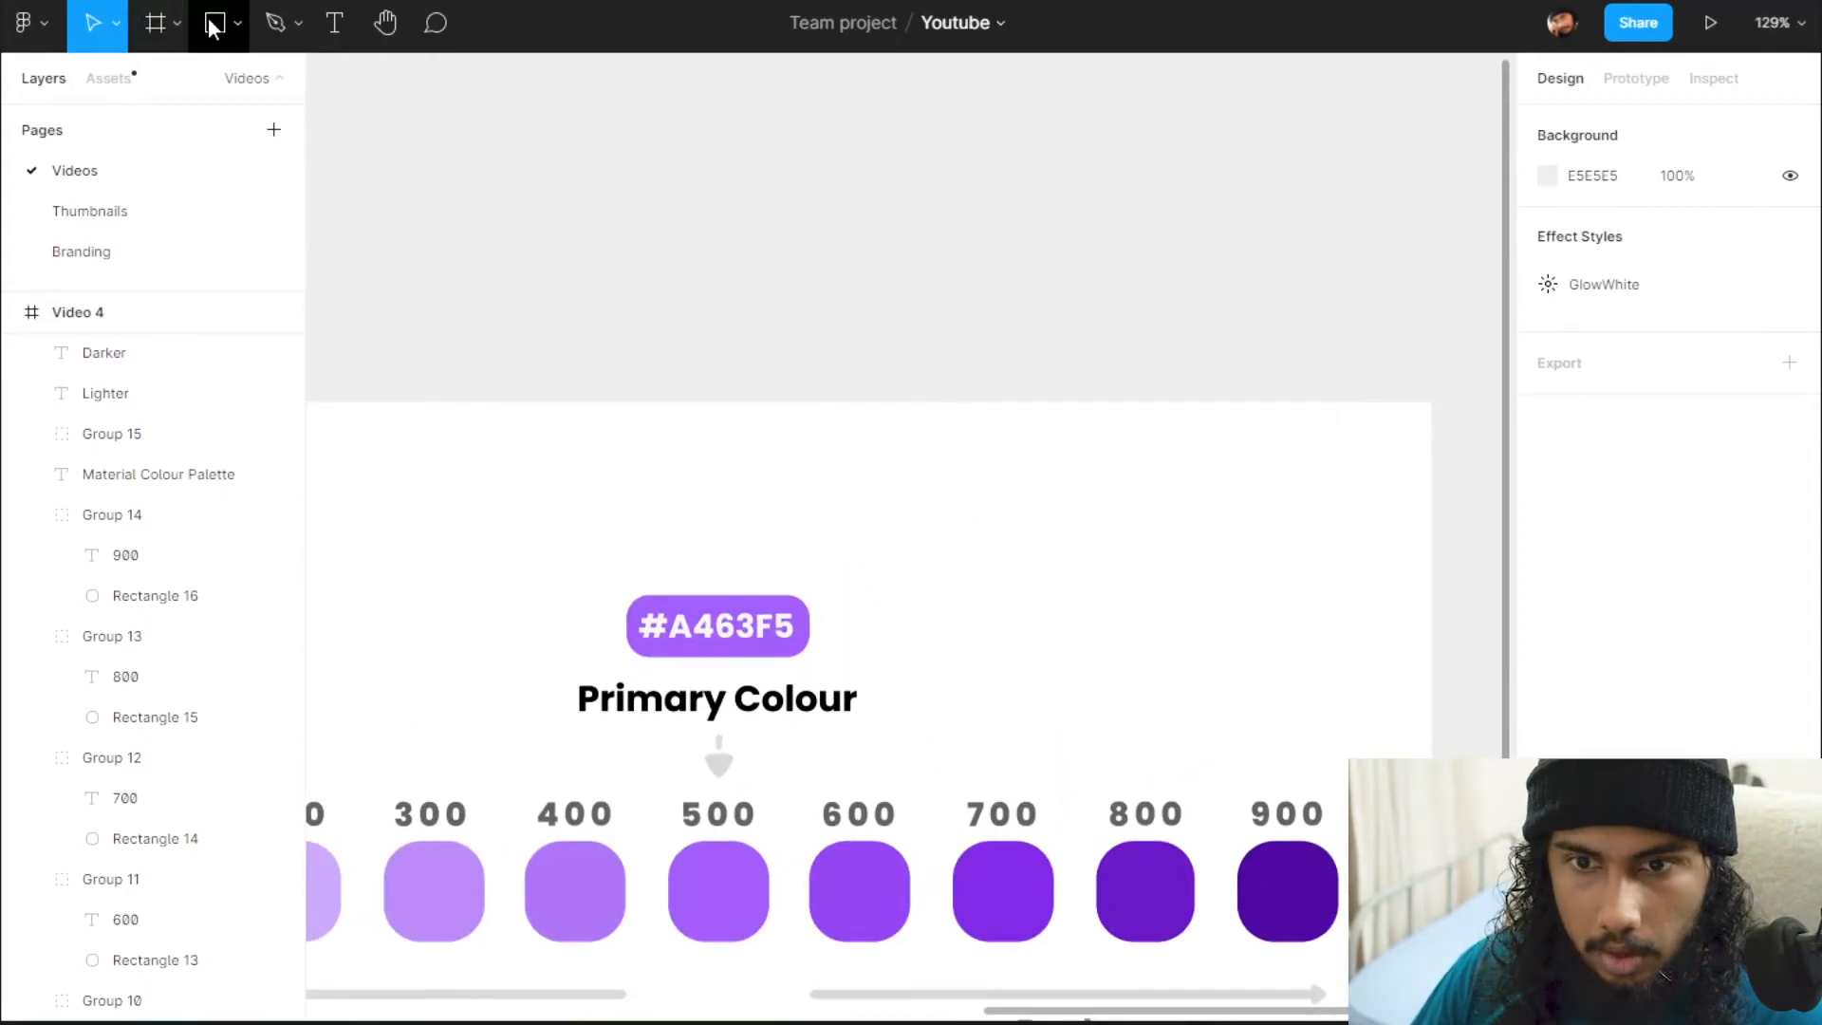
Draw a test rectangle above the palette in Figma and open its Fill colour picker
{"action": "left_click", "coordinate": [215, 23]}
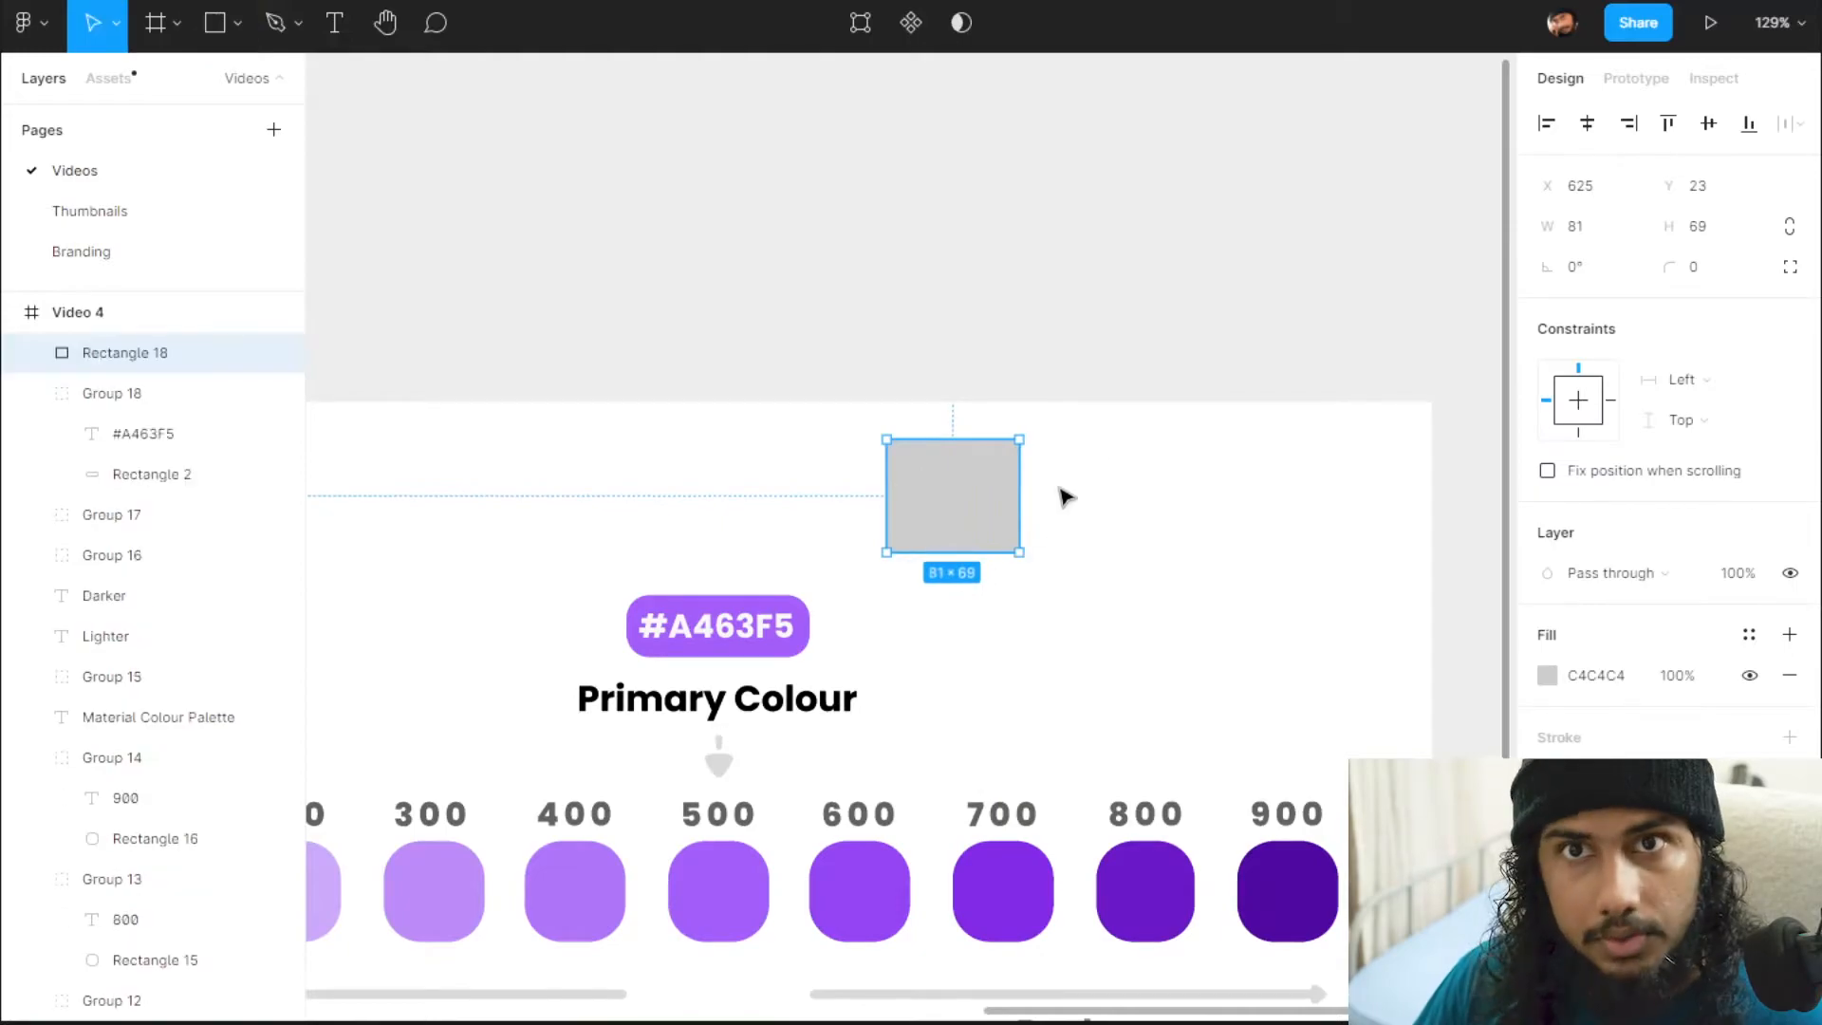
{"action": "left_click", "coordinate": [1549, 676]}
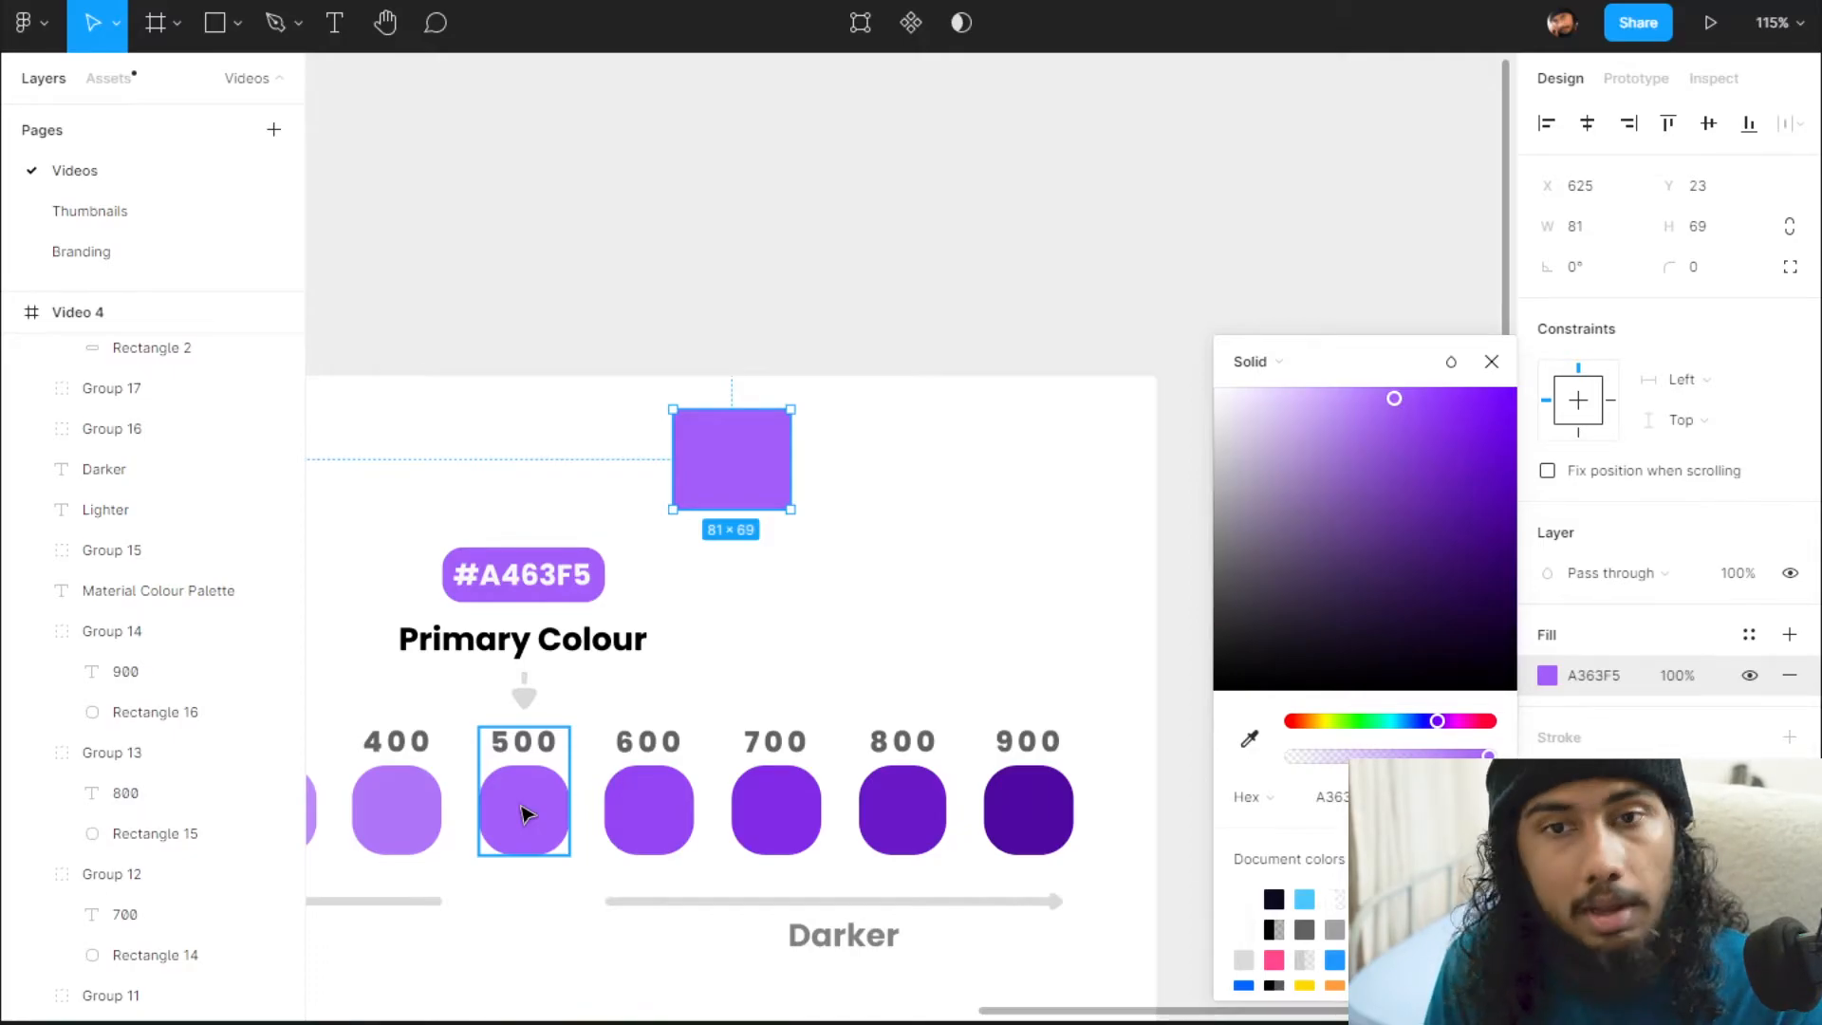
{"action": "mouse_move", "coordinate": [1040, 645]}
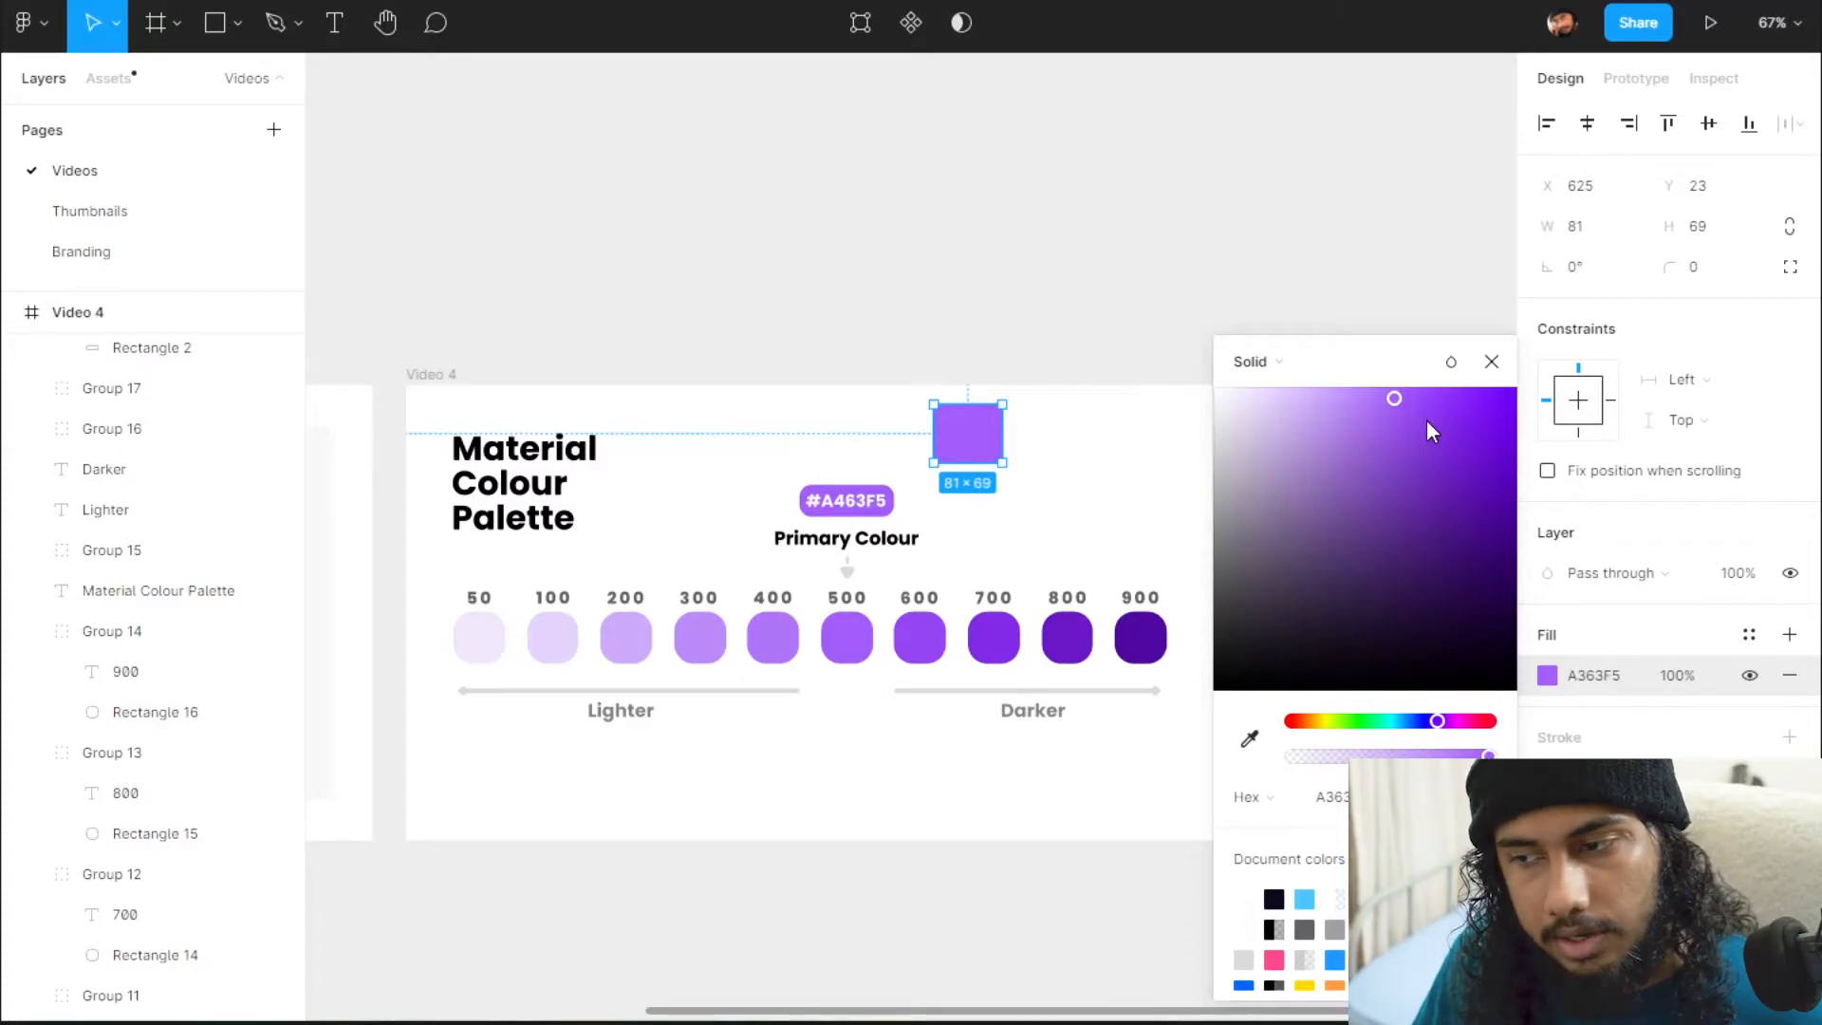
{"action": "mouse_move", "coordinate": [378, 651]}
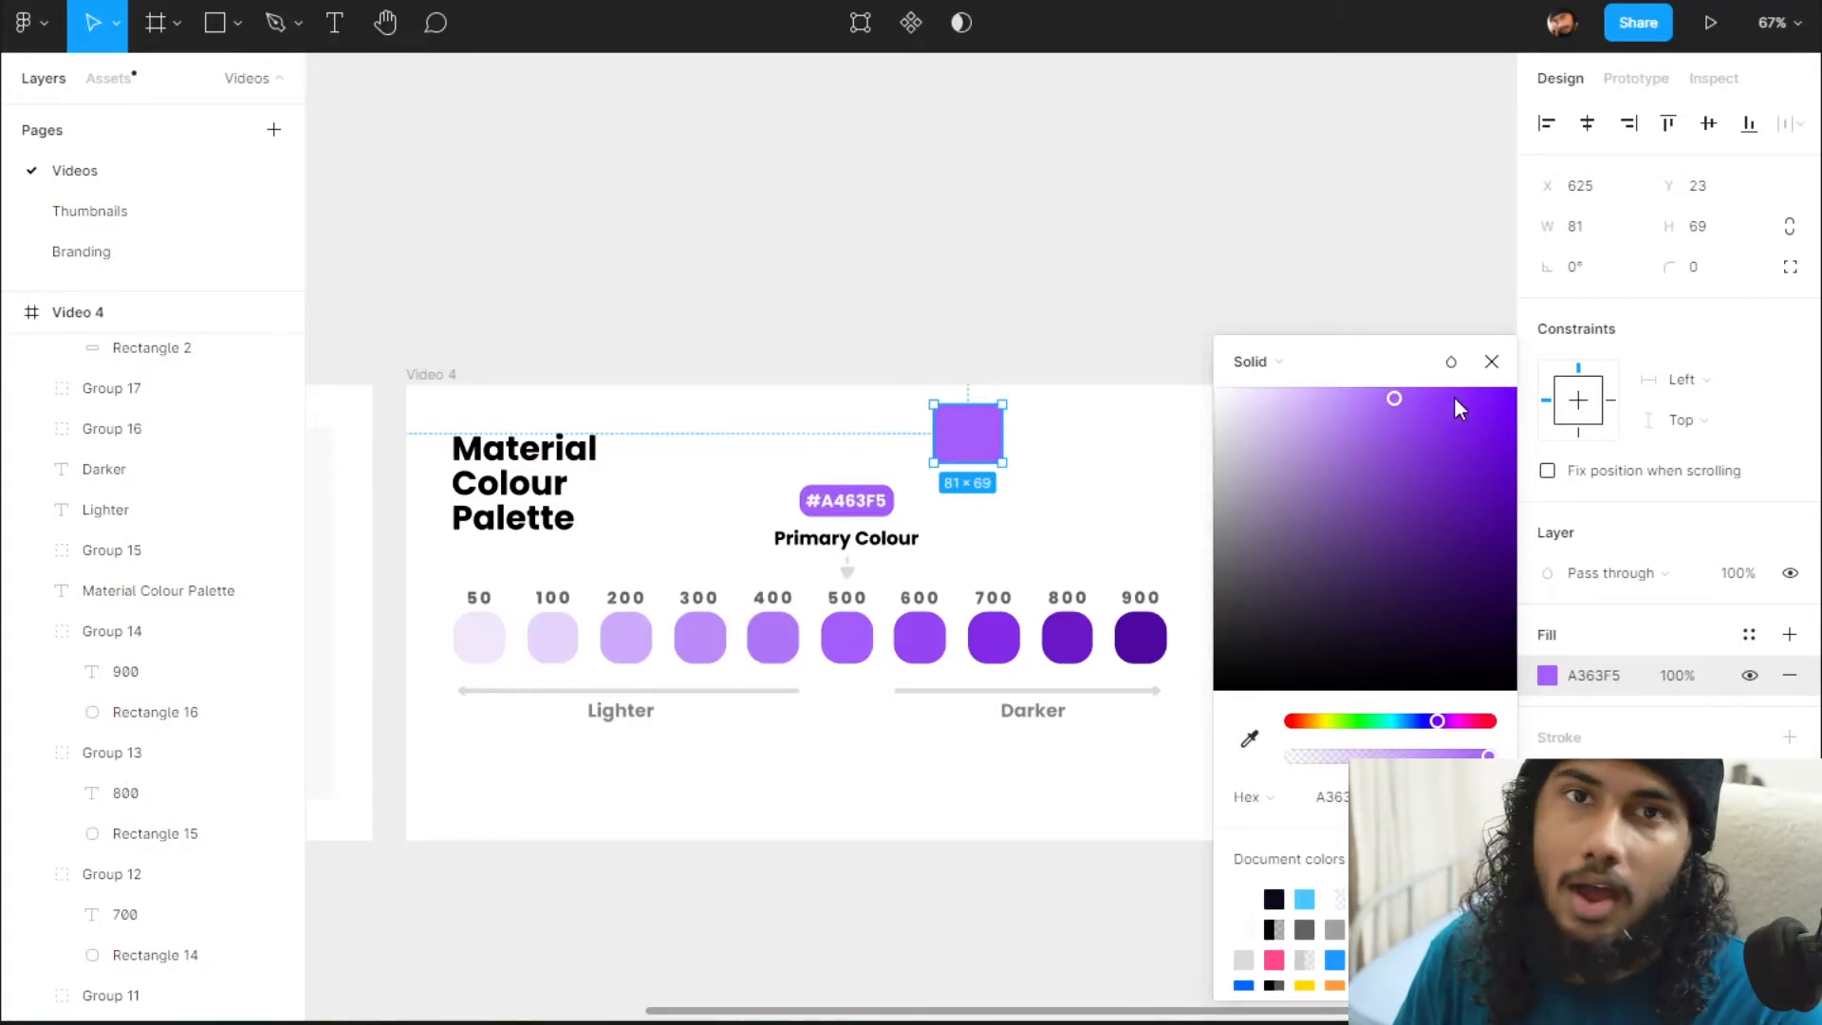
{"action": "mouse_move", "coordinate": [1369, 417]}
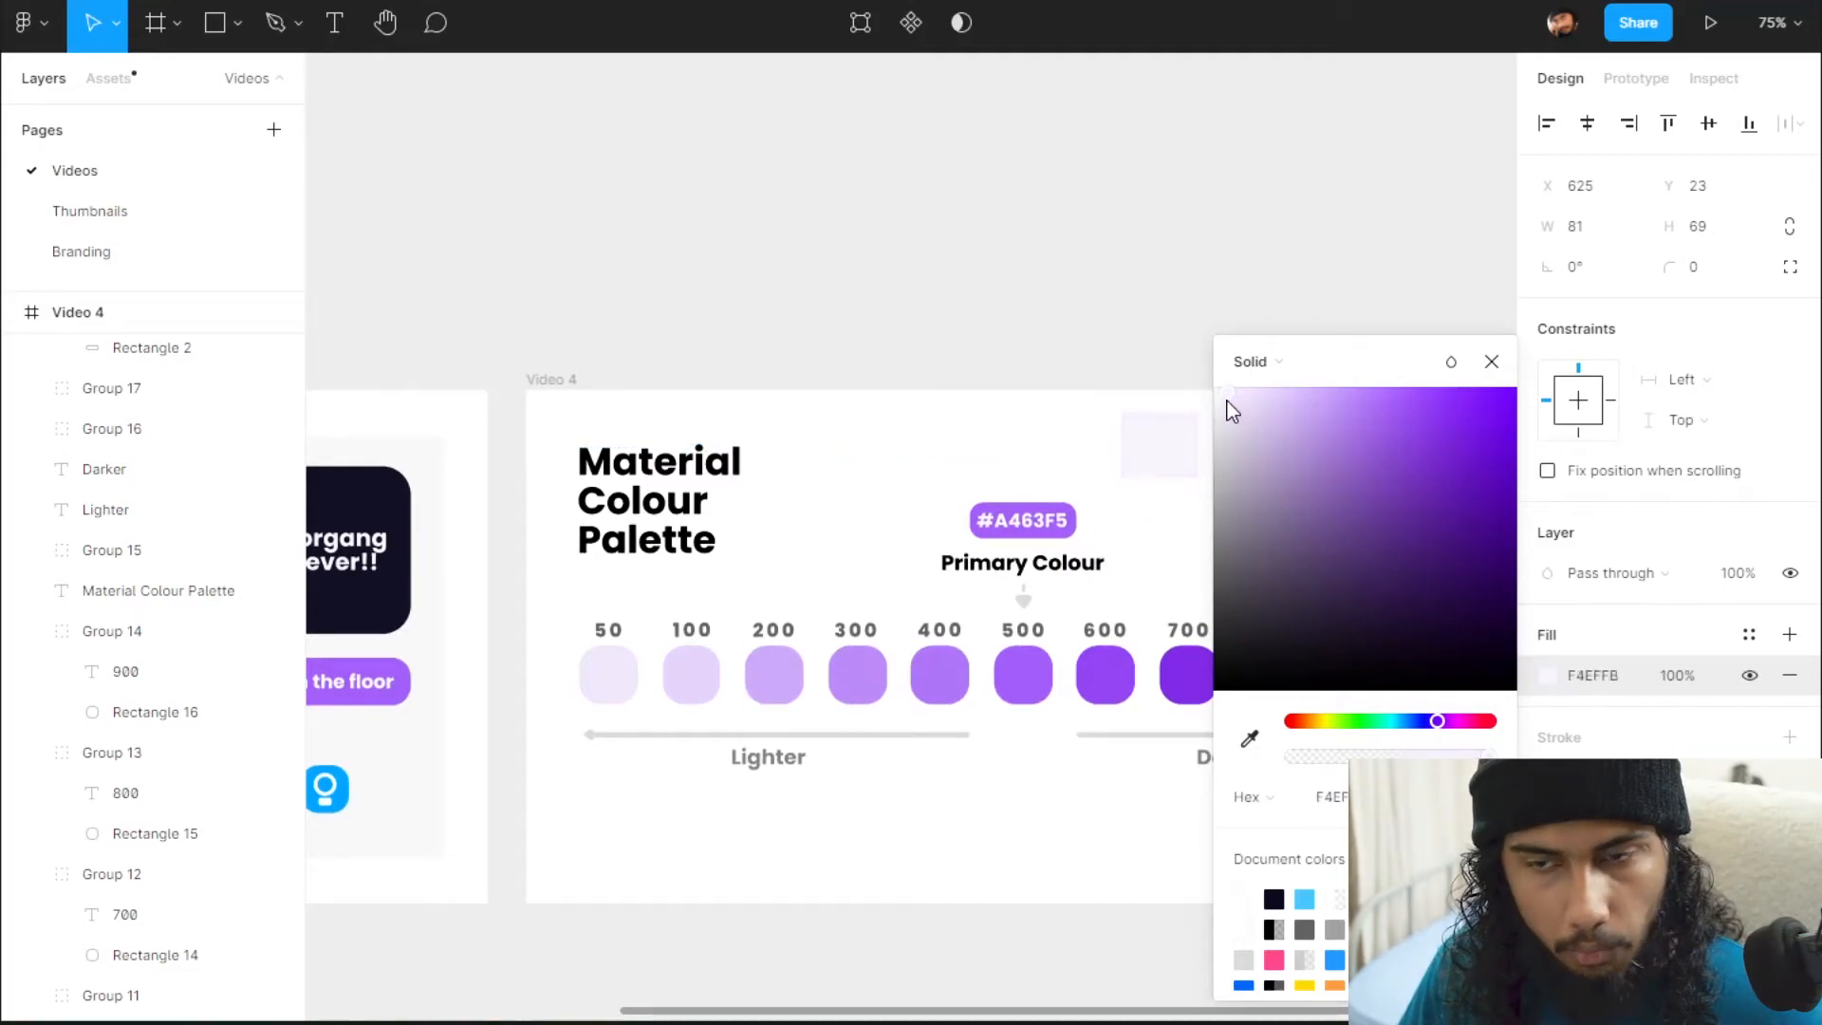
Try pale lavender ECE2F9 on the rectangle, then restore its fill hex to A363F5
{"action": "left_click", "coordinate": [1158, 444]}
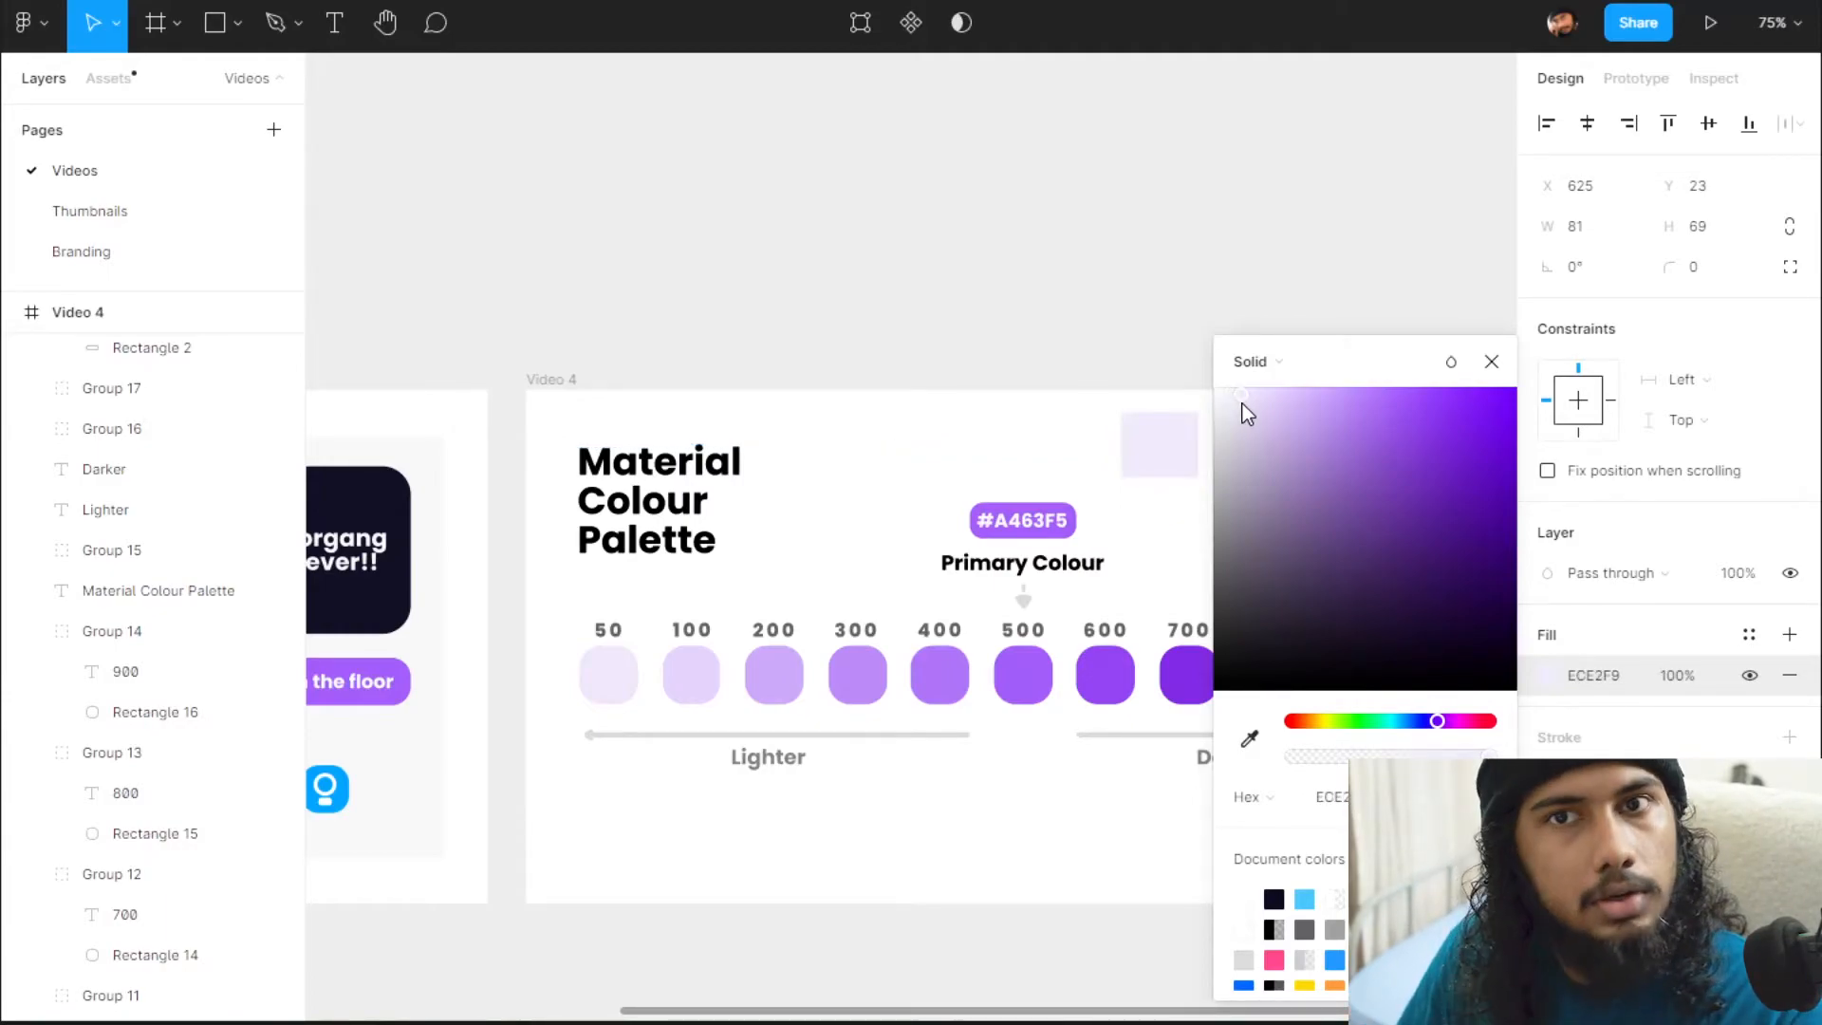
{"action": "left_click", "coordinate": [1158, 444]}
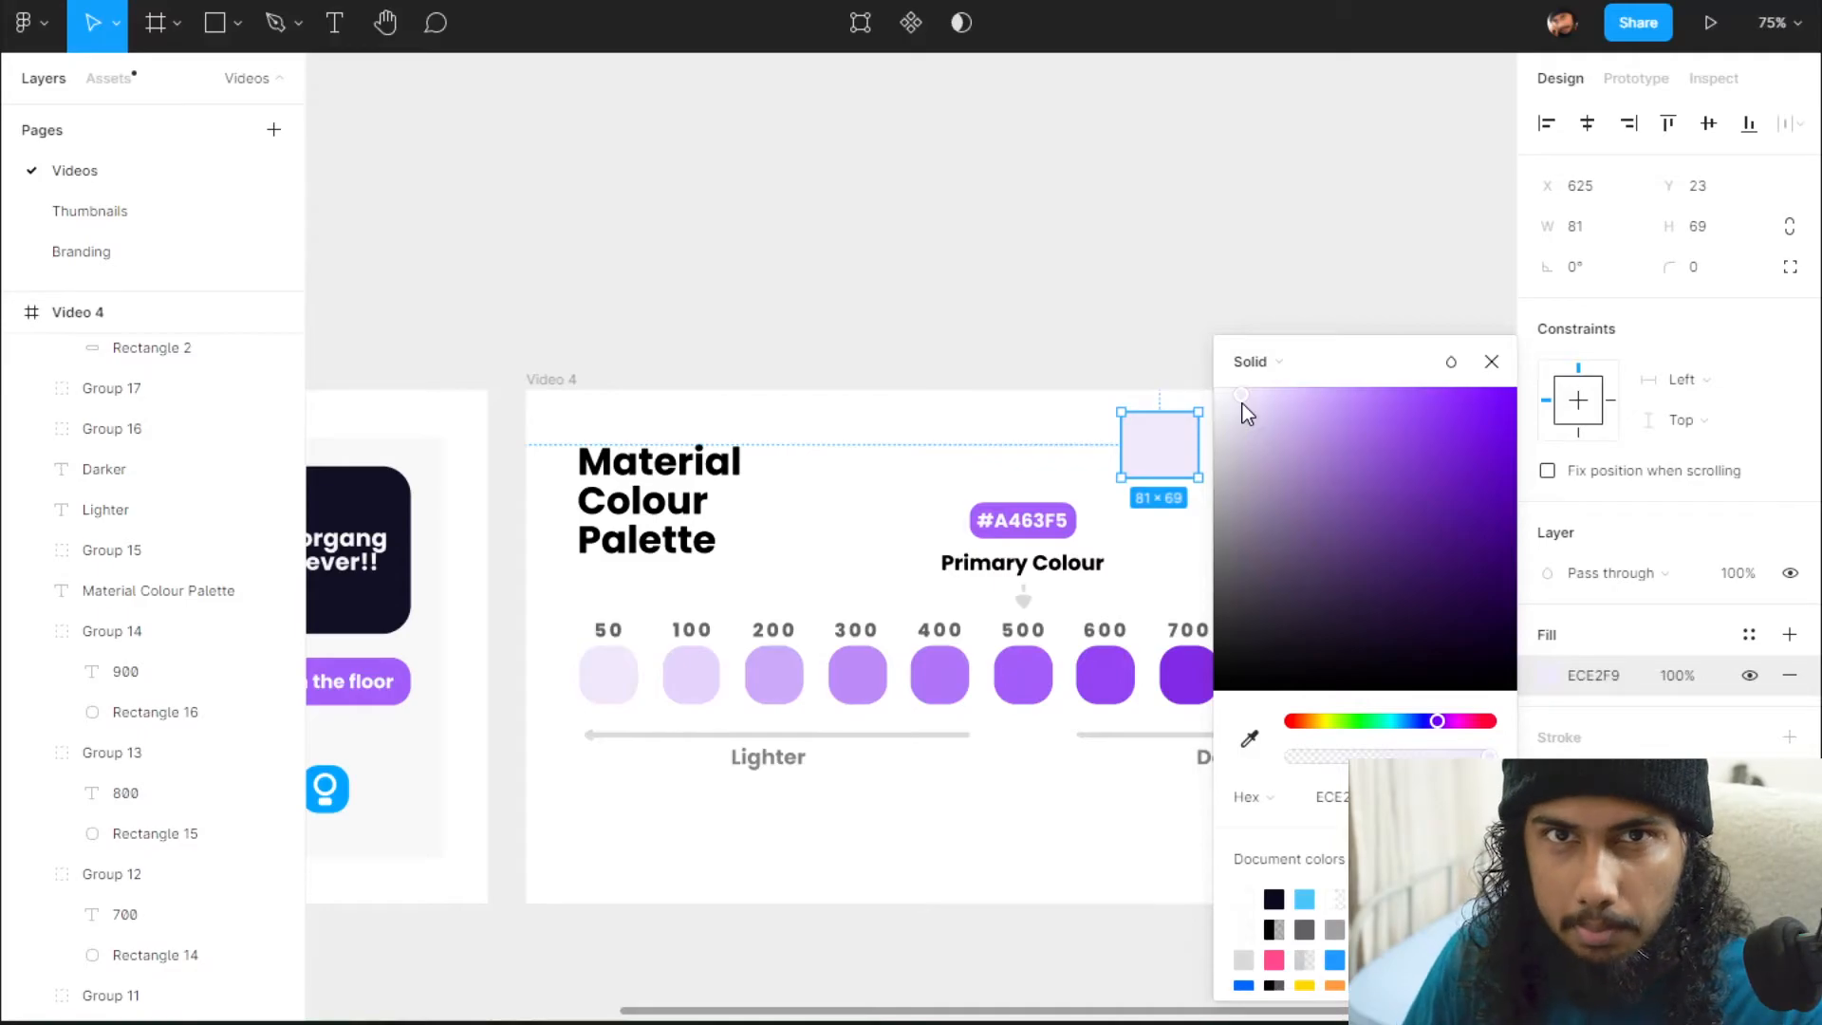
{"action": "scroll", "scroll_direction": "up", "scroll_amount": 3}
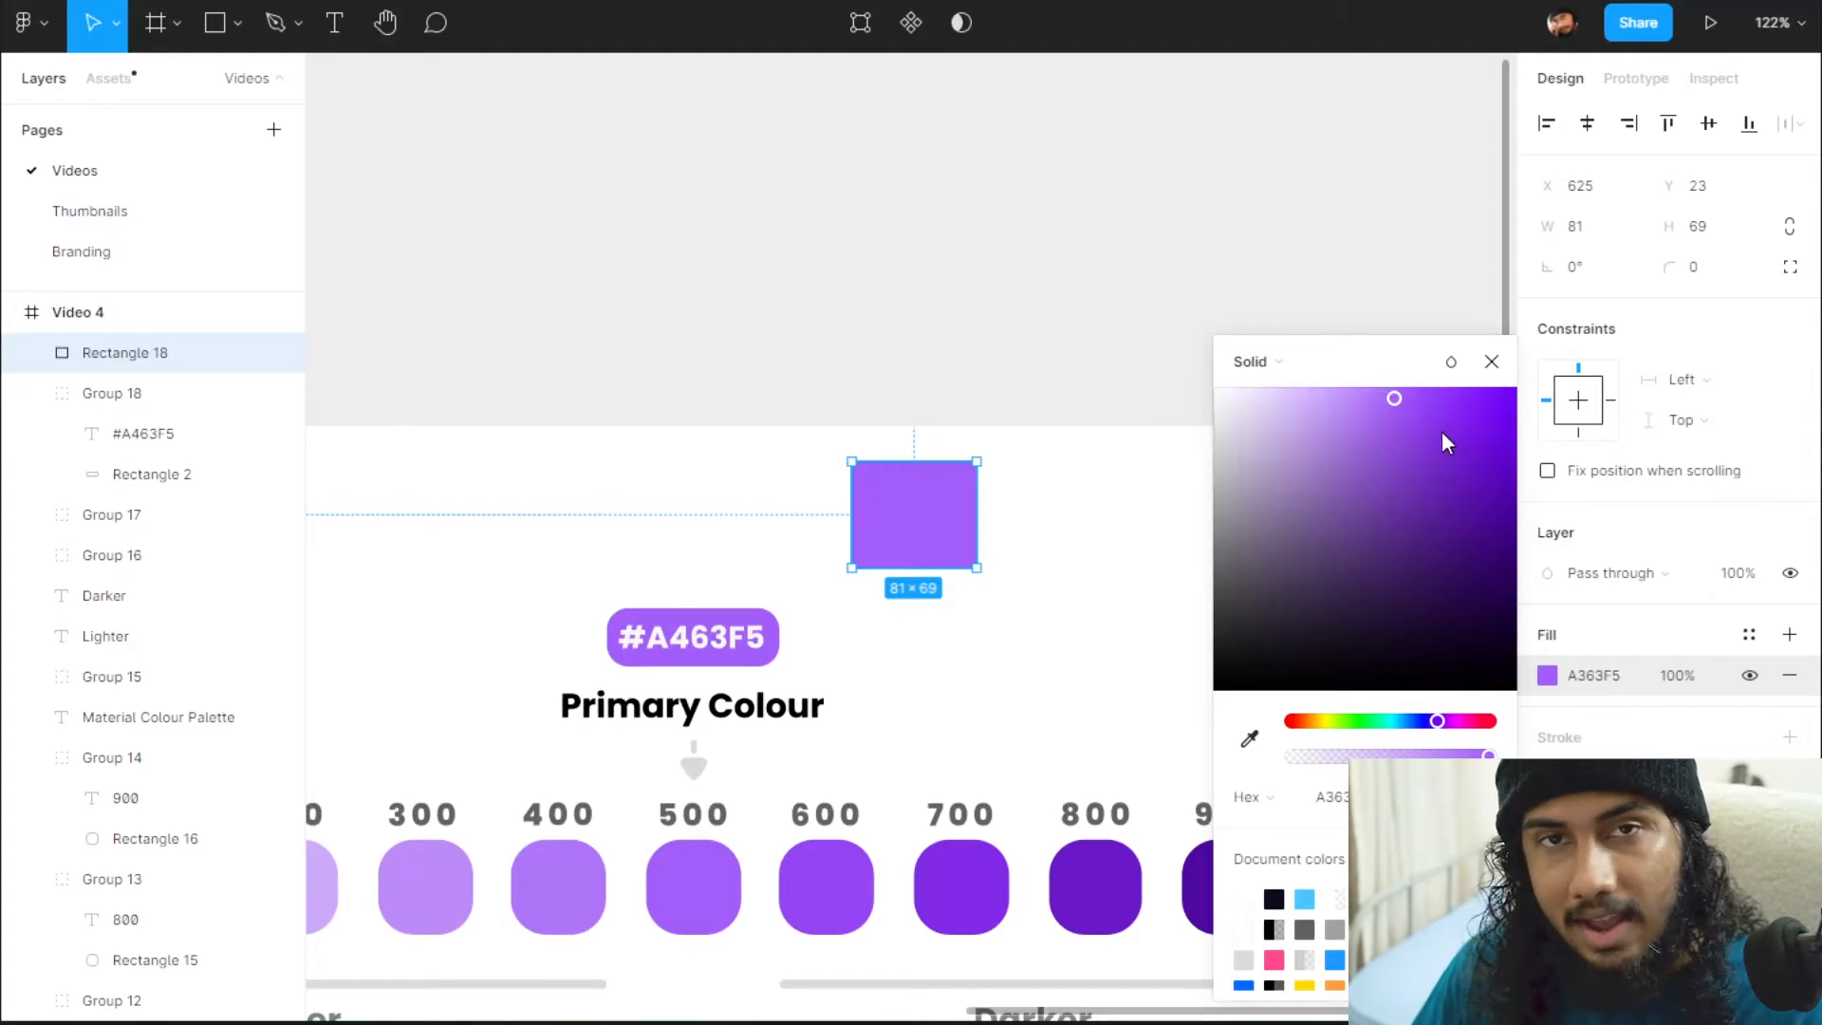
{"action": "mouse_move", "coordinate": [1396, 403]}
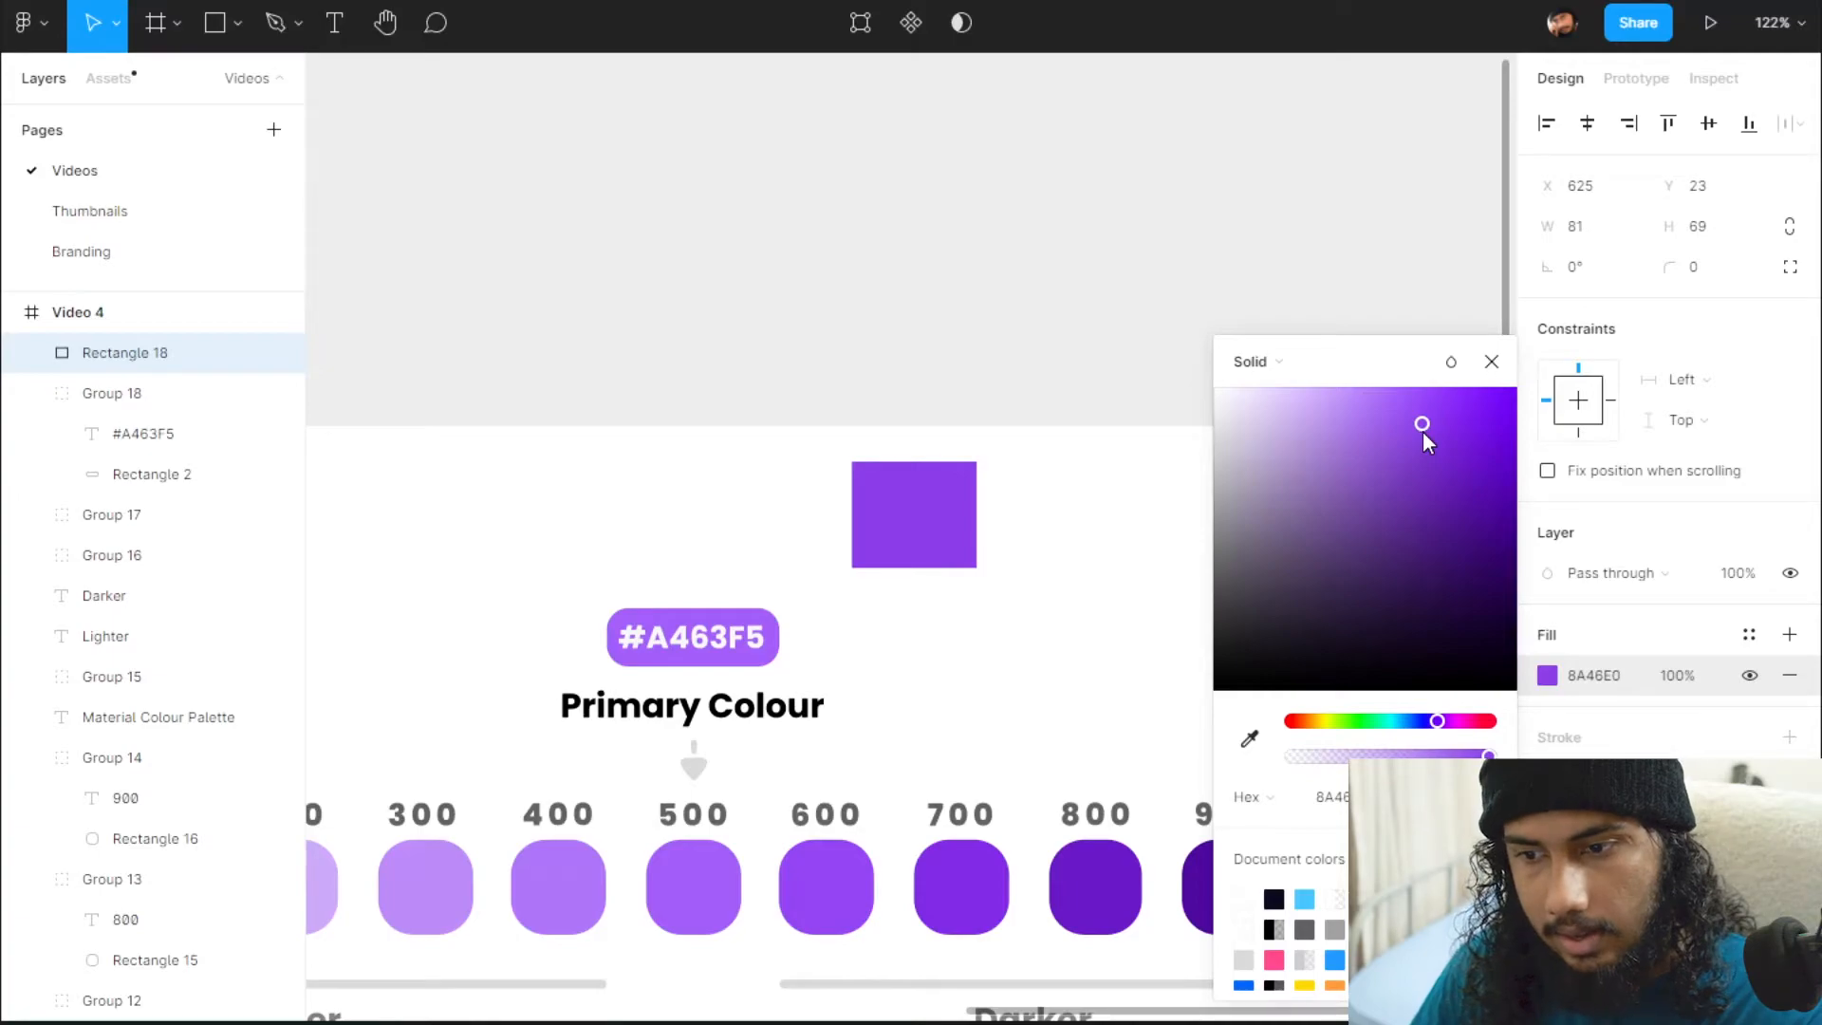
Try deeper purples 8A46E0 and 6A2ABC on the rectangle, settling on 853EDF
{"action": "left_click", "coordinate": [913, 515]}
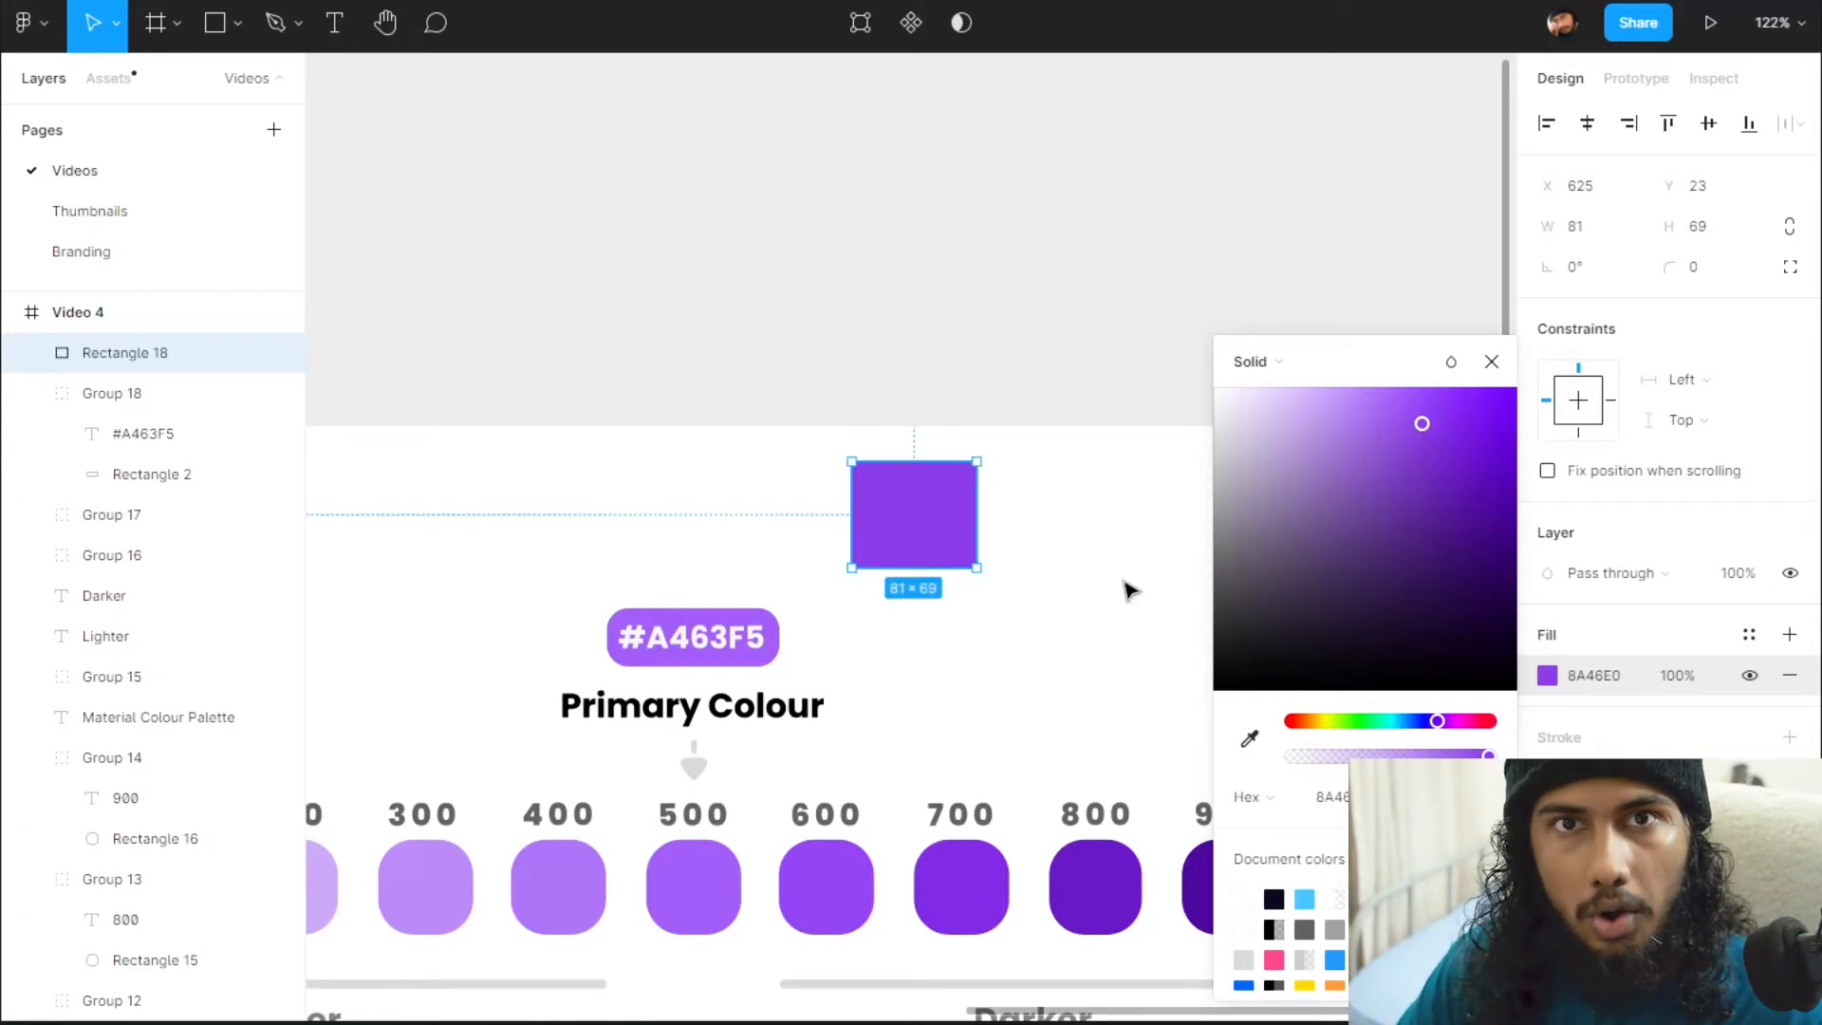
{"action": "mouse_move", "coordinate": [1034, 562]}
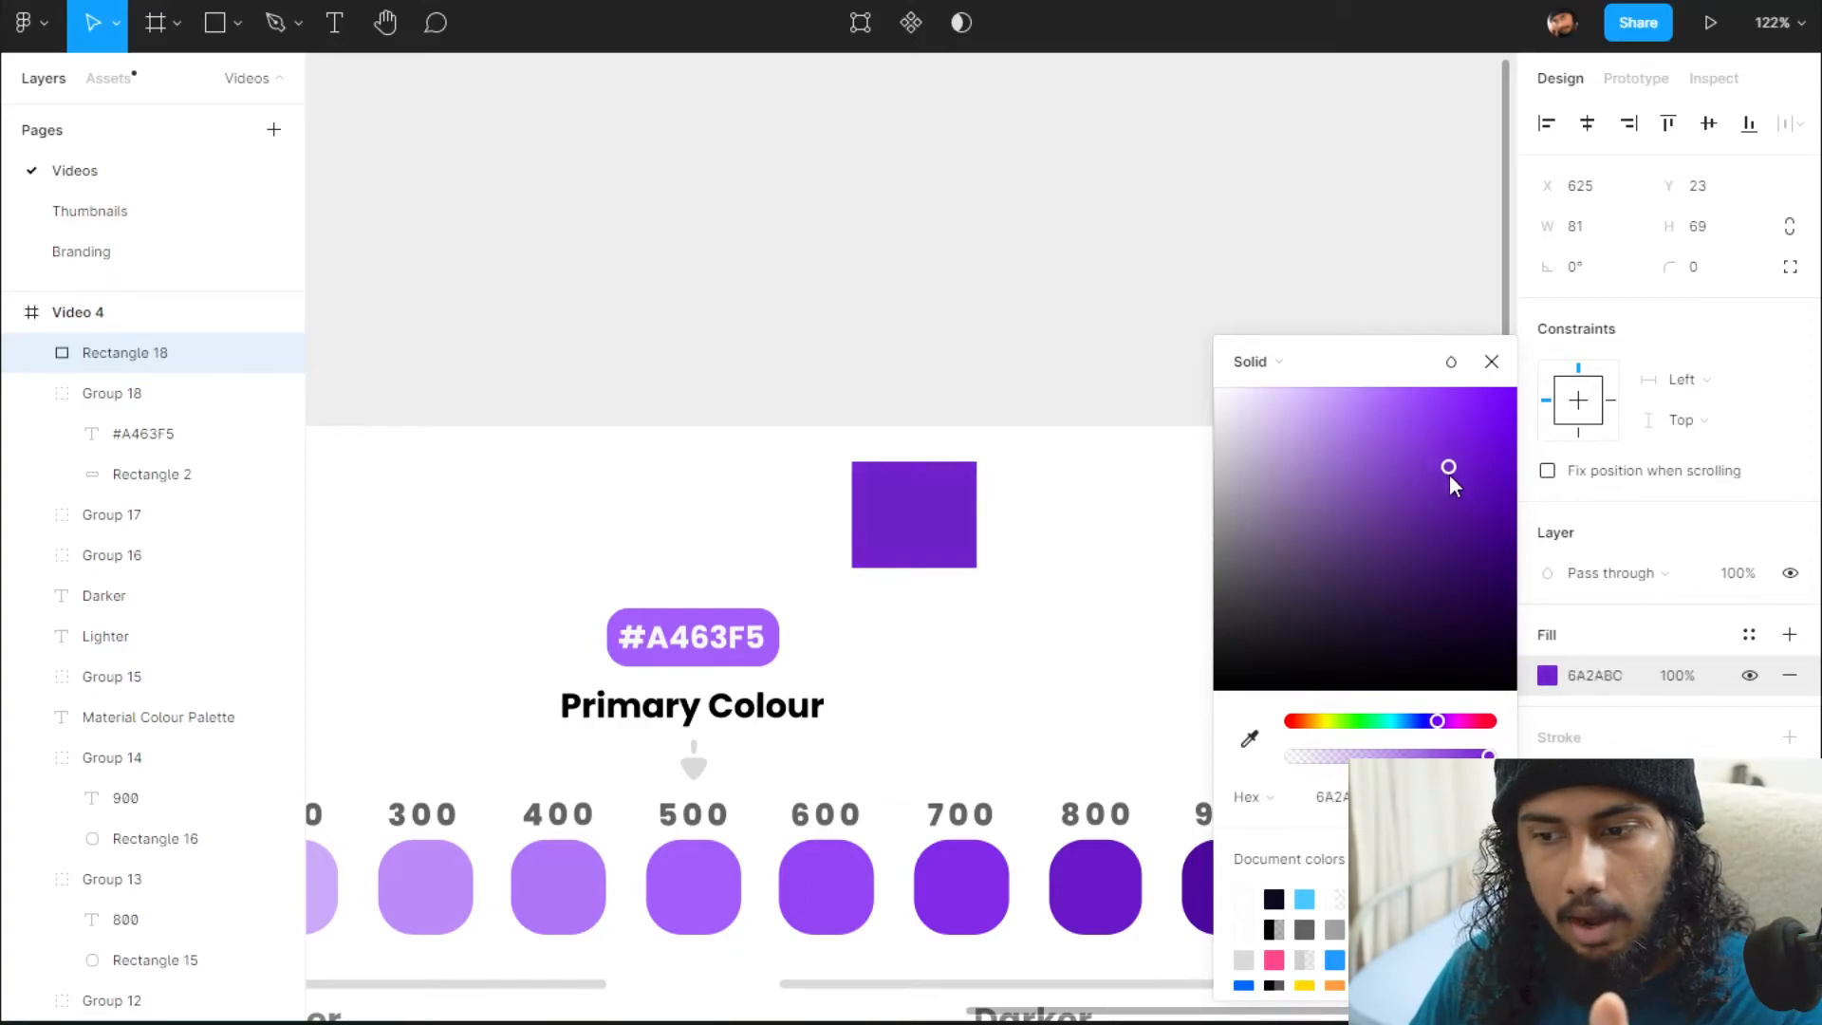
{"action": "left_click", "coordinate": [913, 514]}
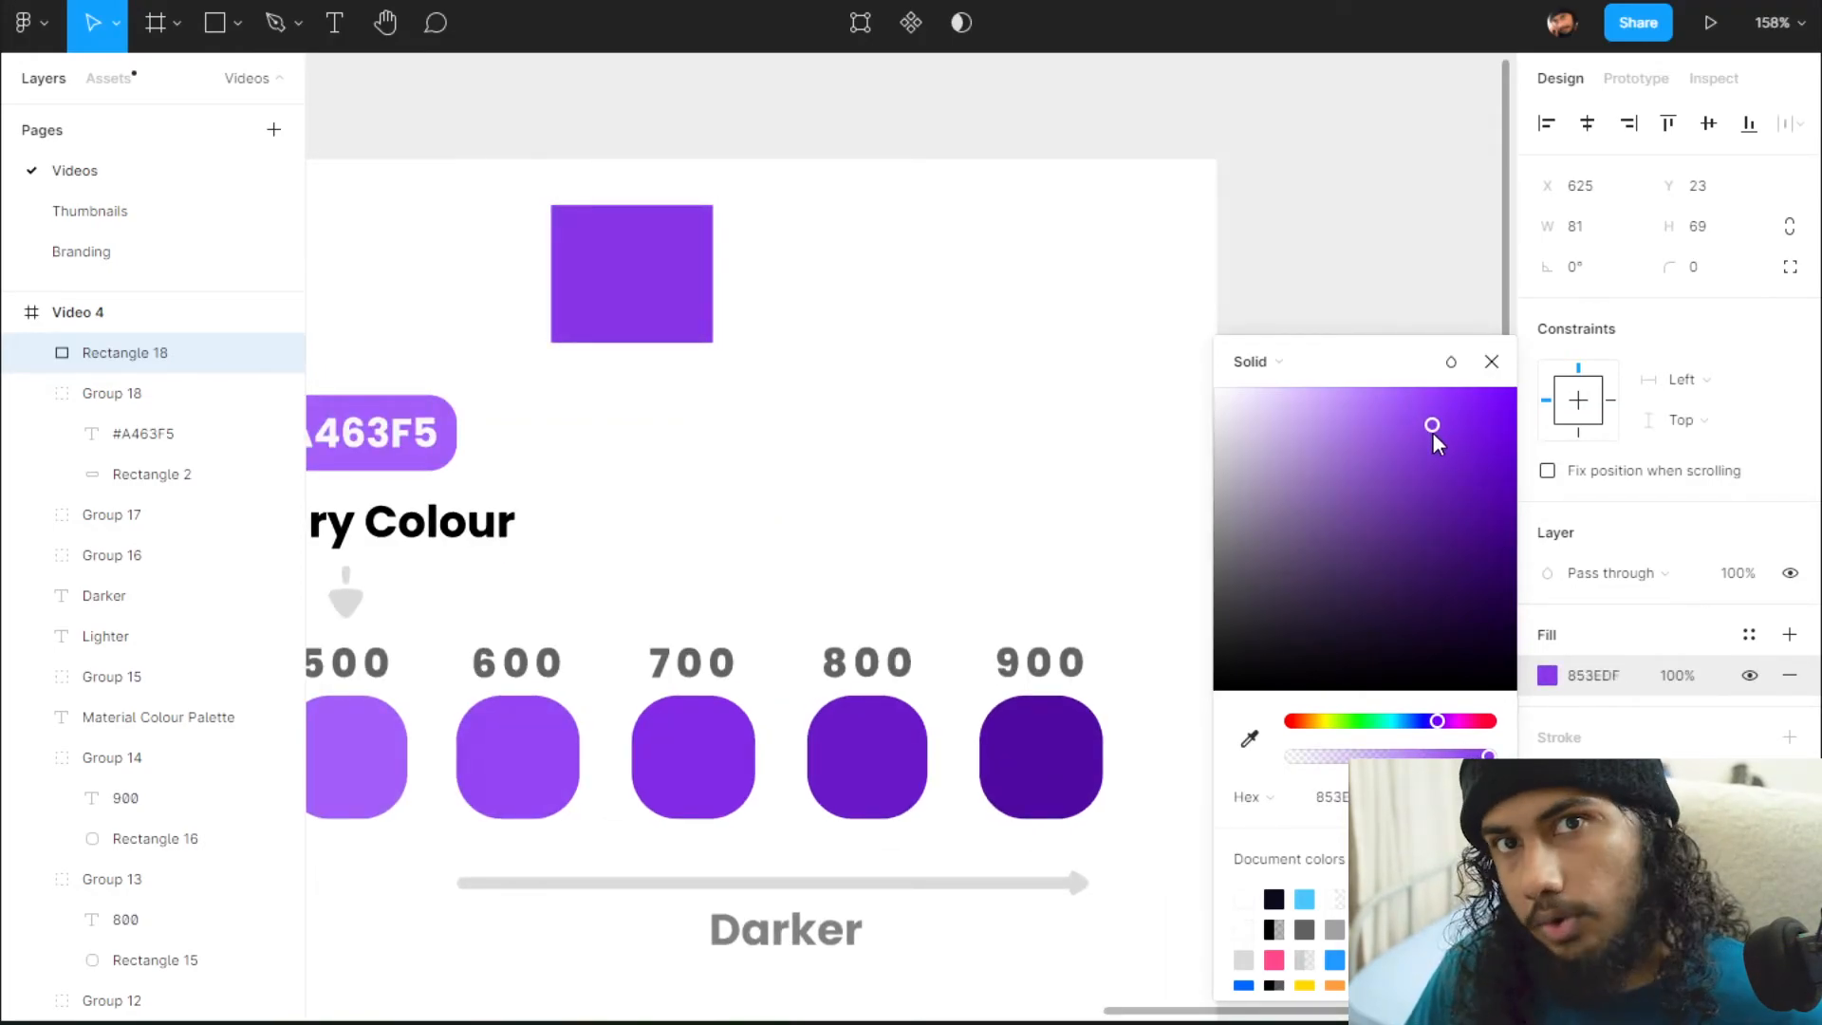
{"action": "left_click", "coordinate": [630, 273]}
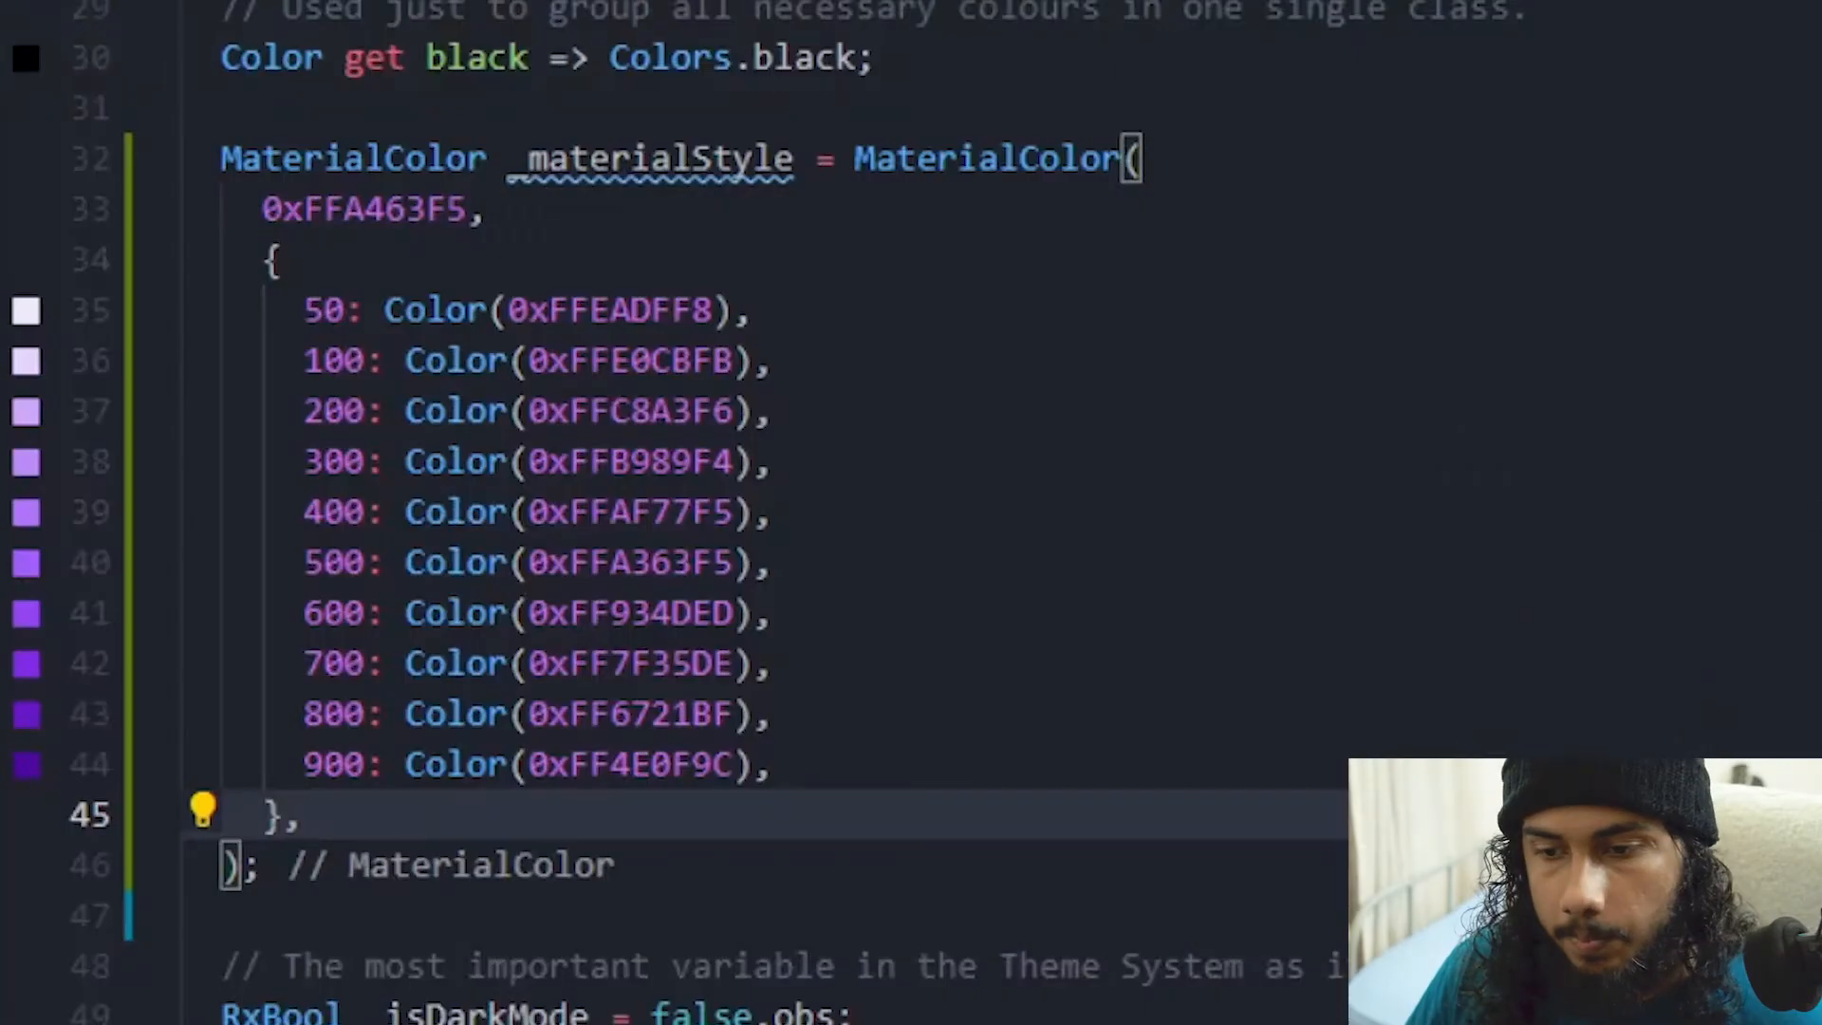
Back in color_controller.dart, place the cursor on the _materialStyle name
{"action": "left_click", "coordinate": [691, 158]}
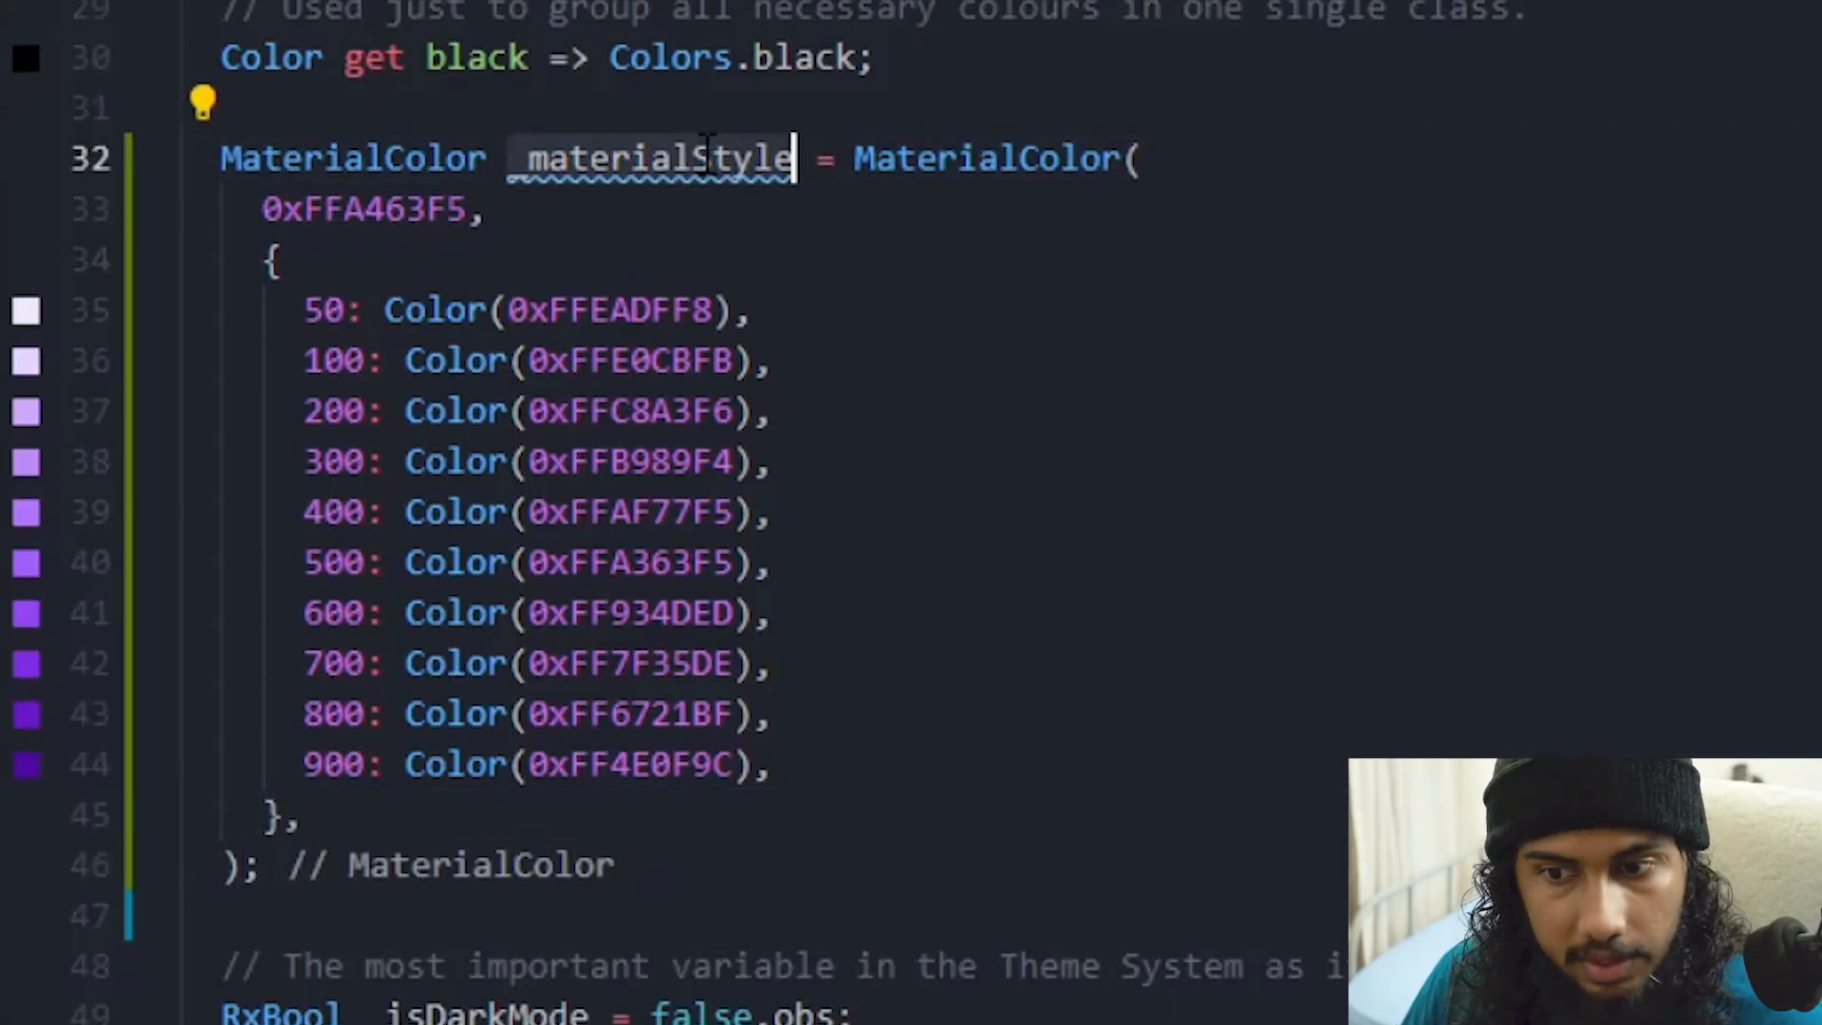
{"action": "mouse_move", "coordinate": [139, 443]}
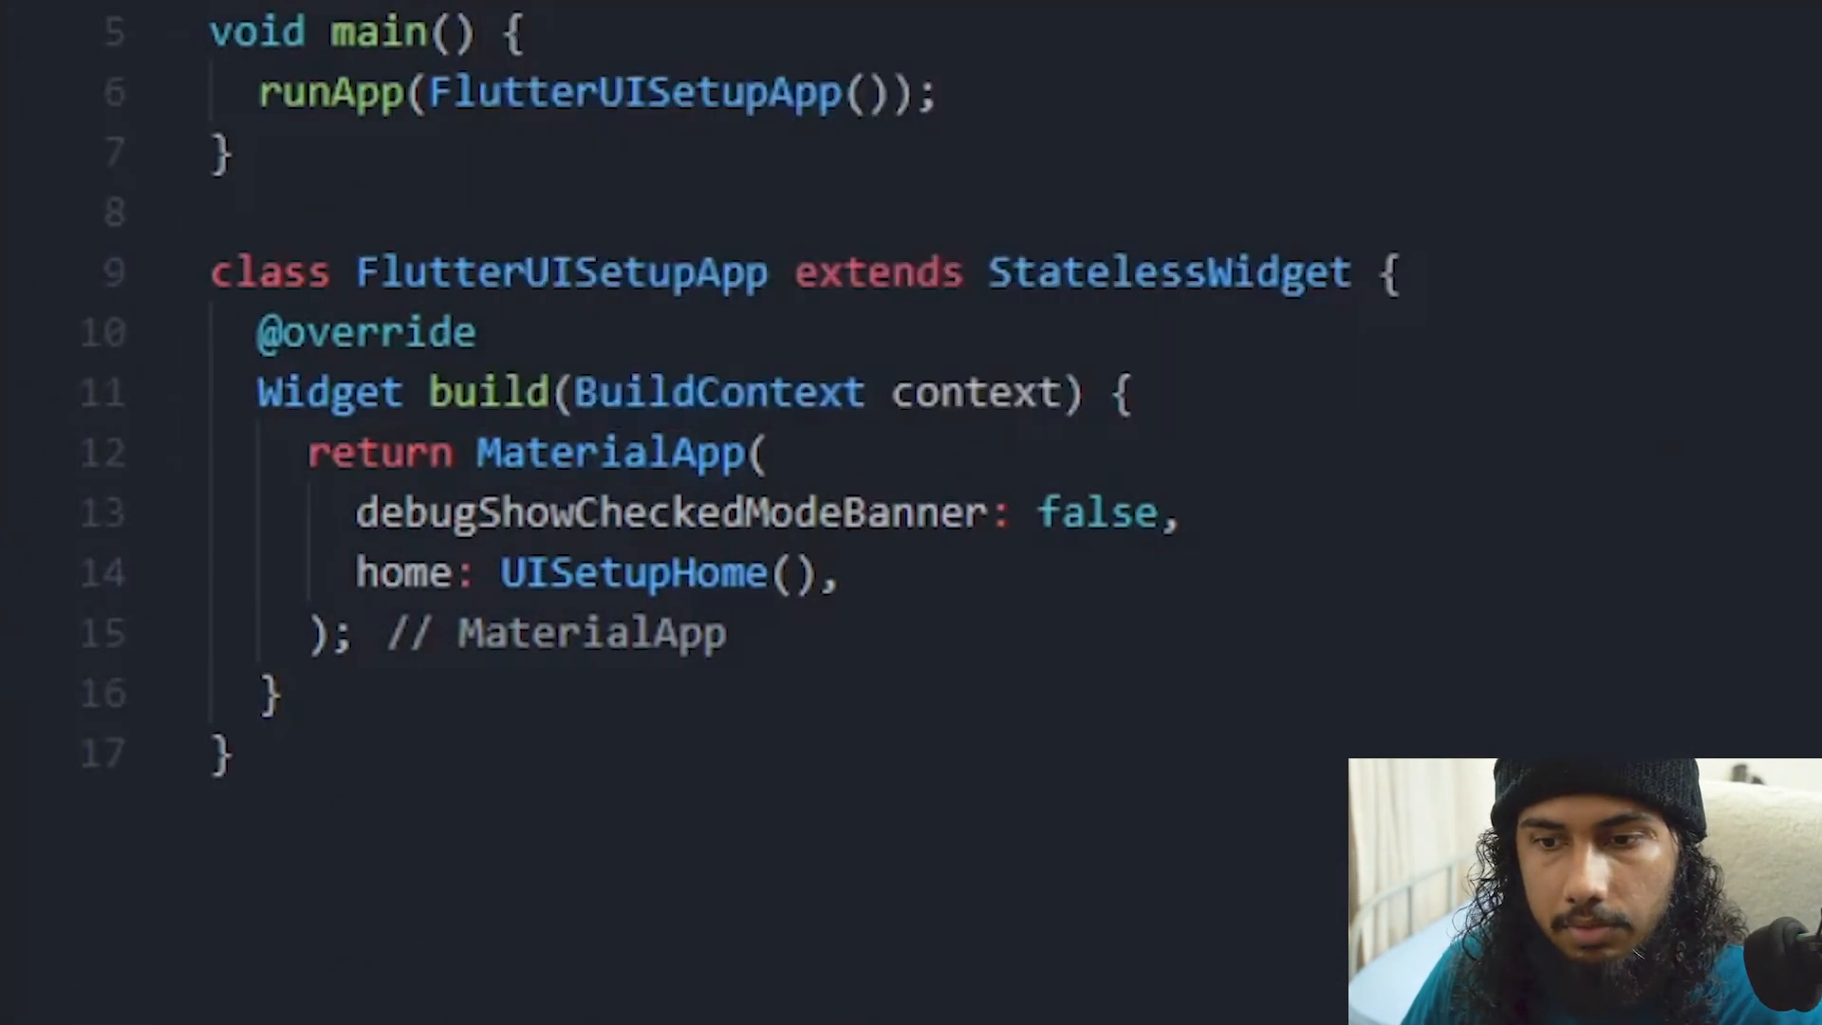
{"action": "mouse_move", "coordinate": [1217, 790]}
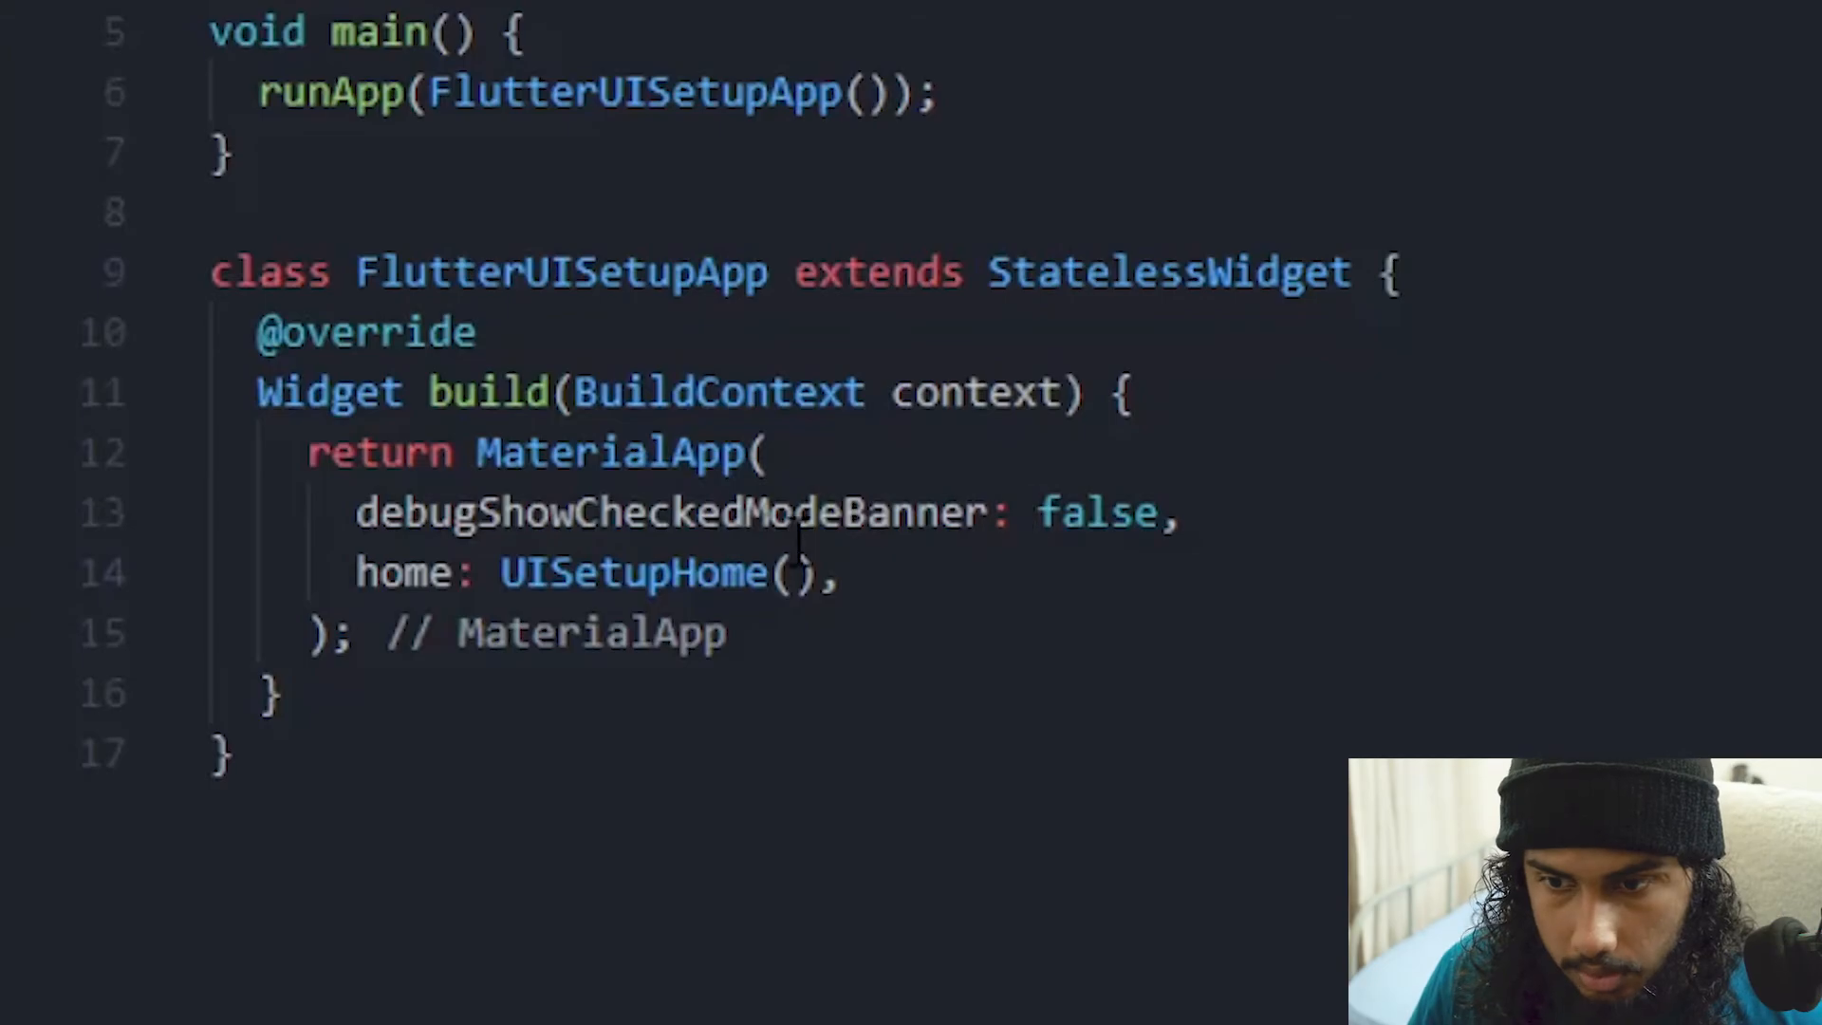
In main.dart add theme: ThemeData(primaryColor: color.materialStyle inside MaterialApp
{"action": "type", "text": "theme: ,"}
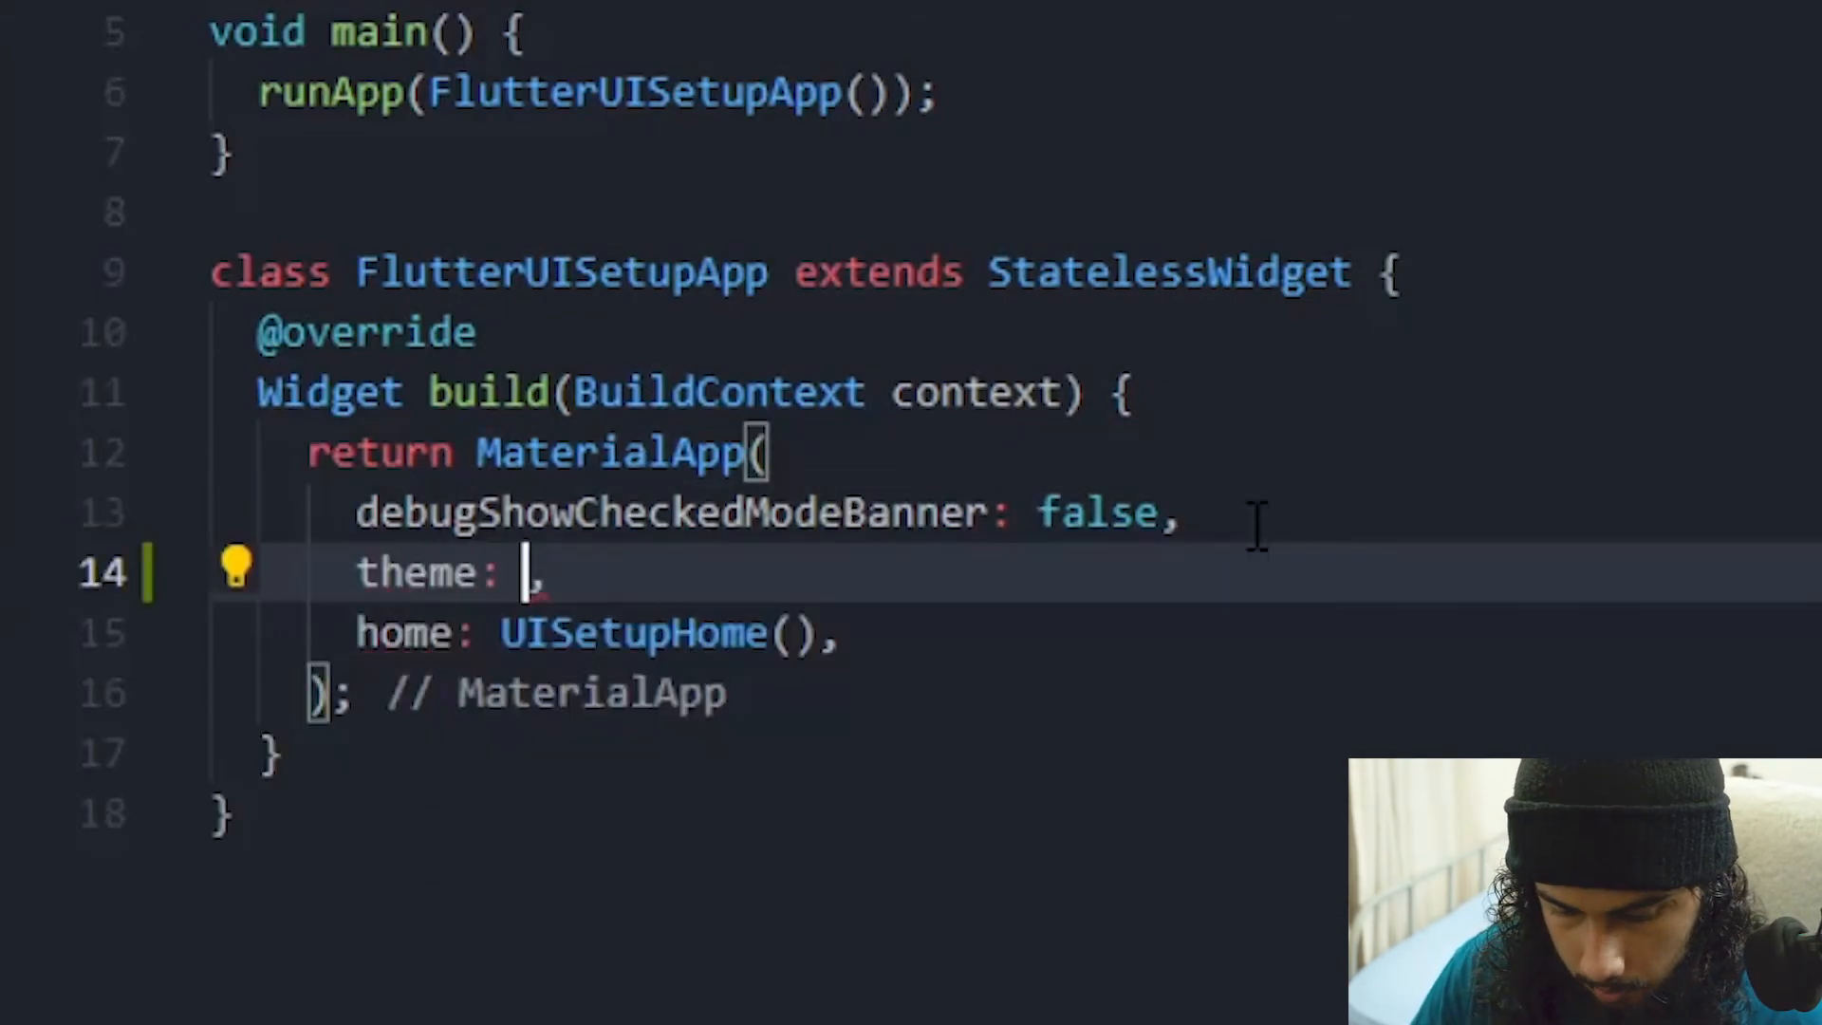
{"action": "type", "text": "ThemeData("}
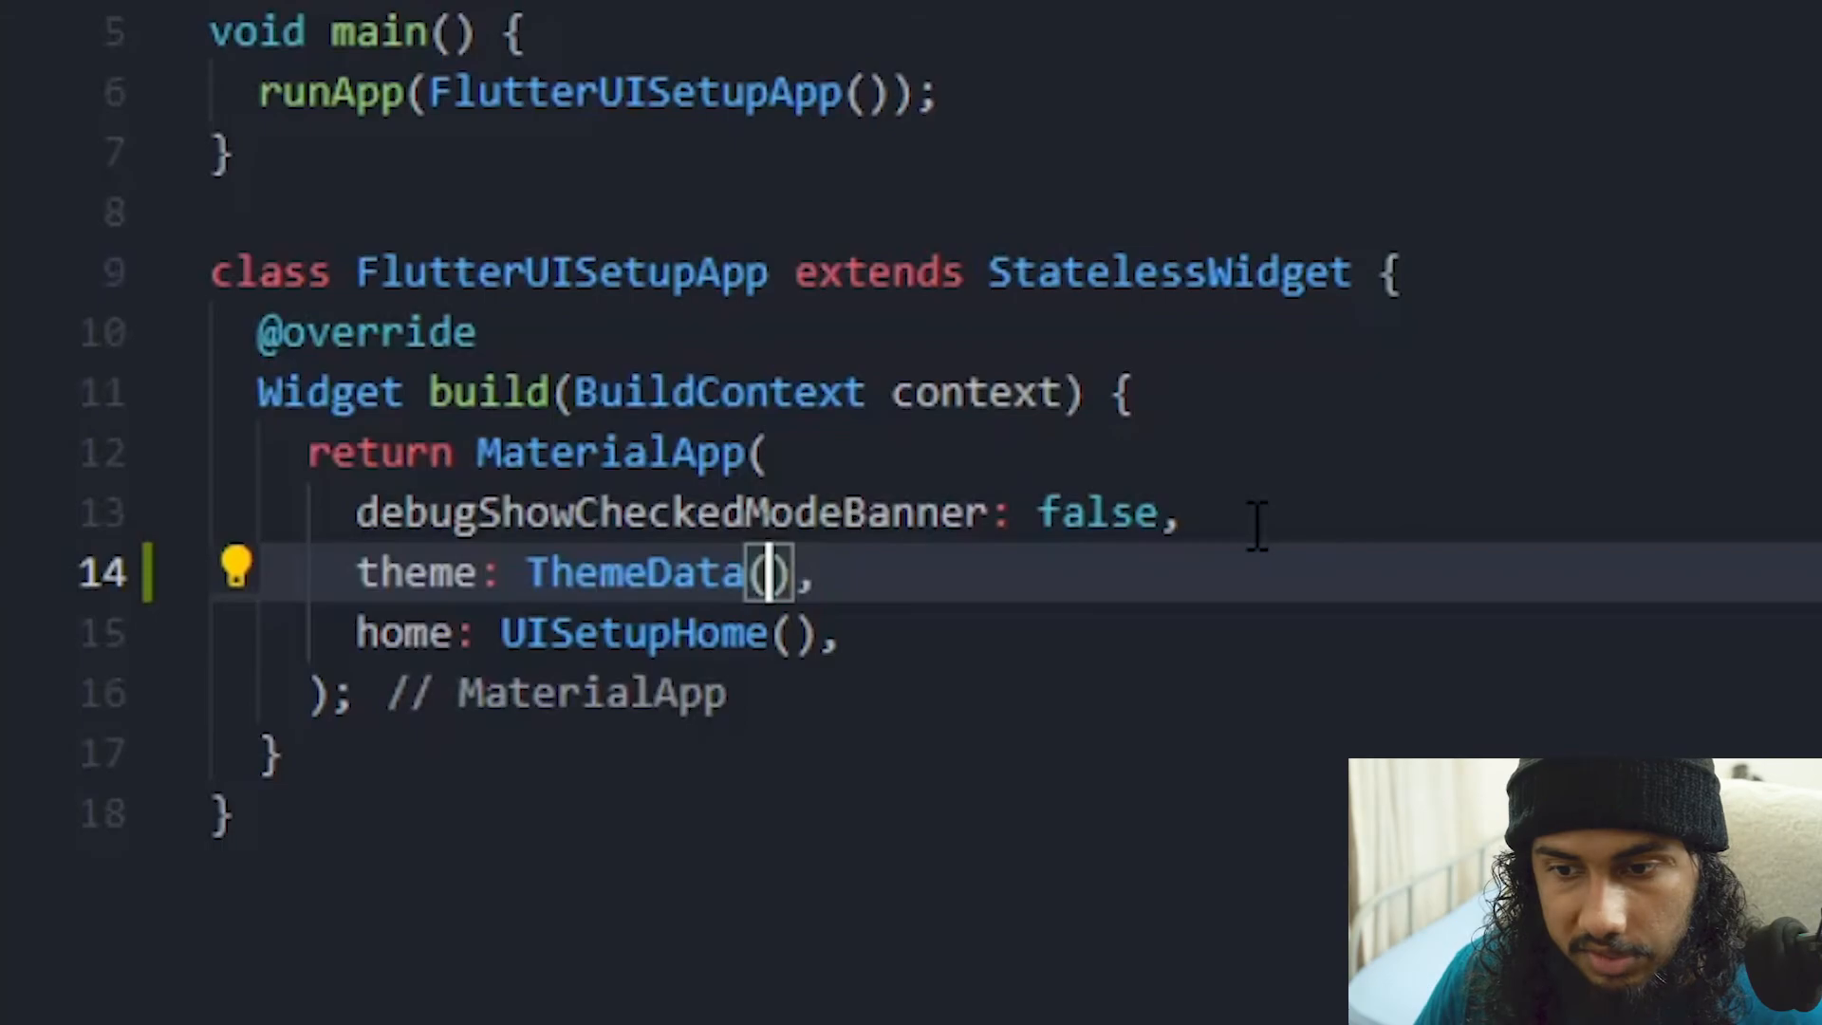
{"action": "type", "text": "primaryColor:"}
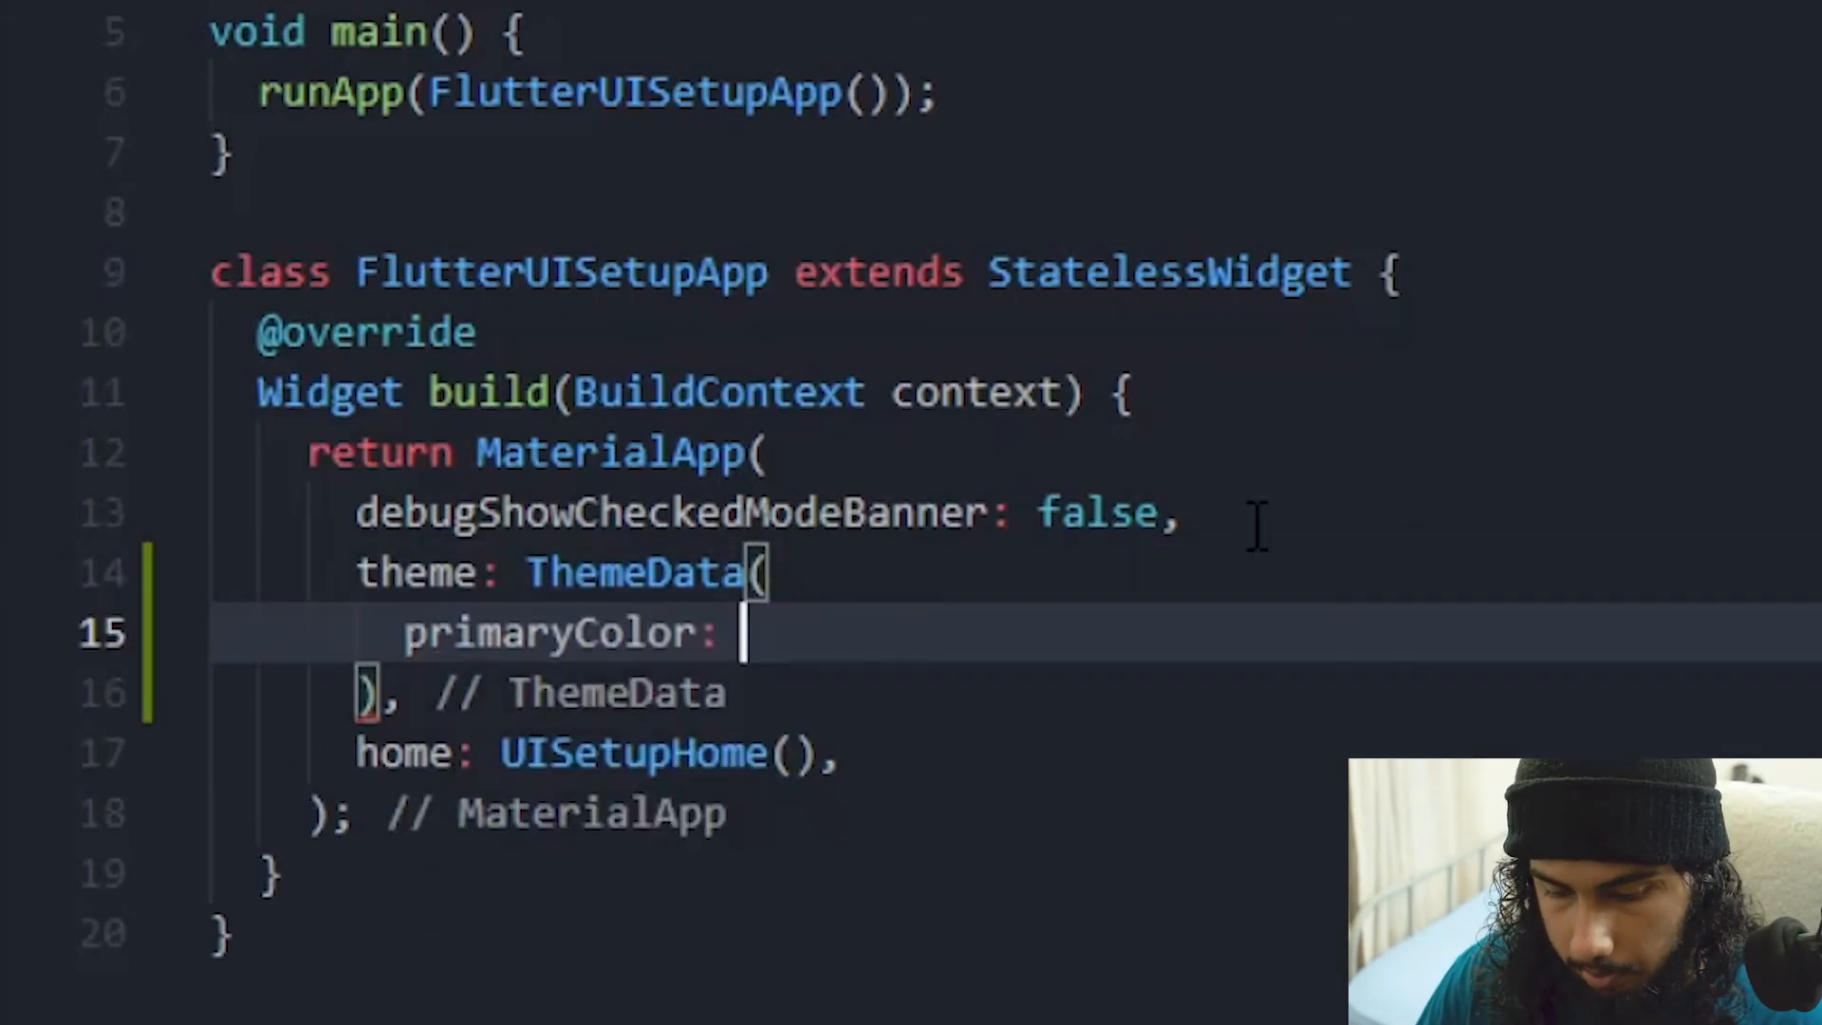
{"action": "type", "text": "color."}
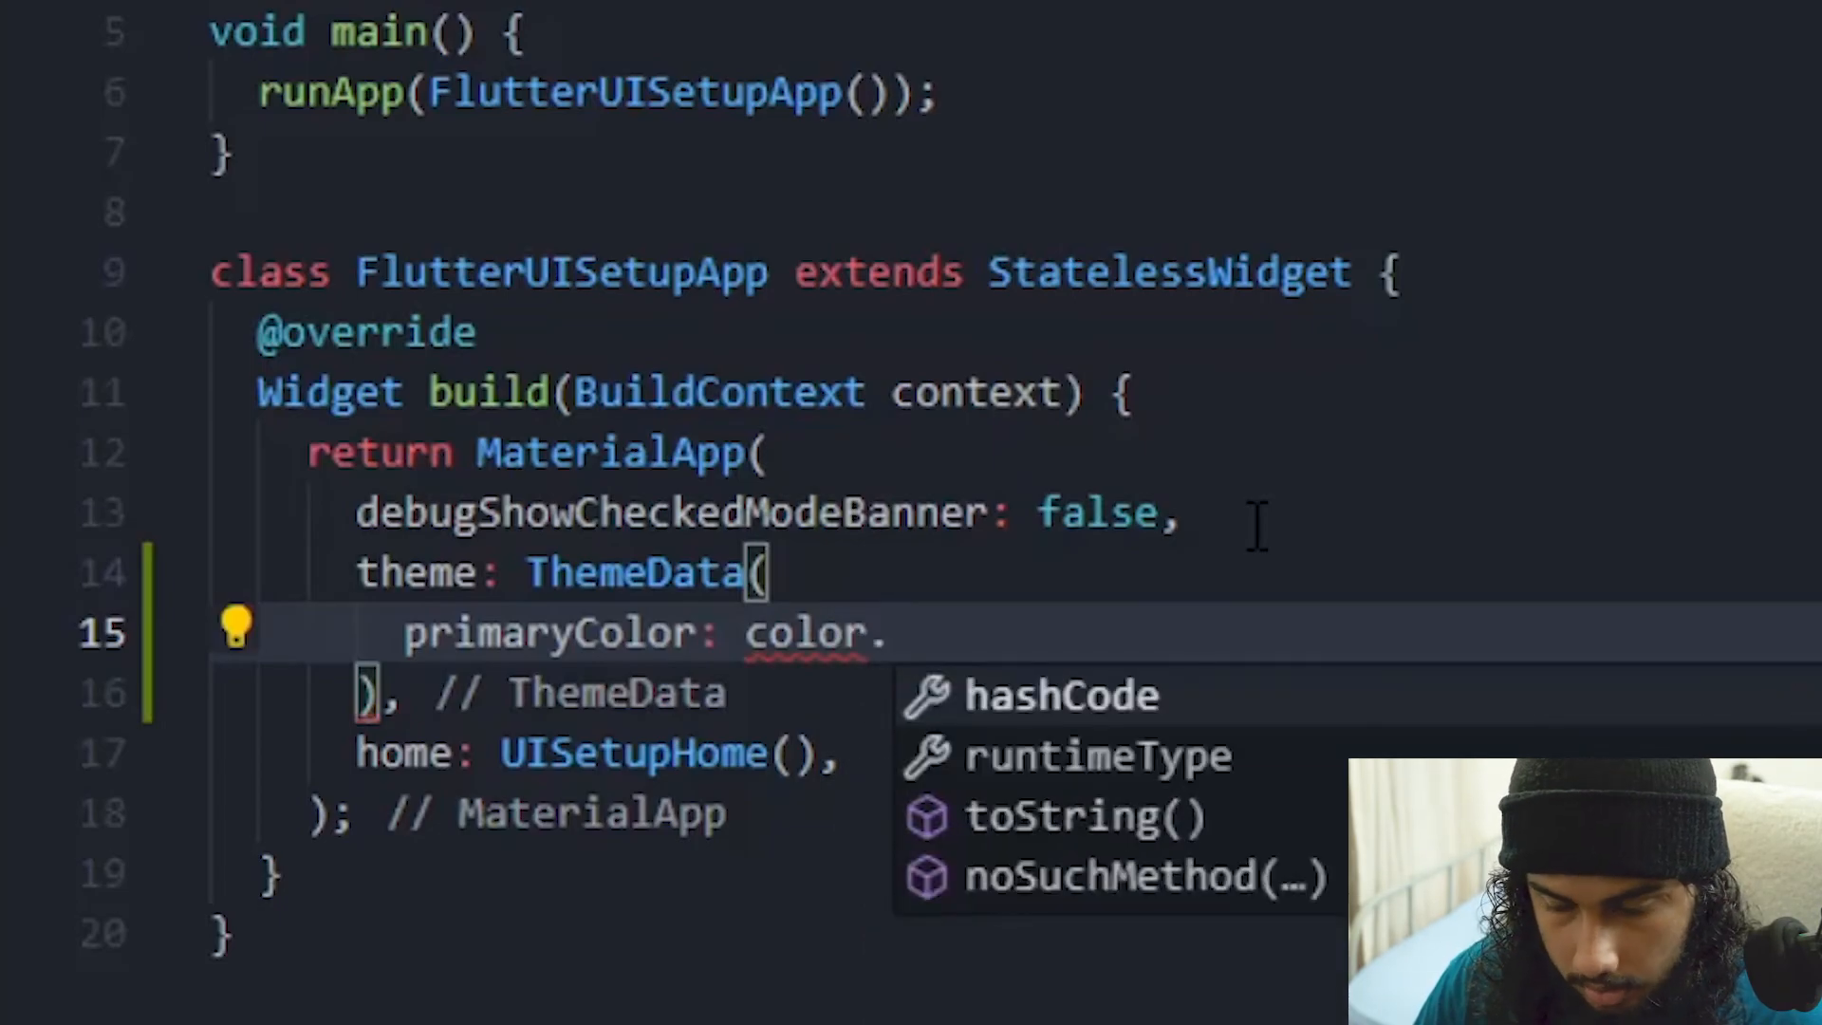
{"action": "type", "text": "_materia"}
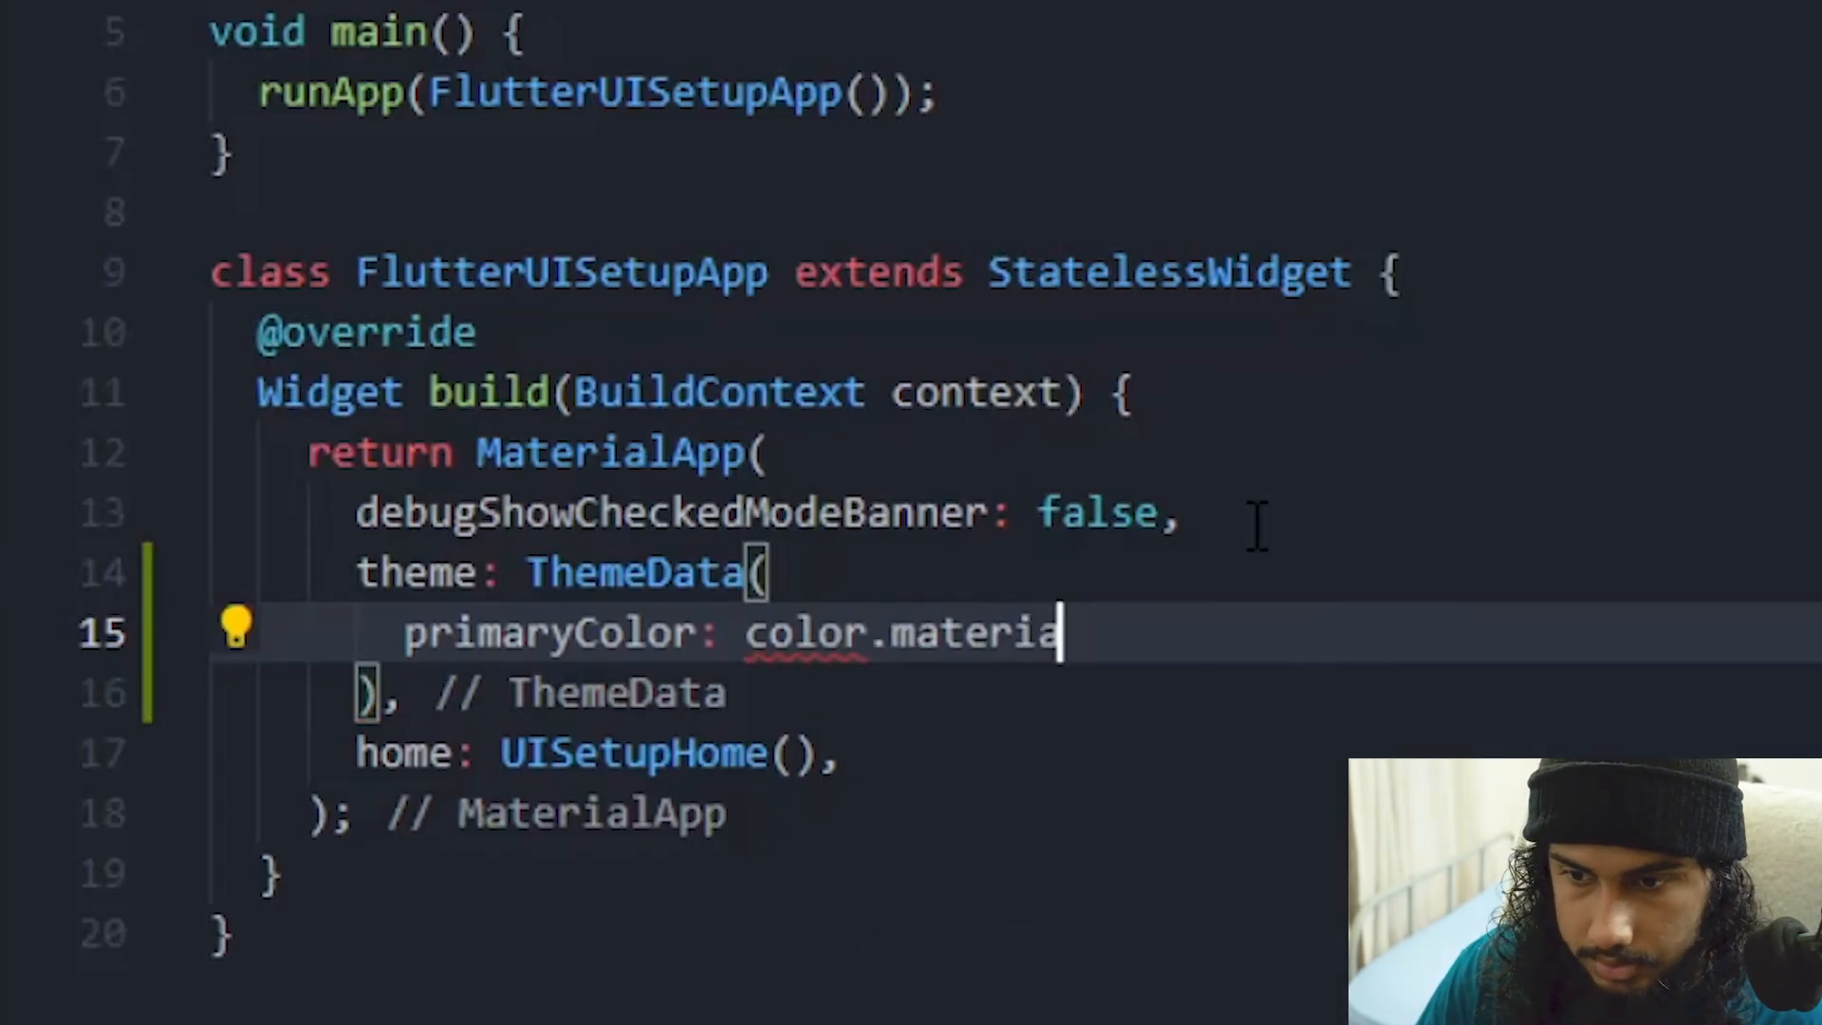
{"action": "type", "text": "lStyle = MaterialColor("}
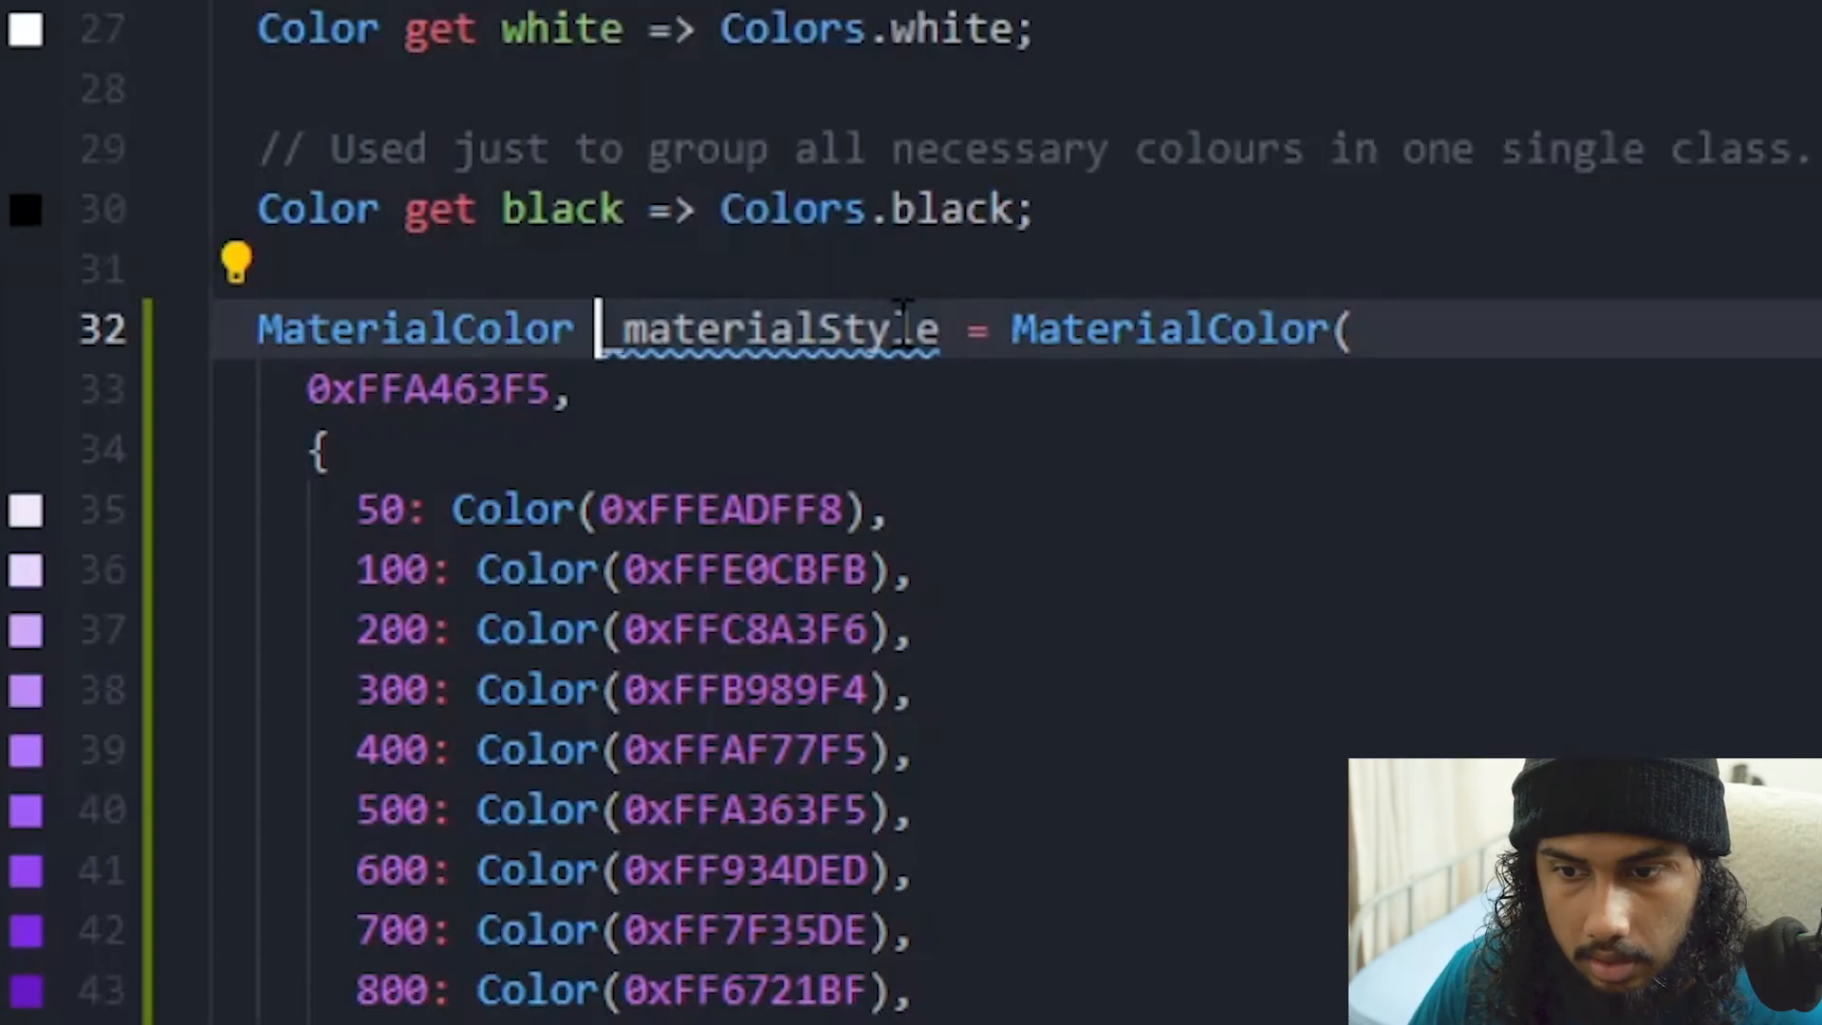
Drop the underscore to make materialStyle public and finish the primaryColor line with a trailing comma
{"action": "scroll", "scroll_direction": "down", "scroll_amount": 3}
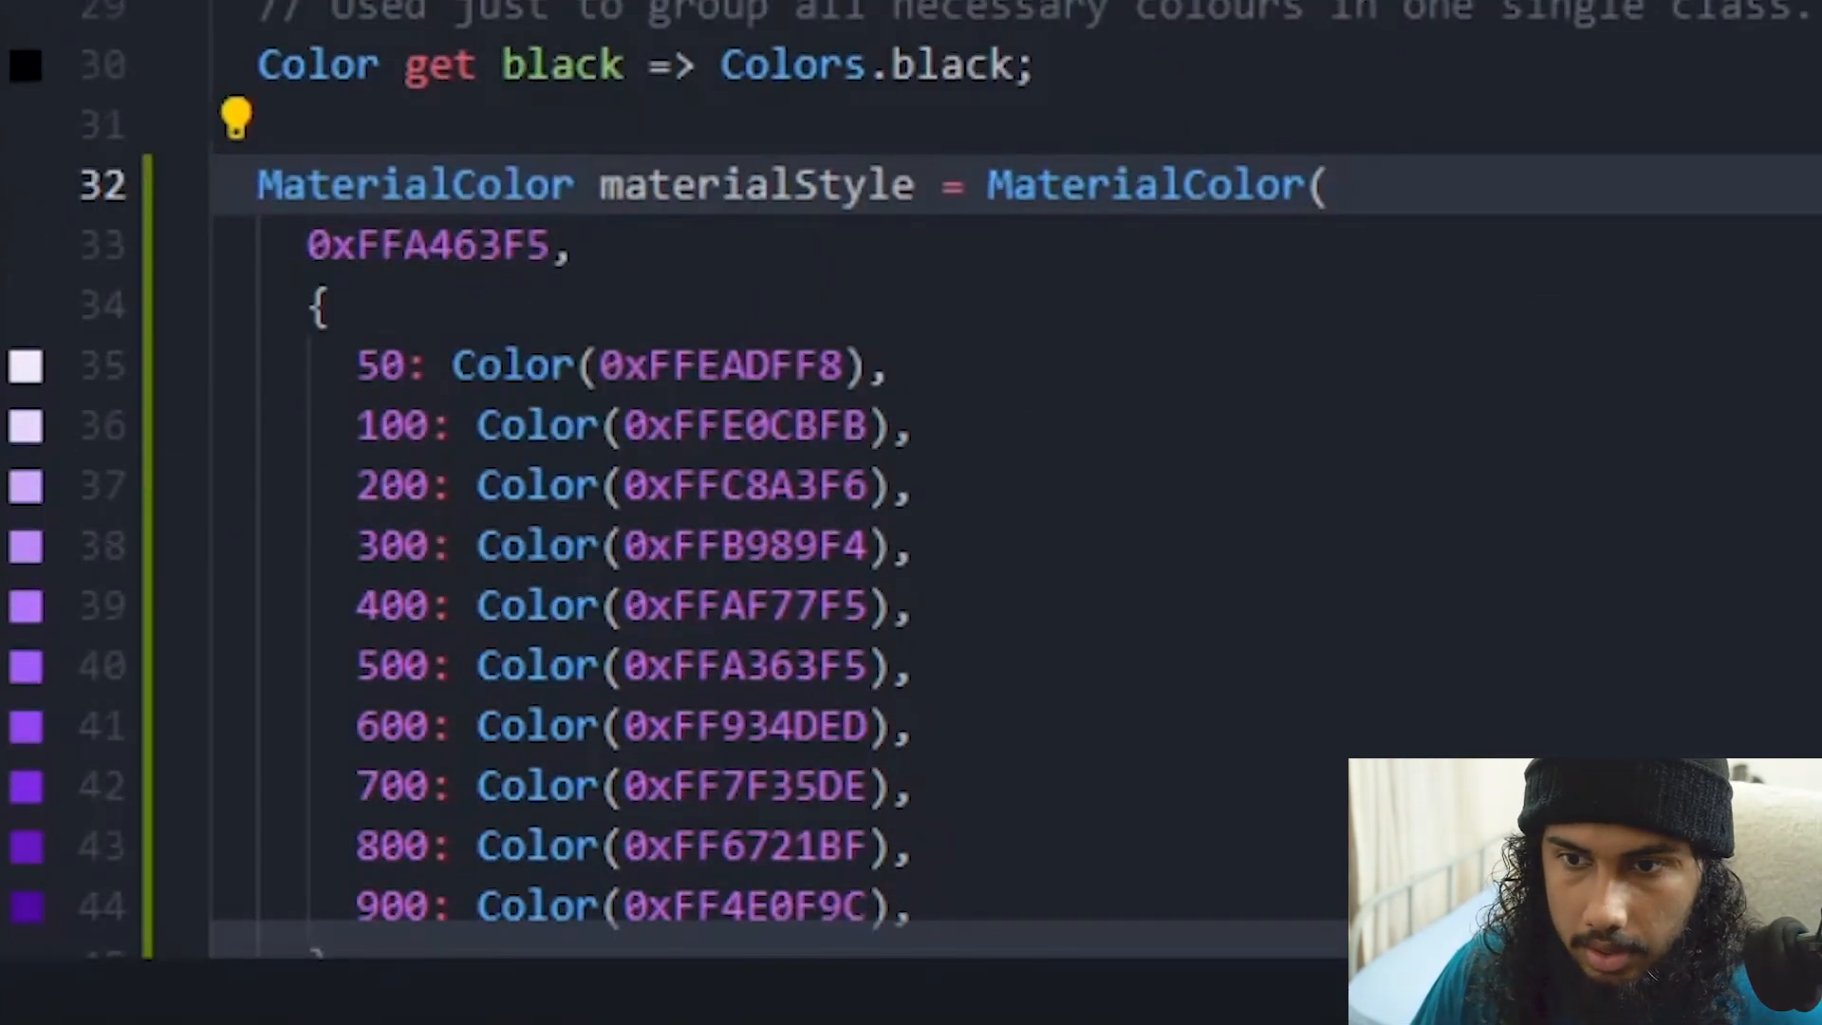
{"action": "scroll", "scroll_direction": "up", "scroll_amount": 3}
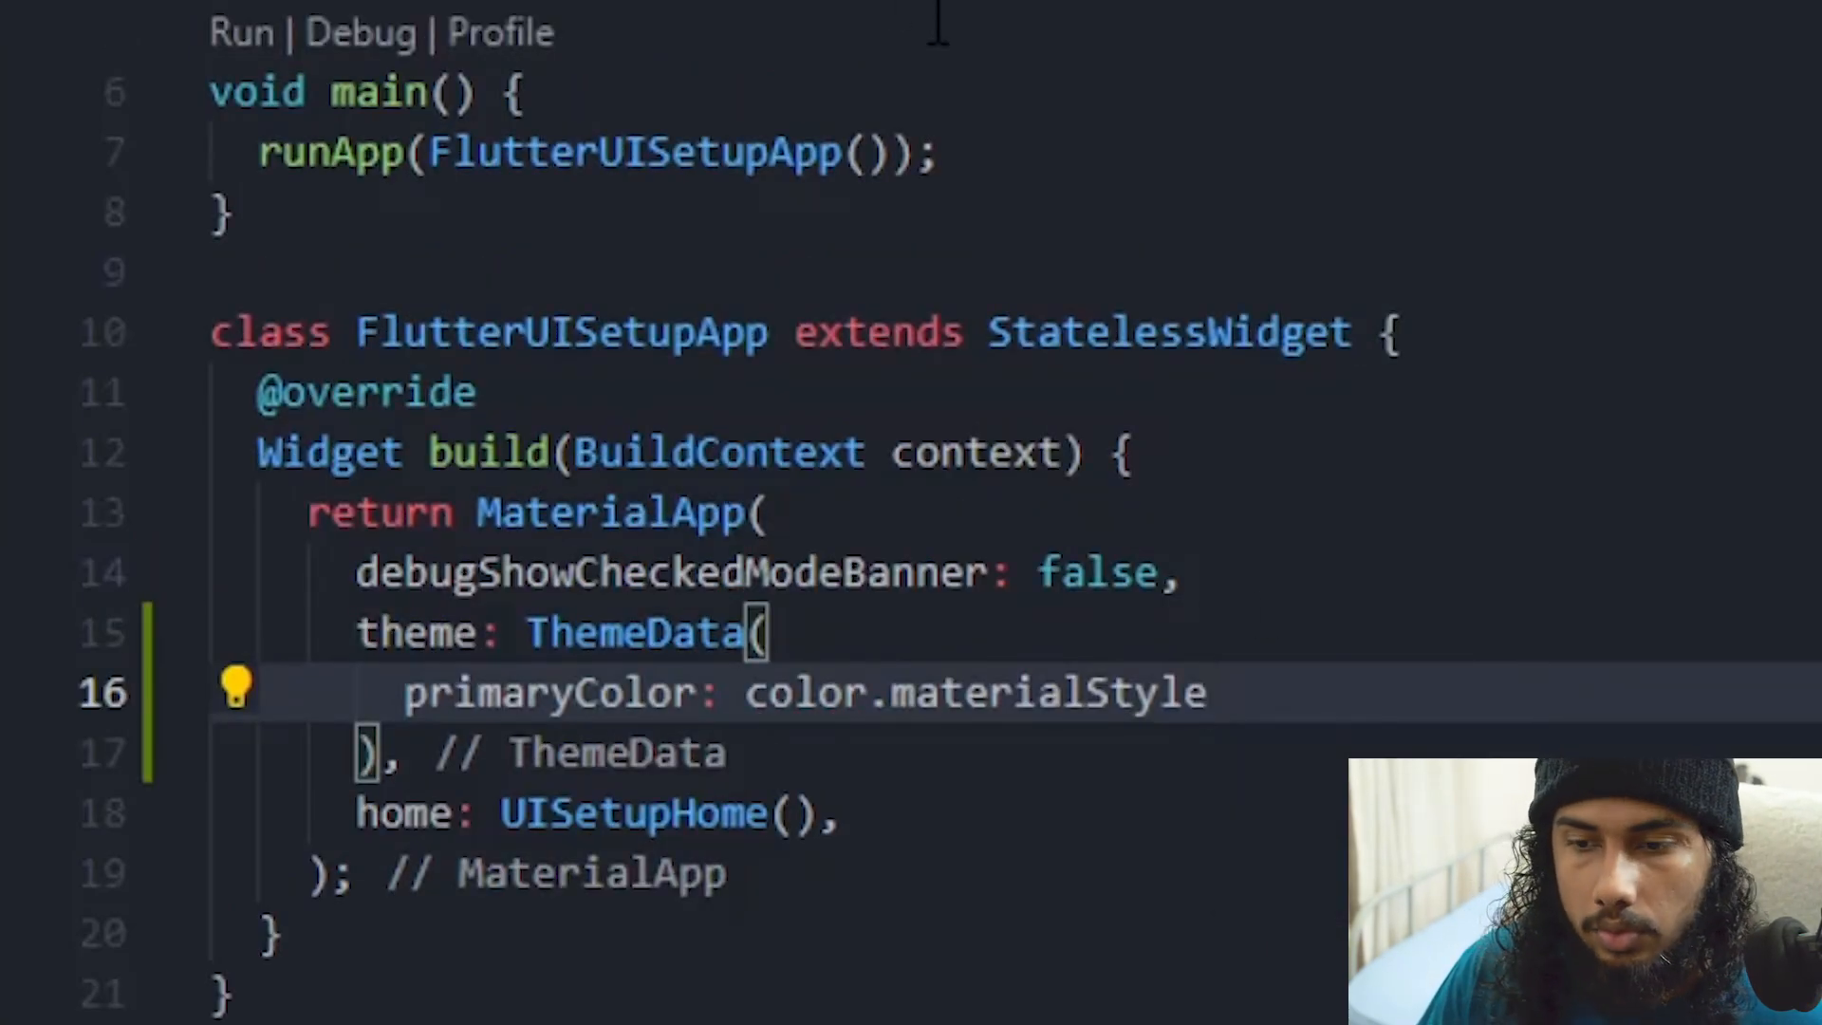
{"action": "type", "text": ","}
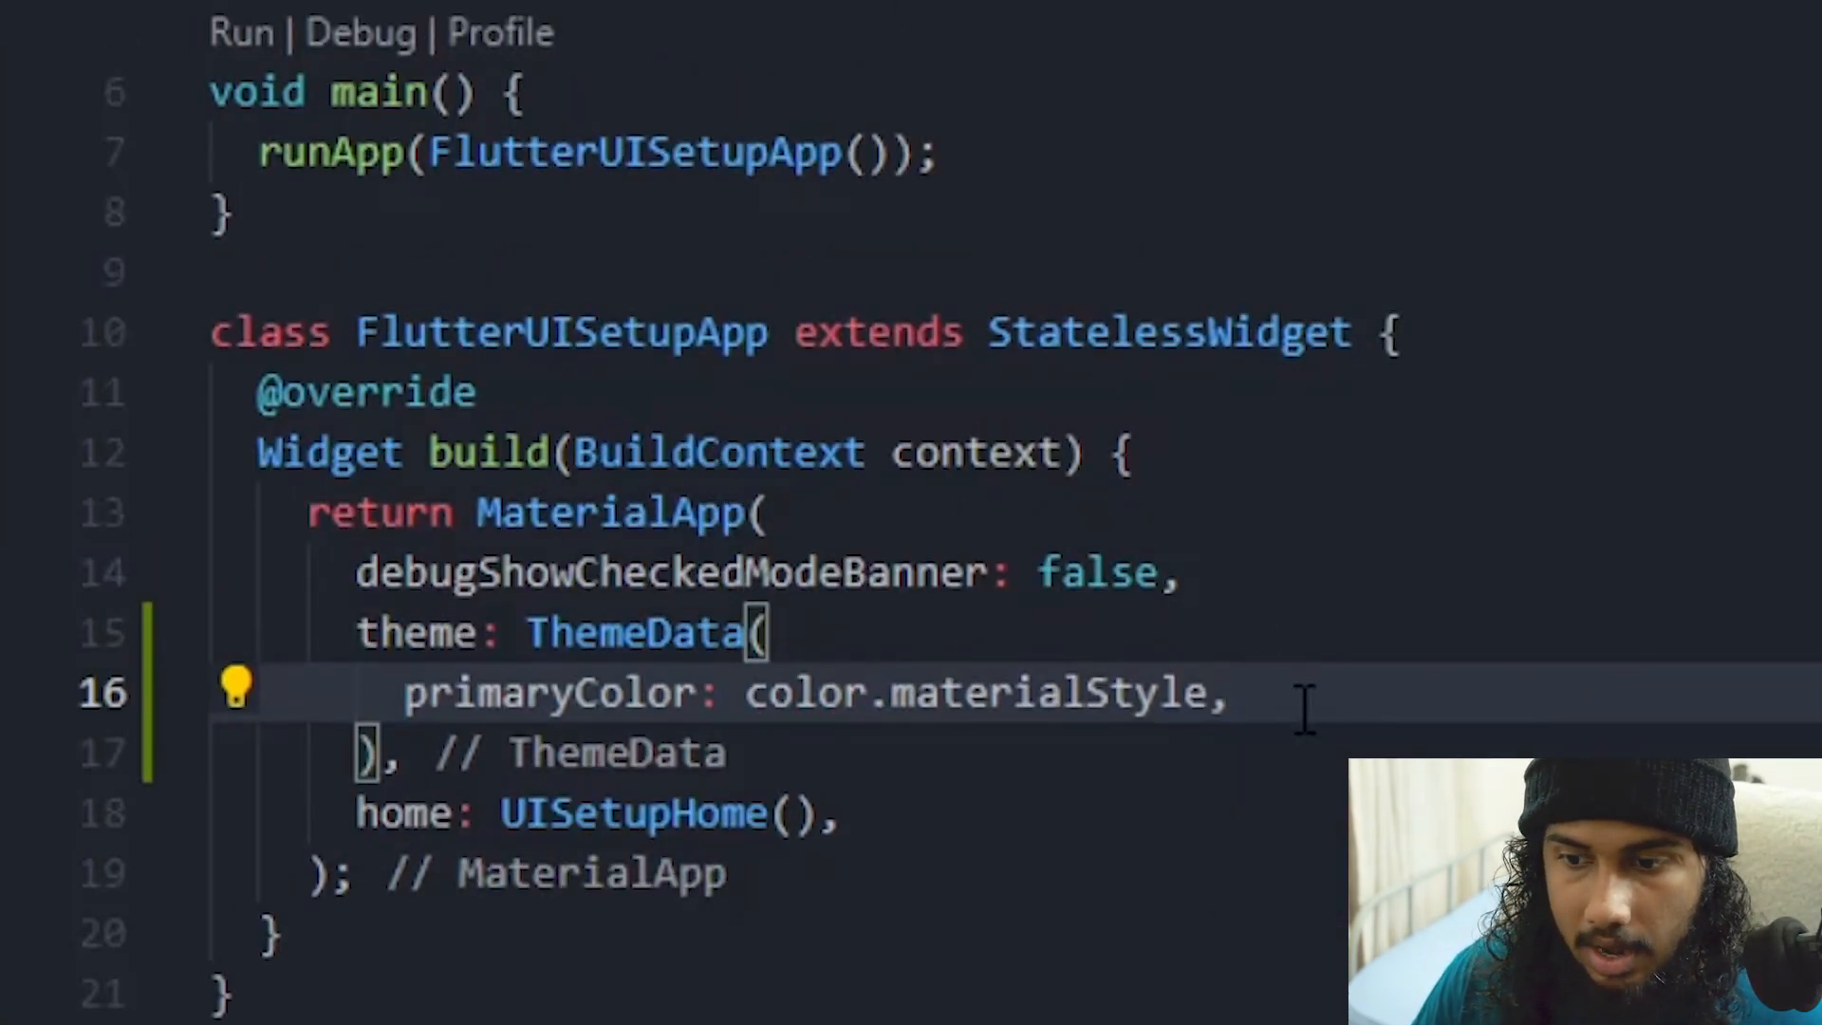